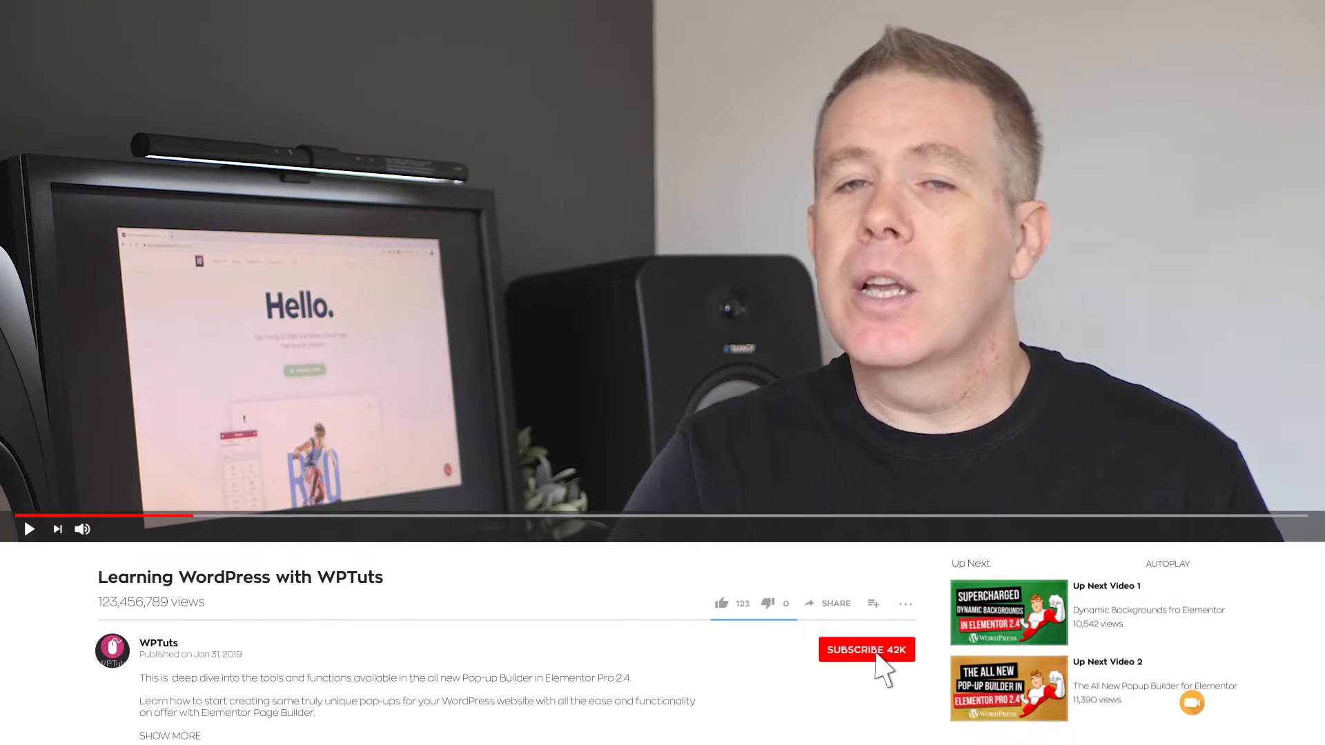
Step: Create and publish a new page titled 'Test Page', then open it in Elementor
{"action": "left_click", "coordinate": [867, 651]}
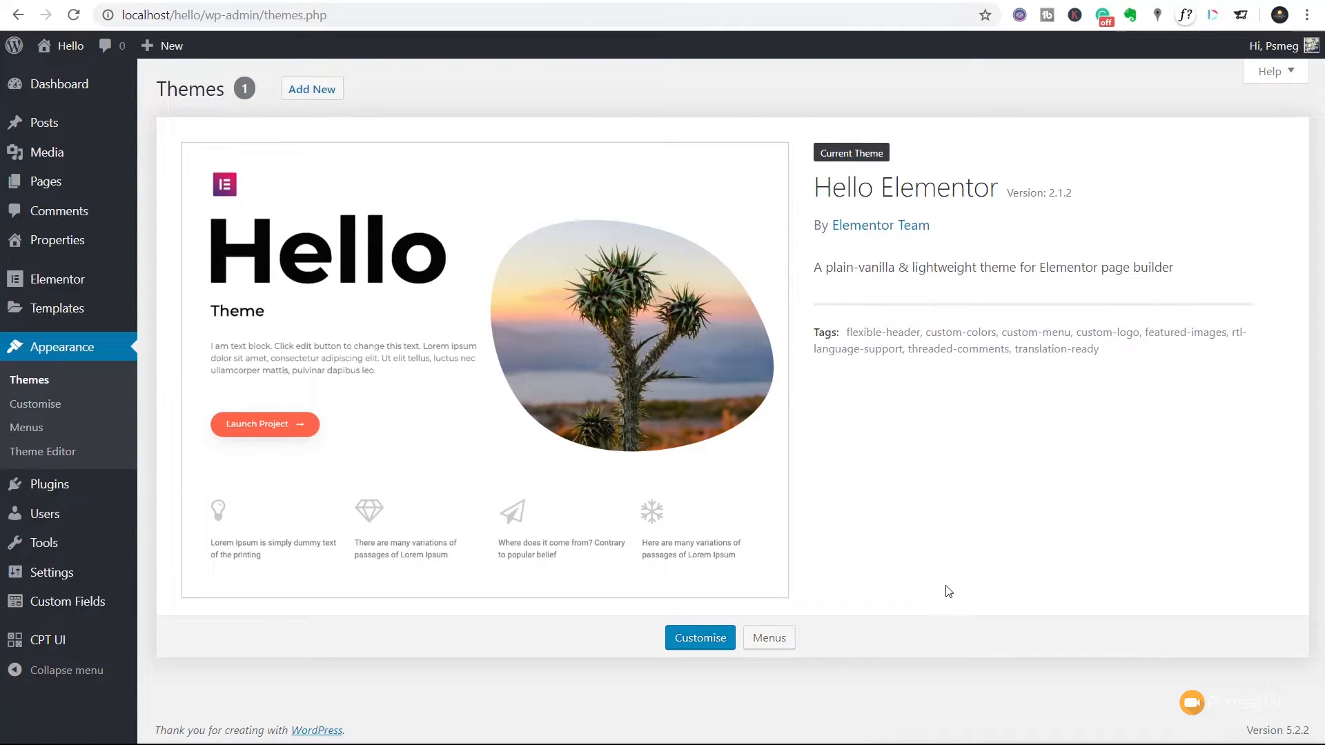
{"action": "mouse_move", "coordinate": [17, 181]}
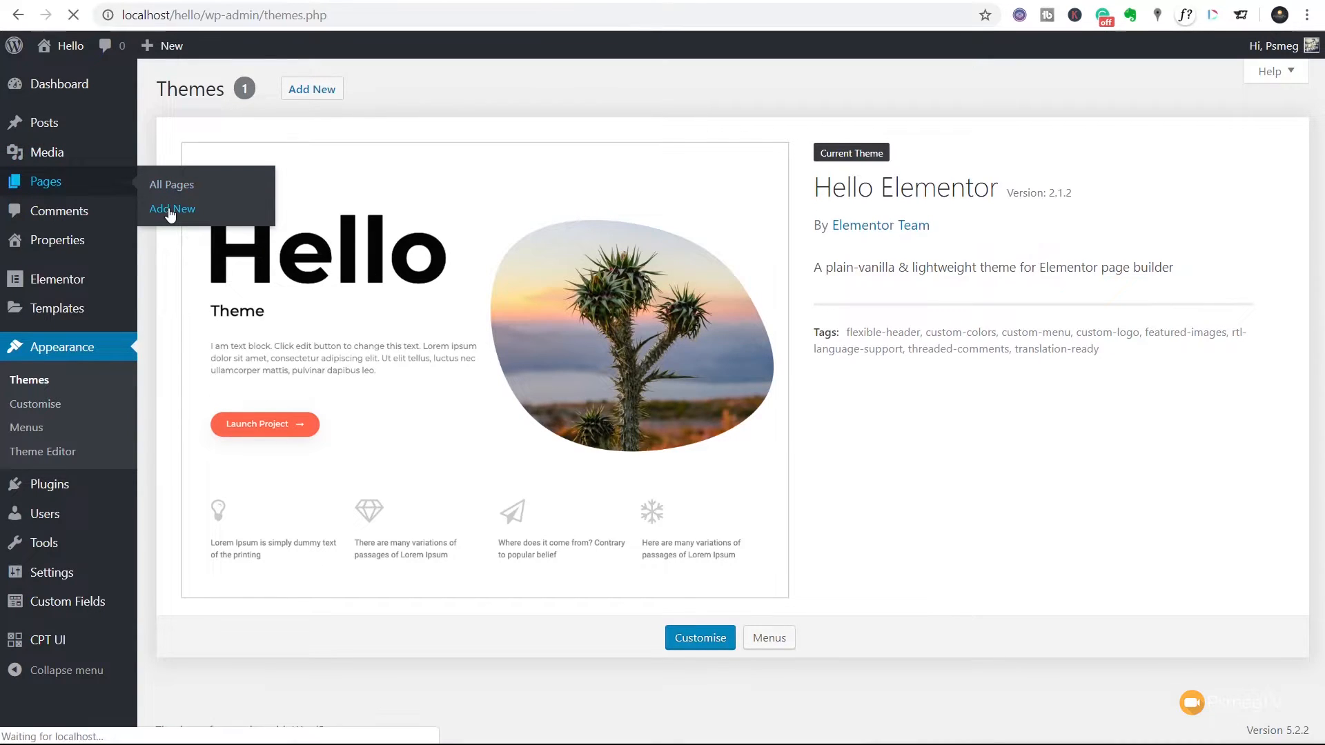
{"action": "left_click", "coordinate": [173, 209]}
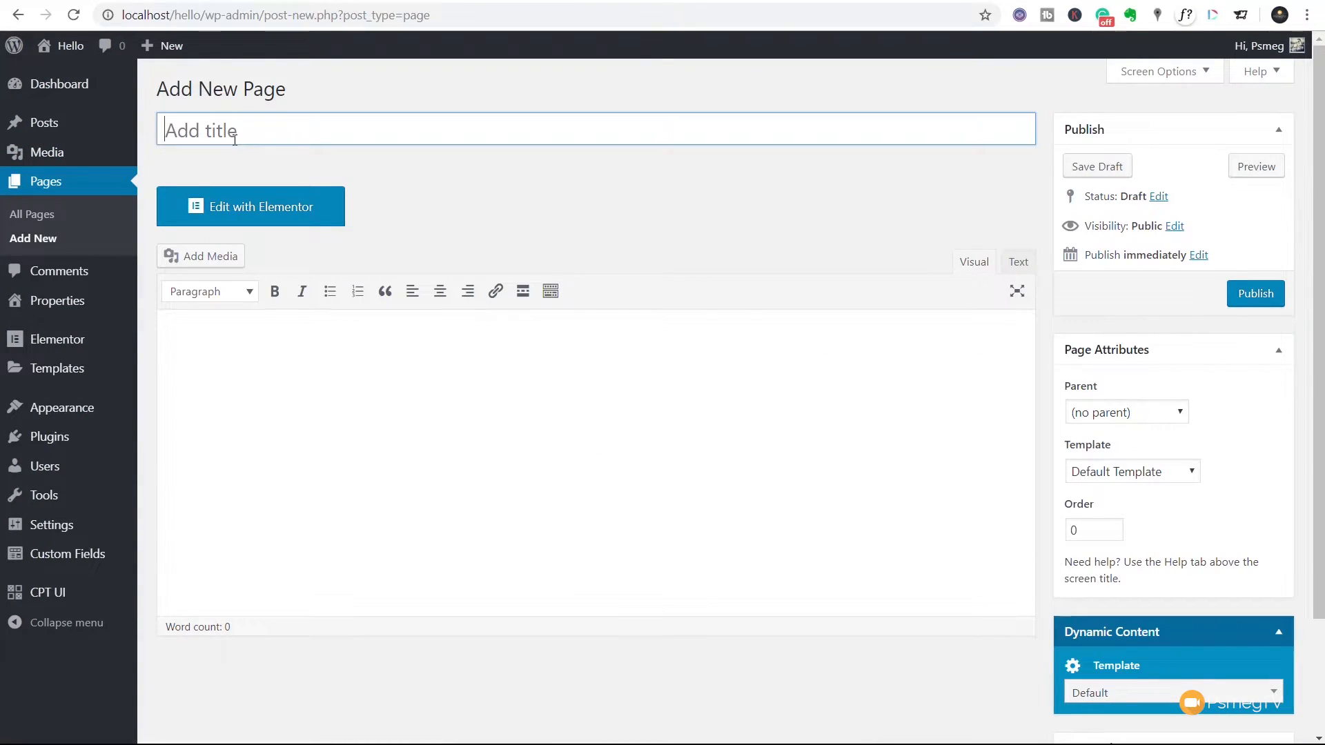
{"action": "type", "text": "Test Page"}
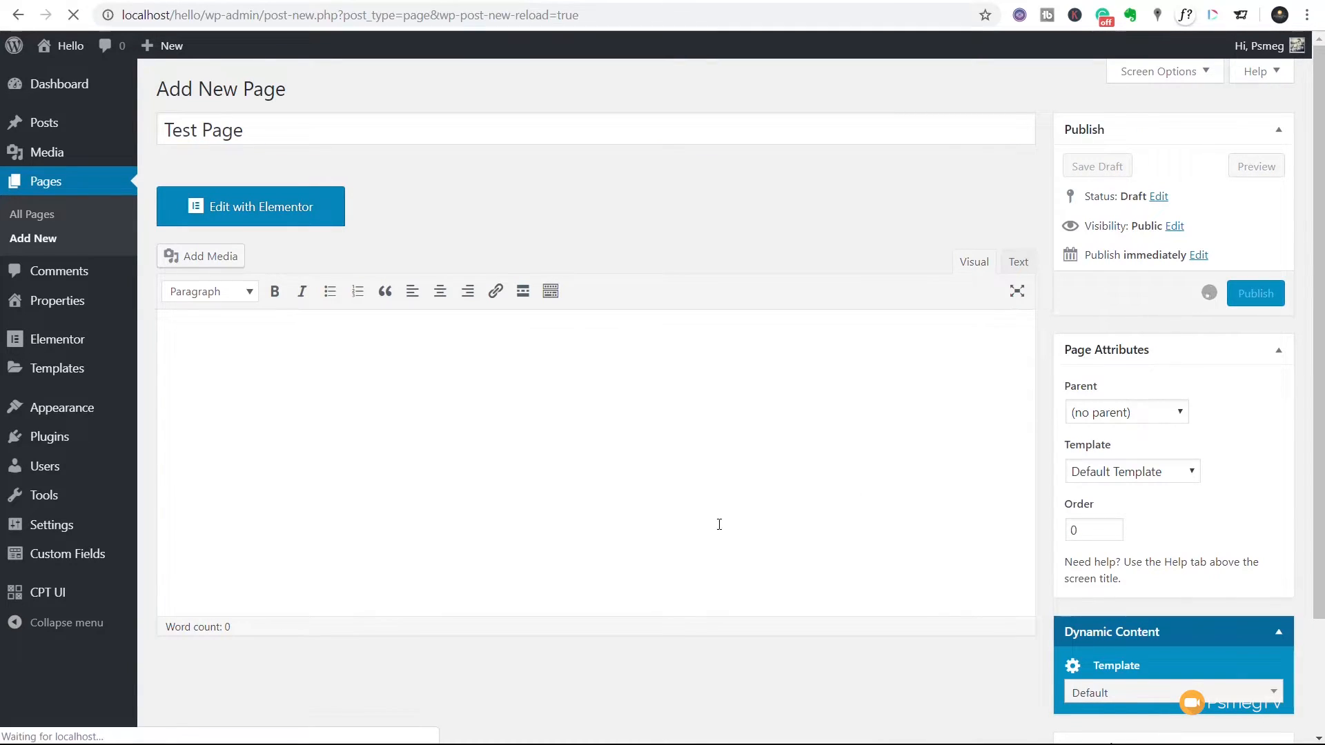
{"action": "left_click", "coordinate": [1255, 293]}
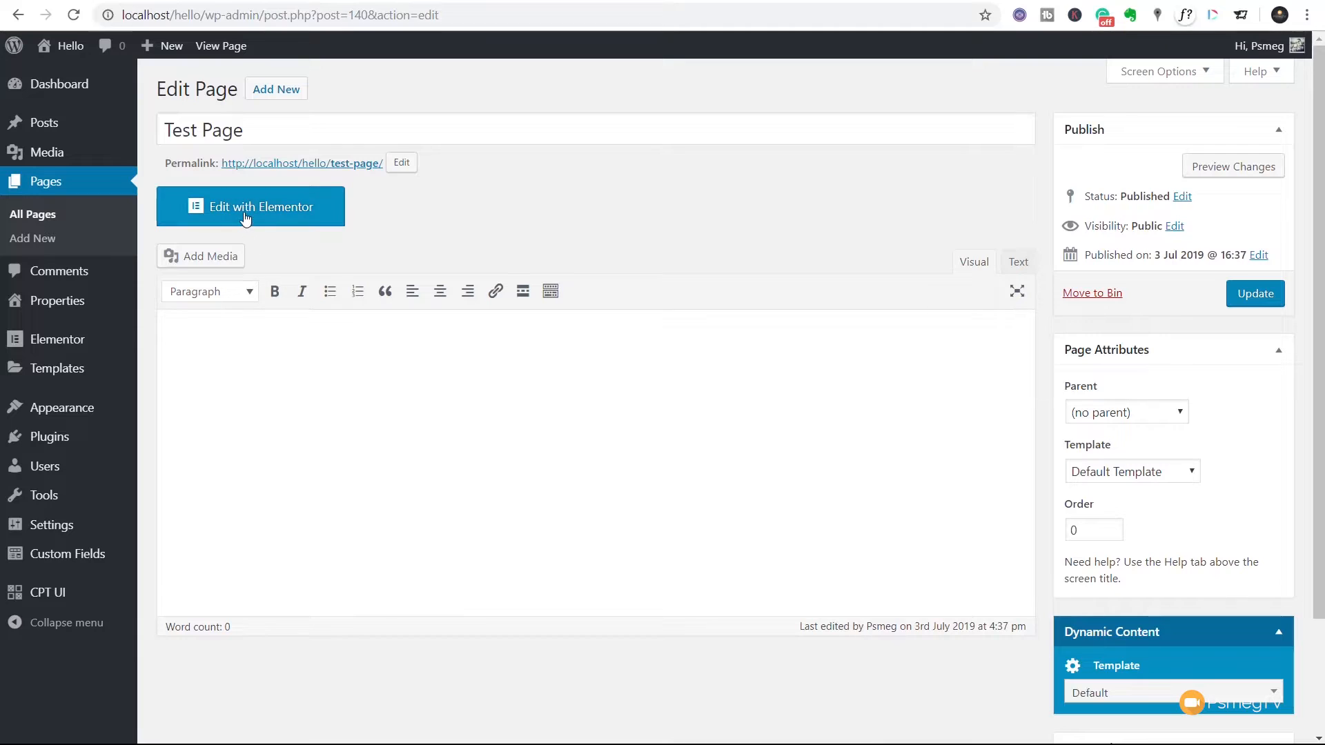
{"action": "left_click", "coordinate": [249, 206]}
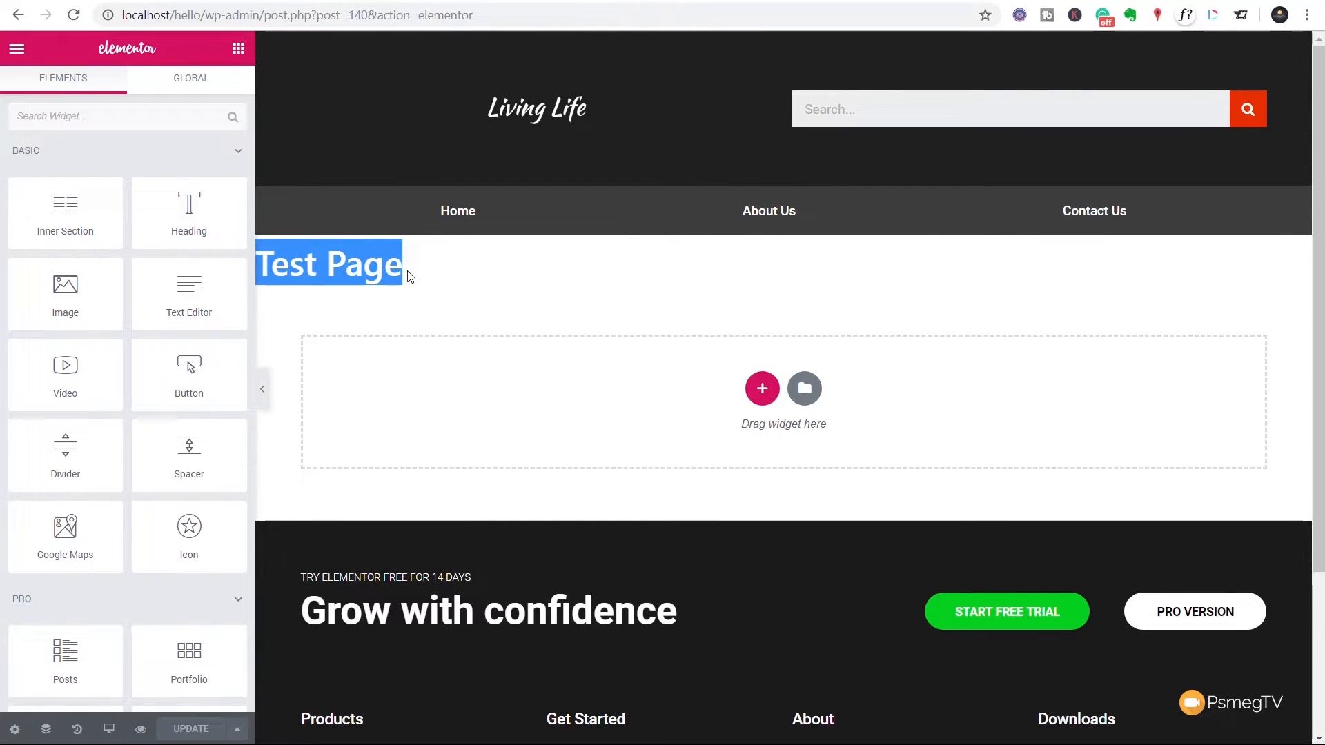
{"action": "mouse_move", "coordinate": [416, 269]}
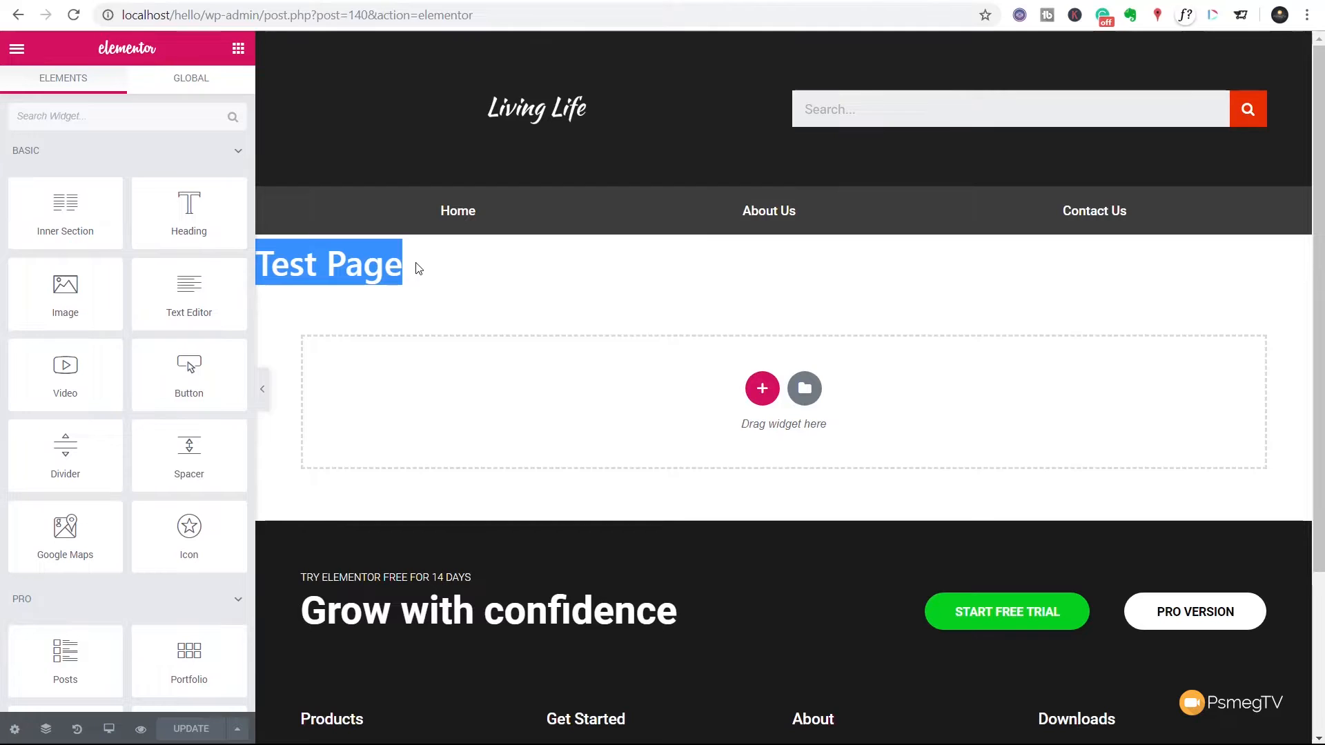
{"action": "mouse_move", "coordinate": [263, 665]}
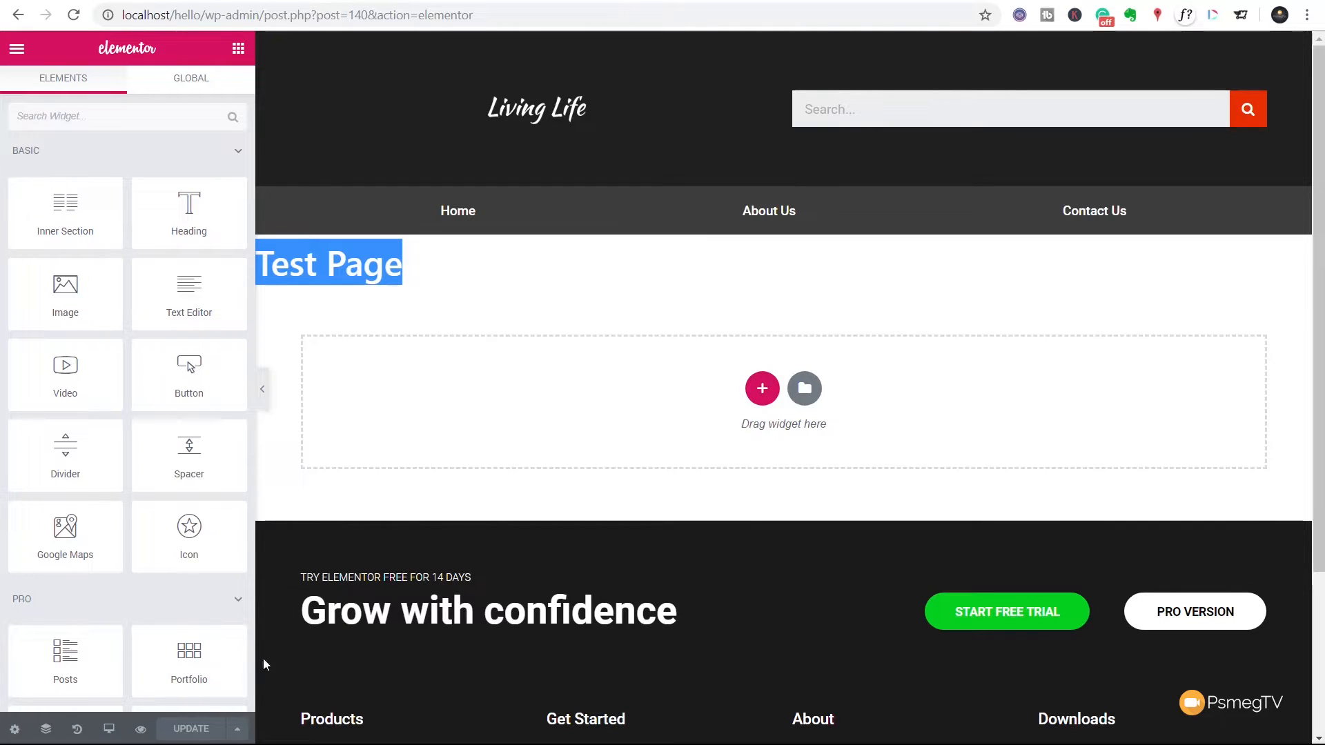
Step: In the page settings, switch Hide Title to Yes so 'Test Page' disappears
{"action": "left_click", "coordinate": [14, 729]}
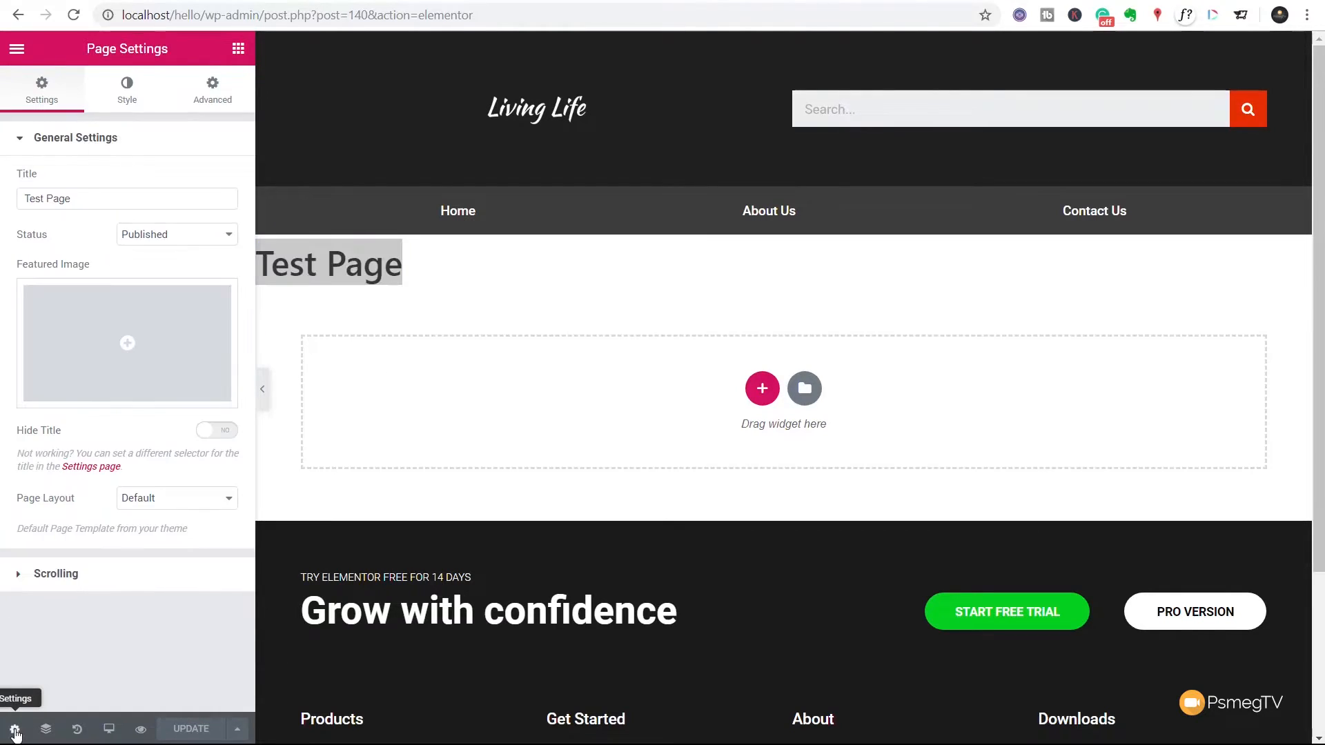
{"action": "mouse_move", "coordinate": [236, 442]}
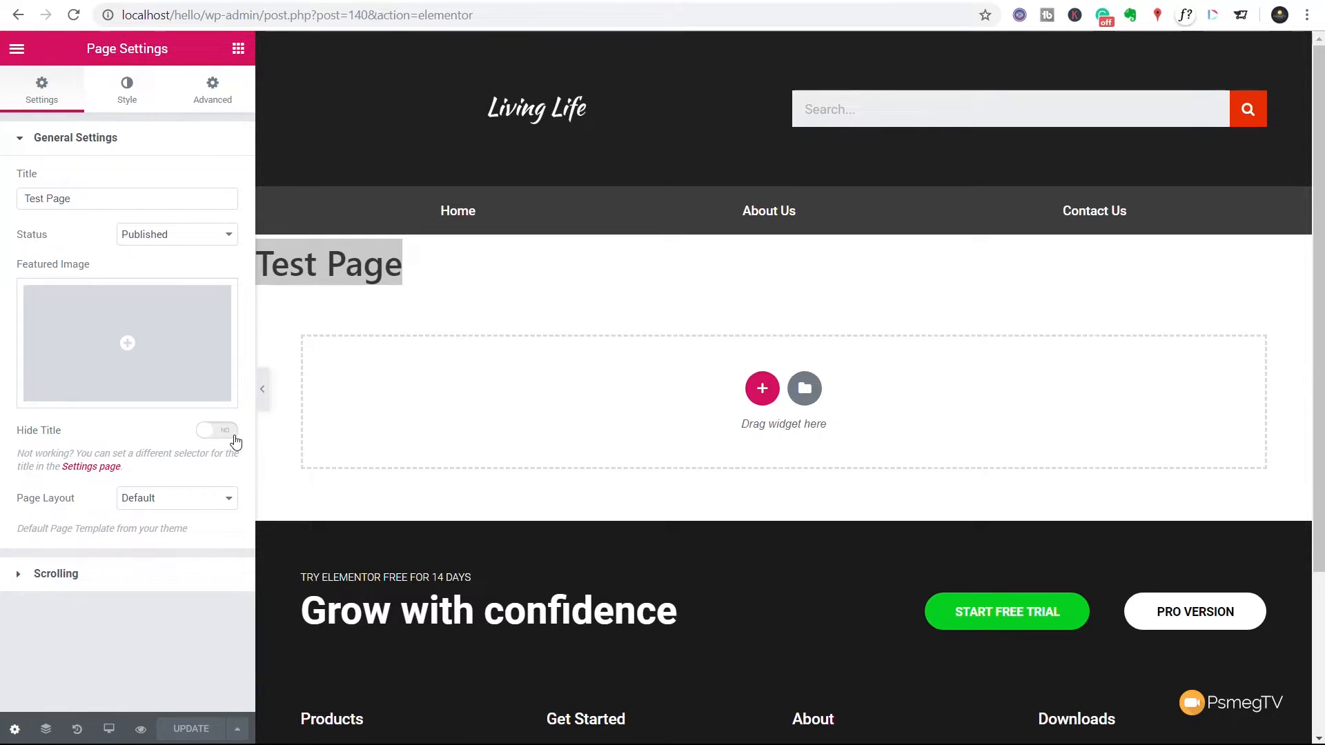
{"action": "left_click", "coordinate": [216, 430]}
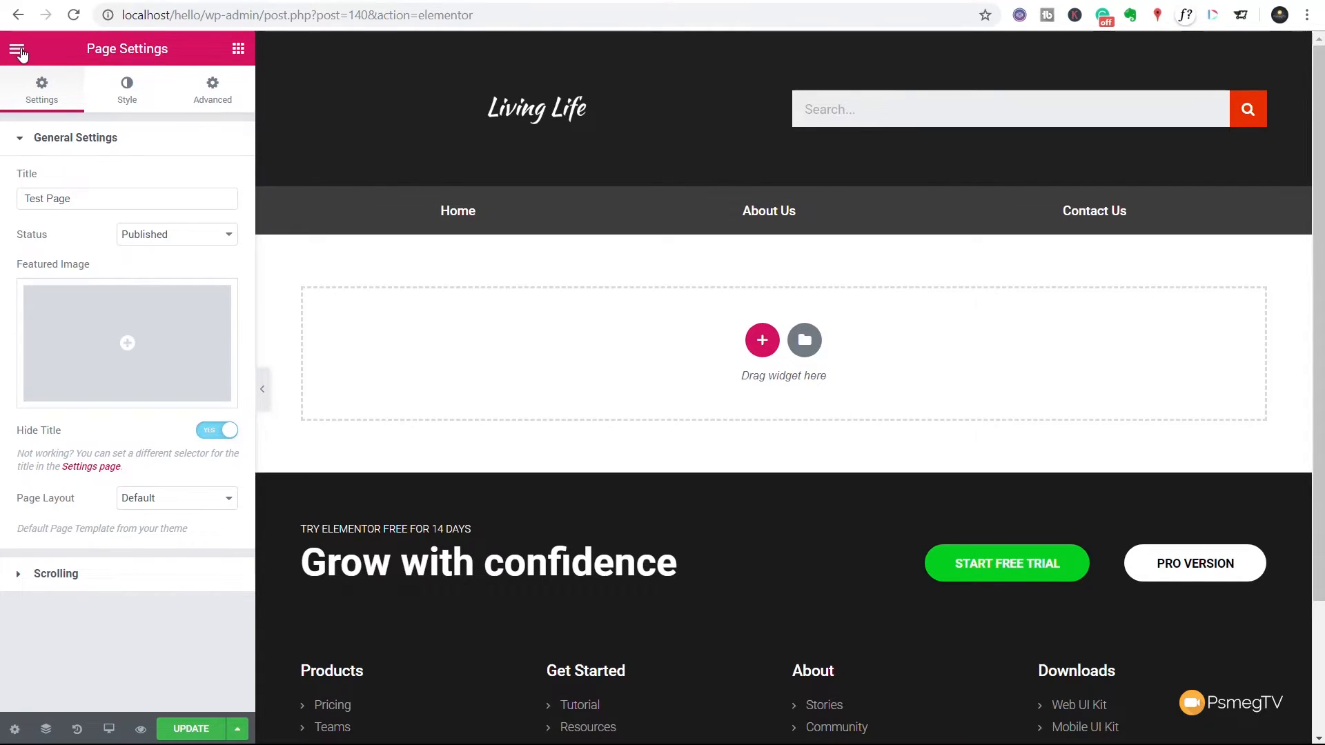
Step: Exit Elementor to the dashboard without saving and go to Appearance > Themes
{"action": "left_click", "coordinate": [18, 48]}
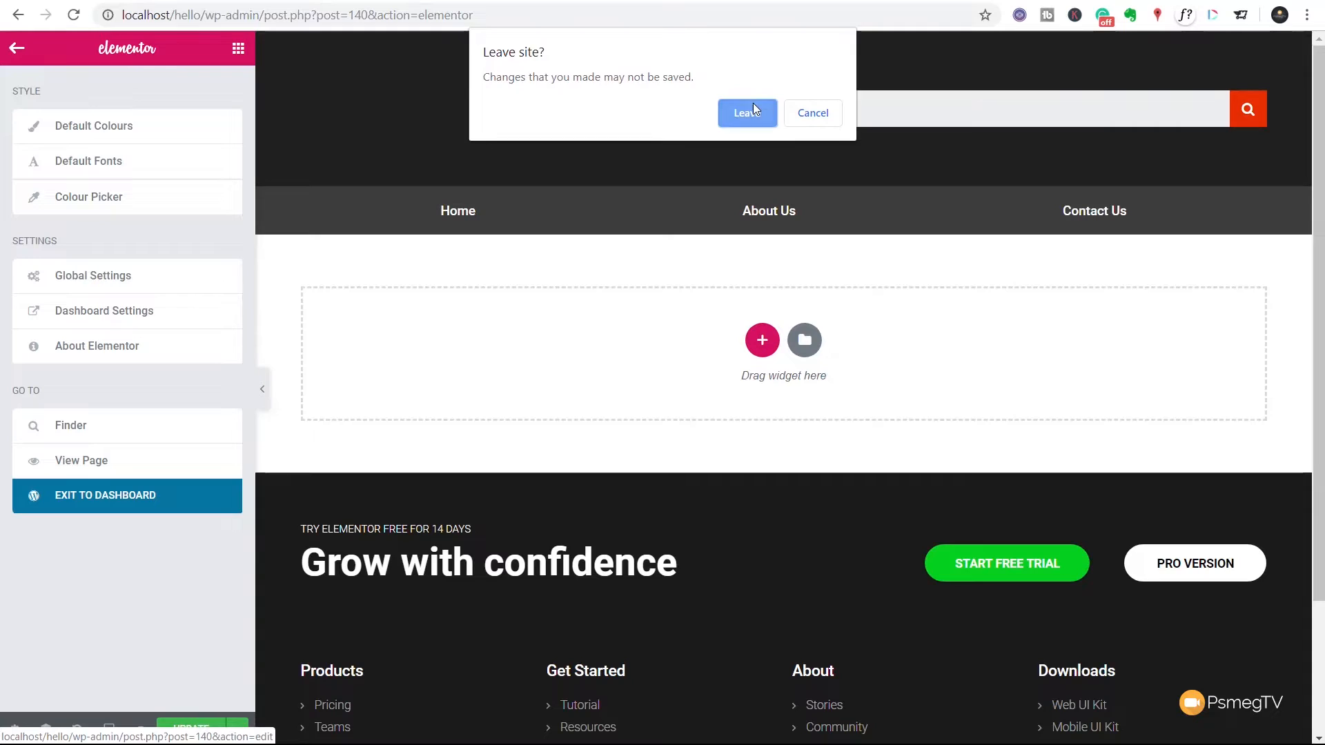
{"action": "left_click", "coordinate": [747, 112]}
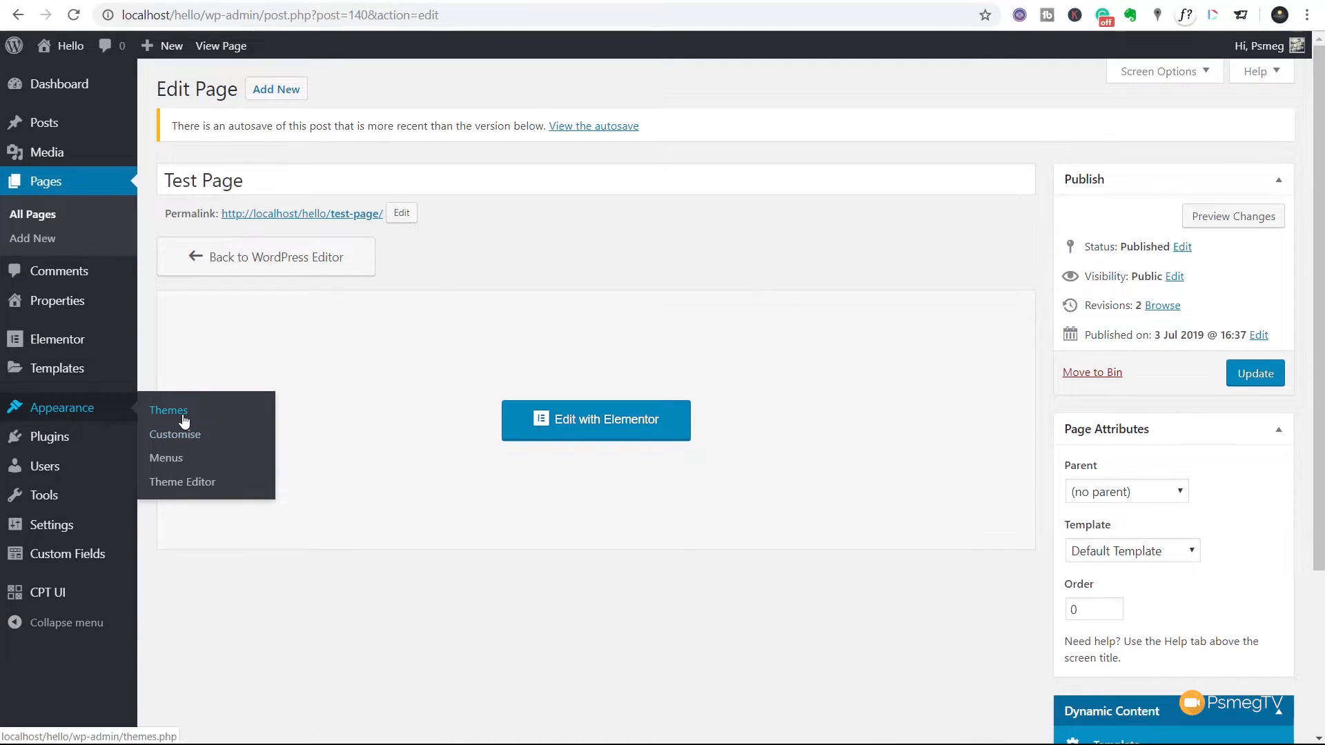
{"action": "left_click", "coordinate": [167, 411]}
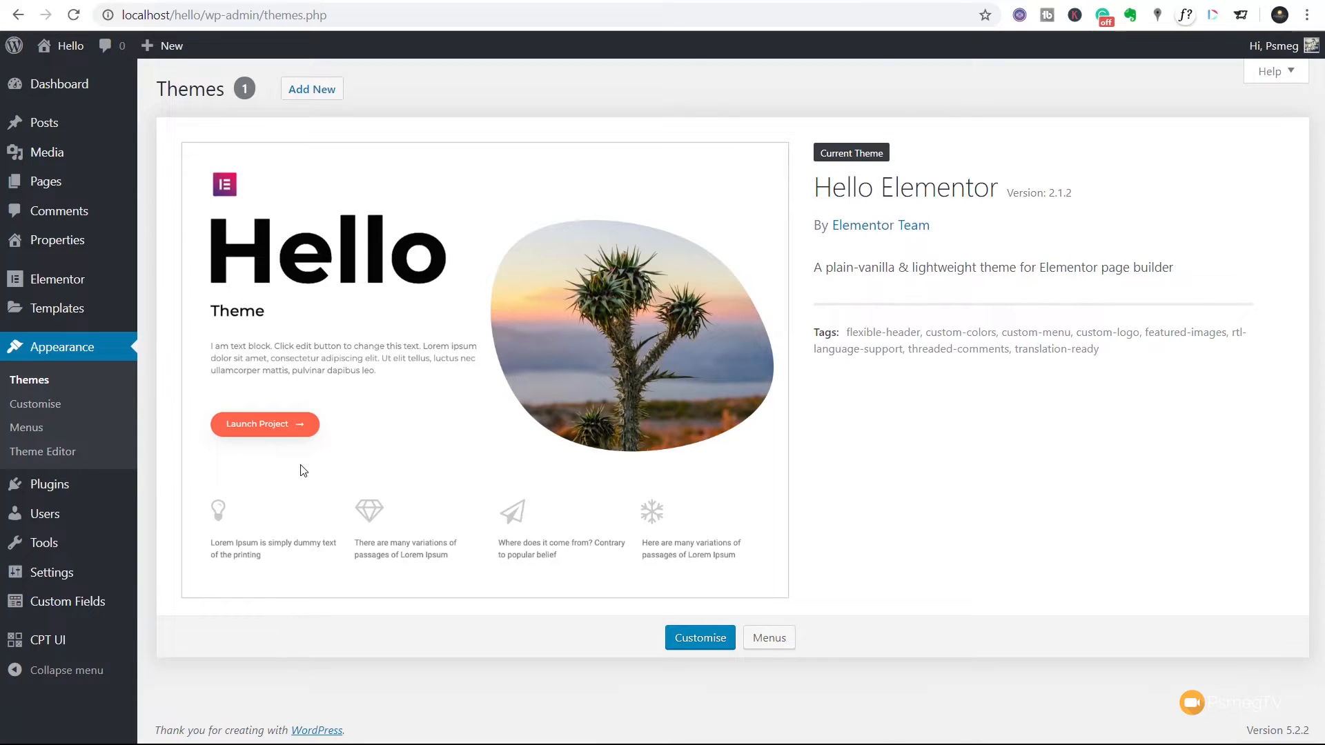
{"action": "mouse_move", "coordinate": [688, 413]}
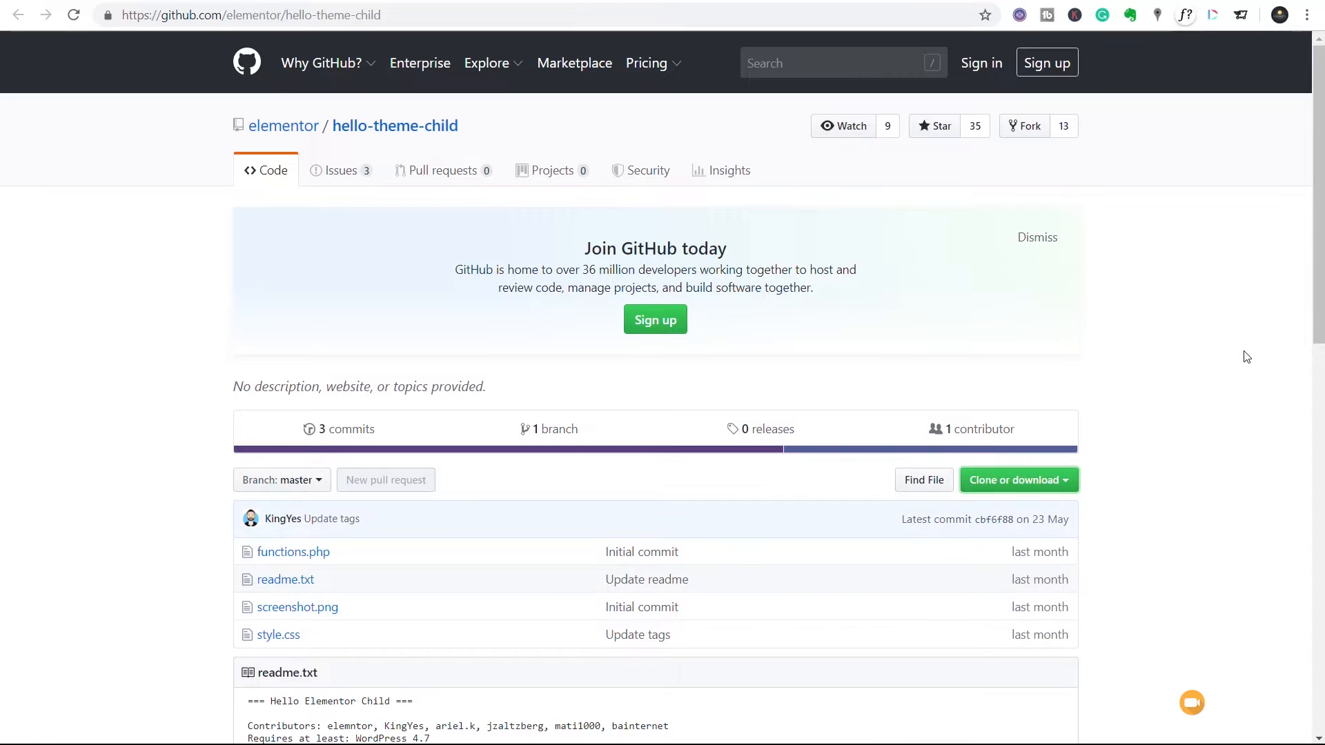
{"action": "mouse_move", "coordinate": [358, 564]}
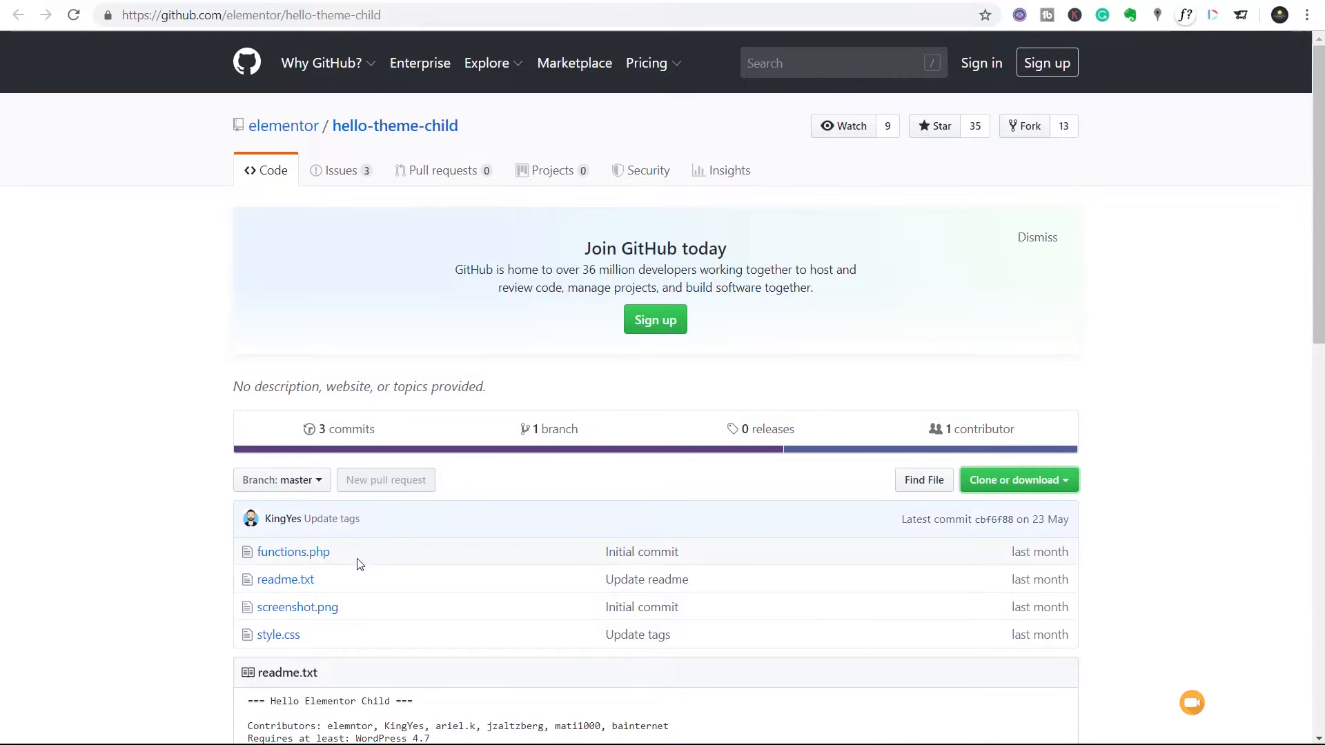
{"action": "mouse_move", "coordinate": [367, 607]}
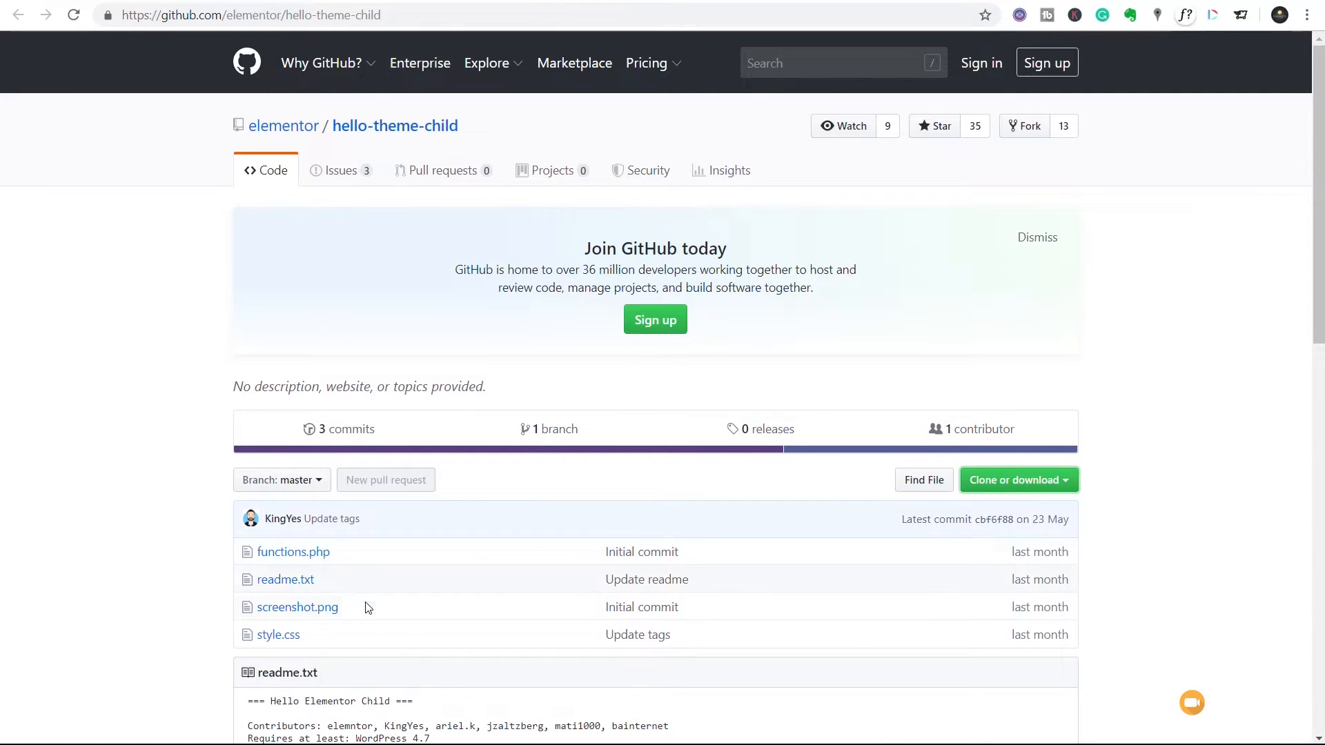
{"action": "mouse_move", "coordinate": [372, 640]}
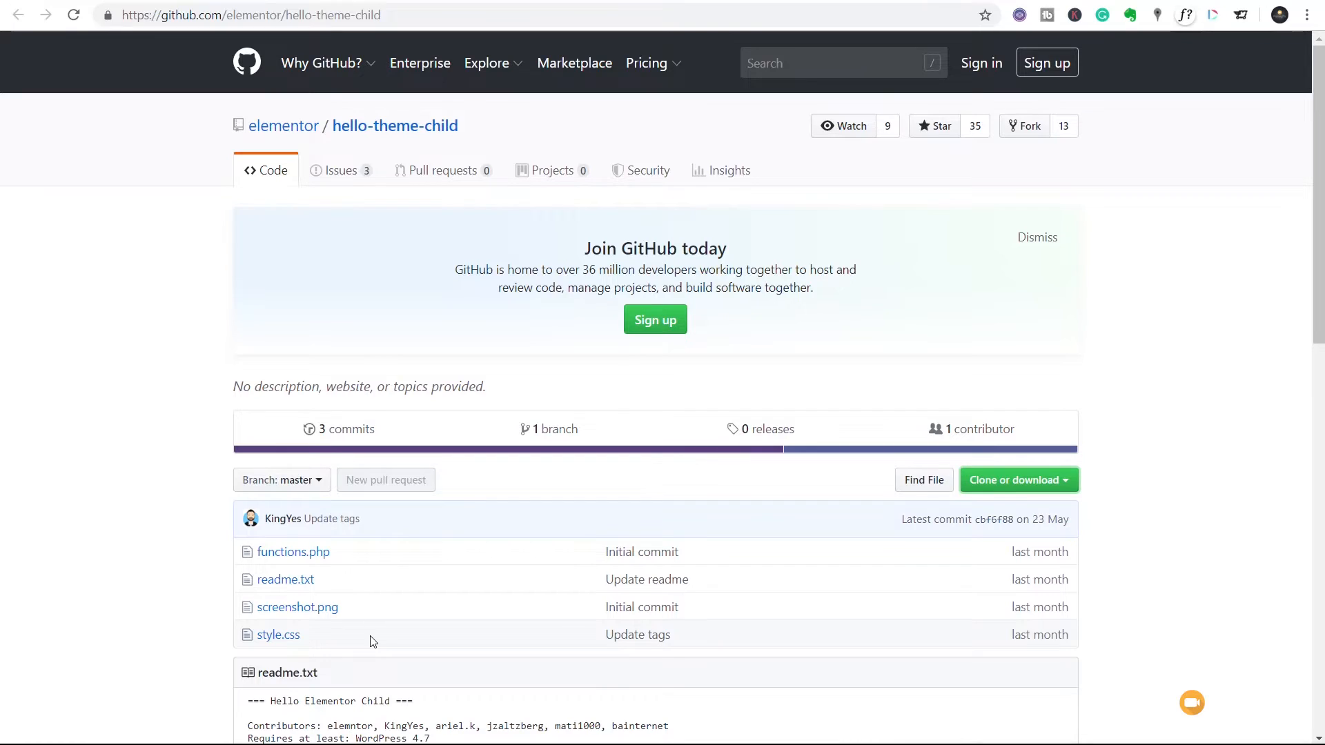
{"action": "mouse_move", "coordinate": [1036, 441]}
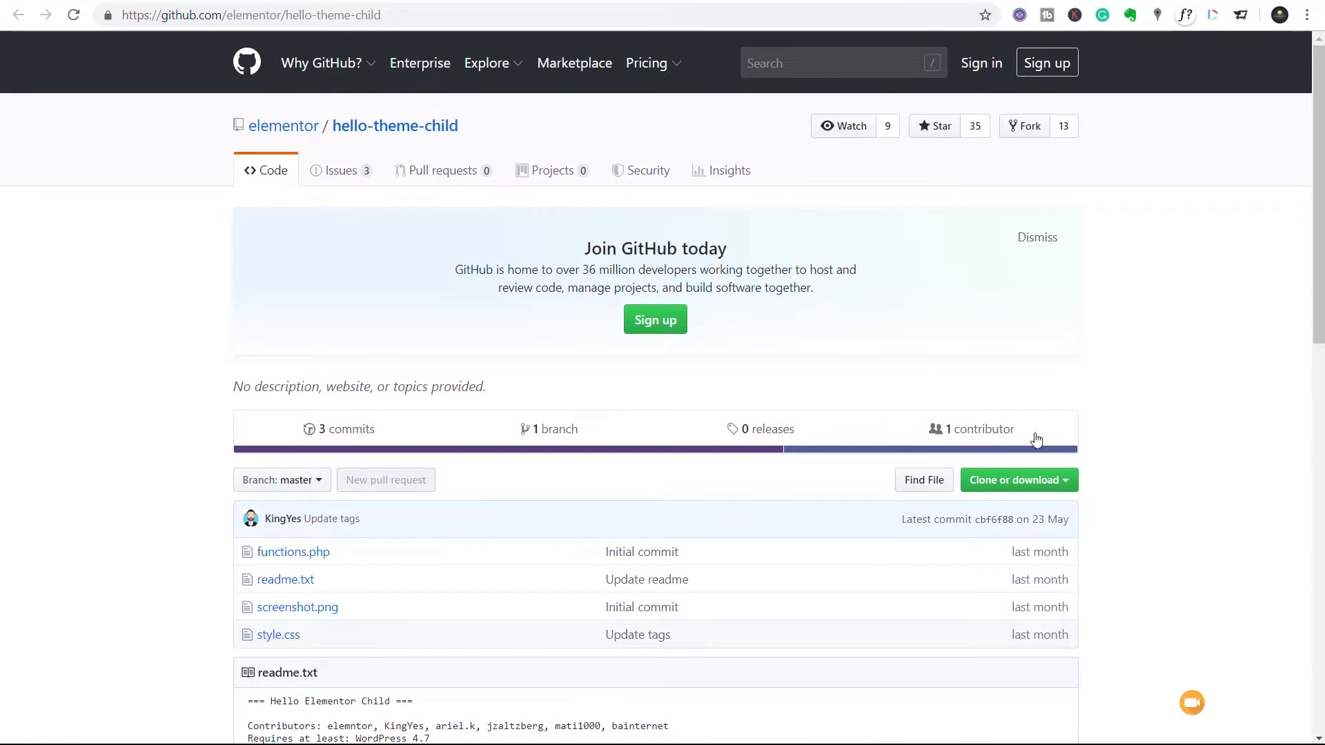
{"action": "mouse_move", "coordinate": [1064, 494]}
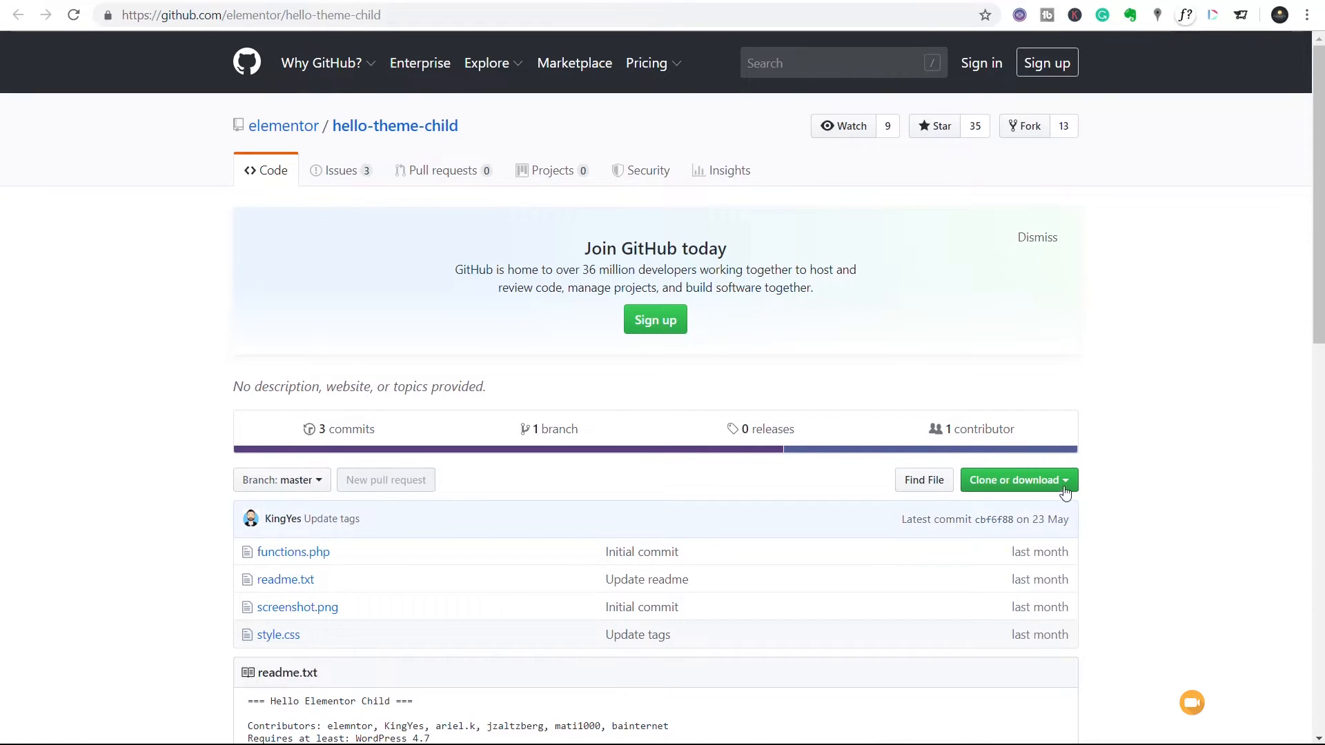
Step: Download the hello-theme-child repository from GitHub as a ZIP archive
{"action": "left_click", "coordinate": [1015, 480]}
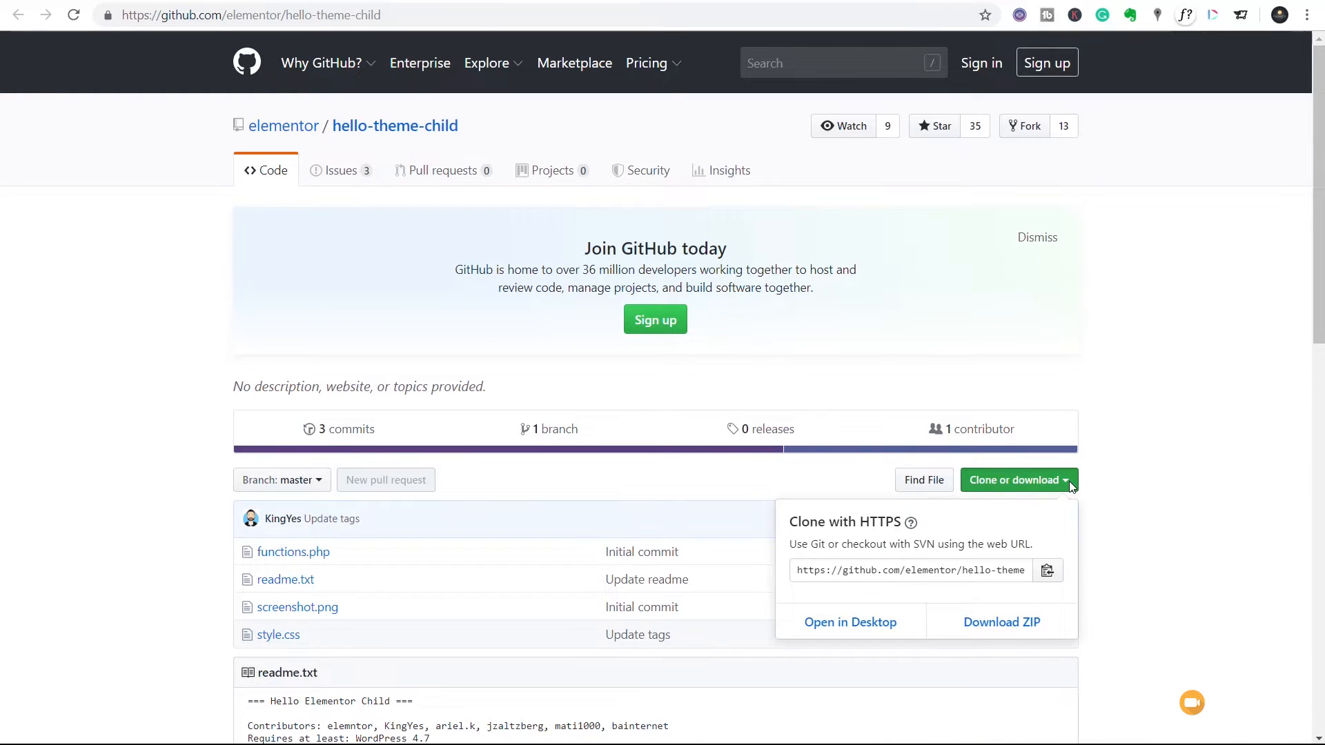
{"action": "mouse_move", "coordinate": [850, 622]}
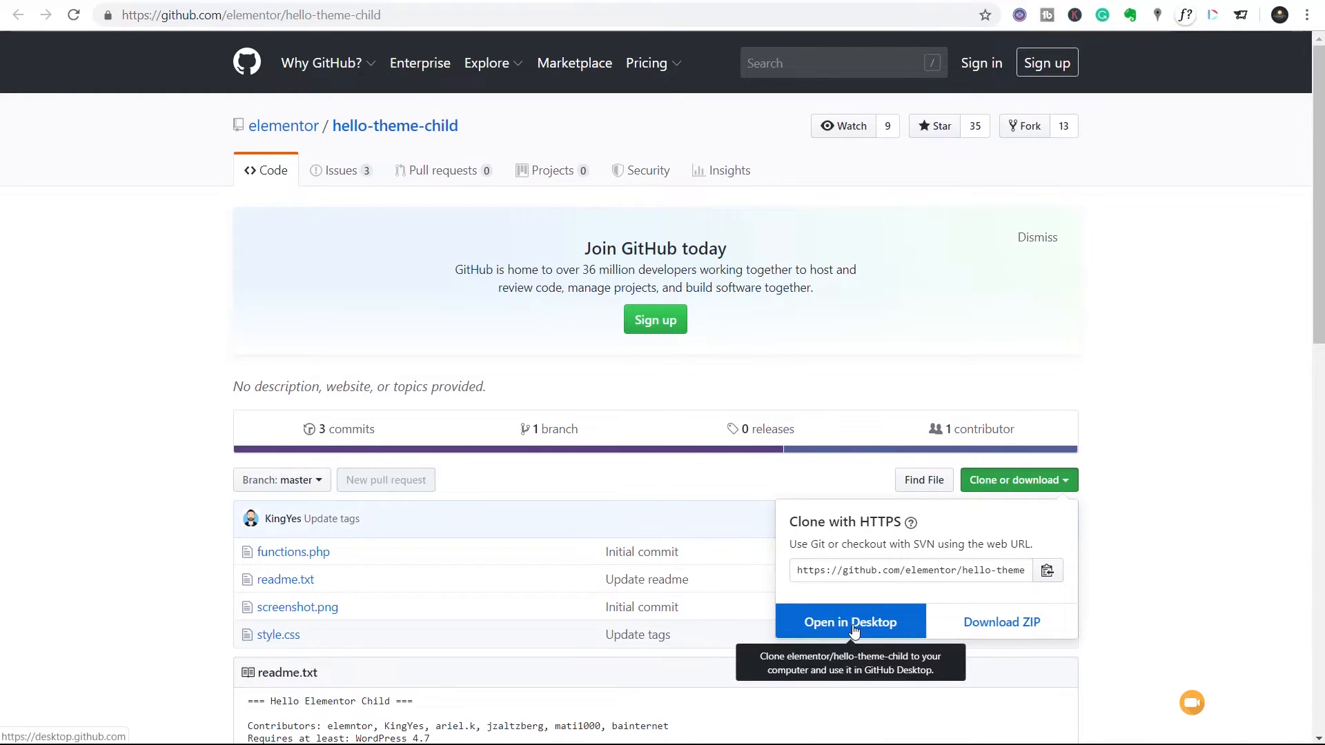
{"action": "mouse_move", "coordinate": [1002, 622]}
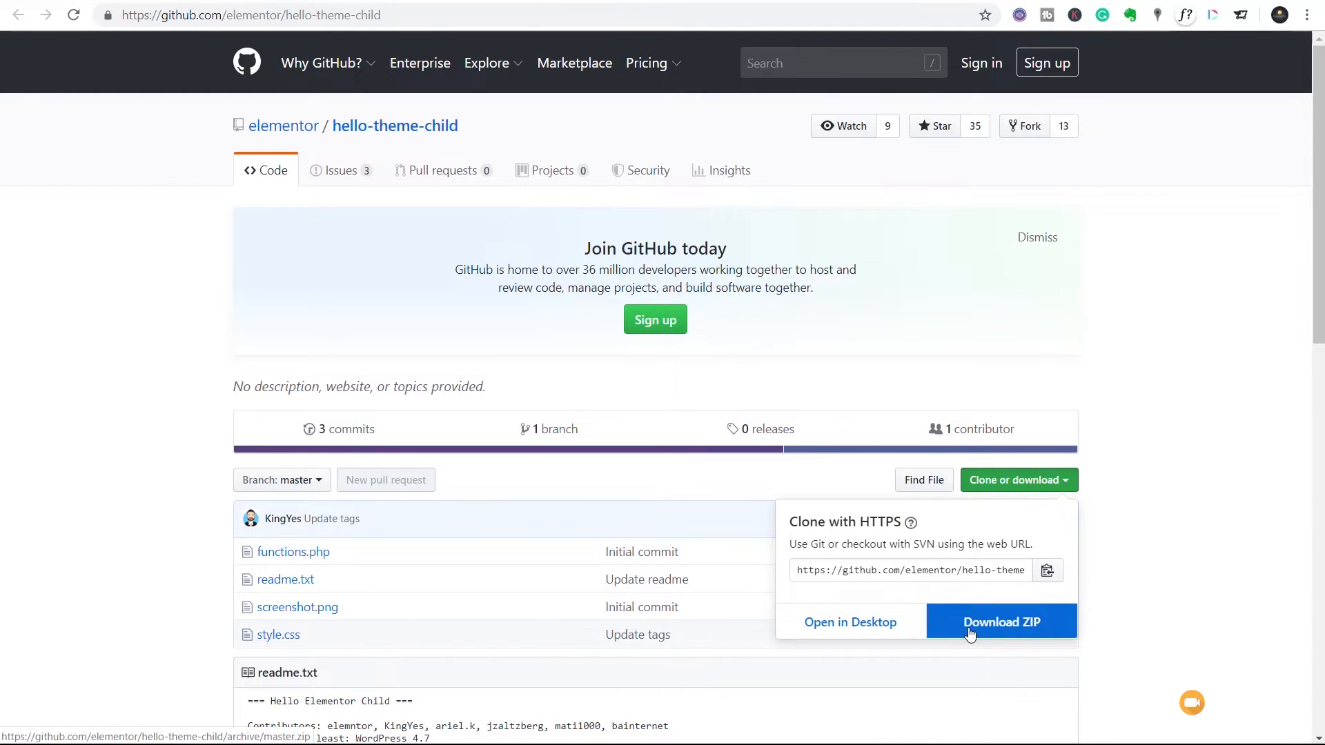
{"action": "left_click", "coordinate": [1002, 623]}
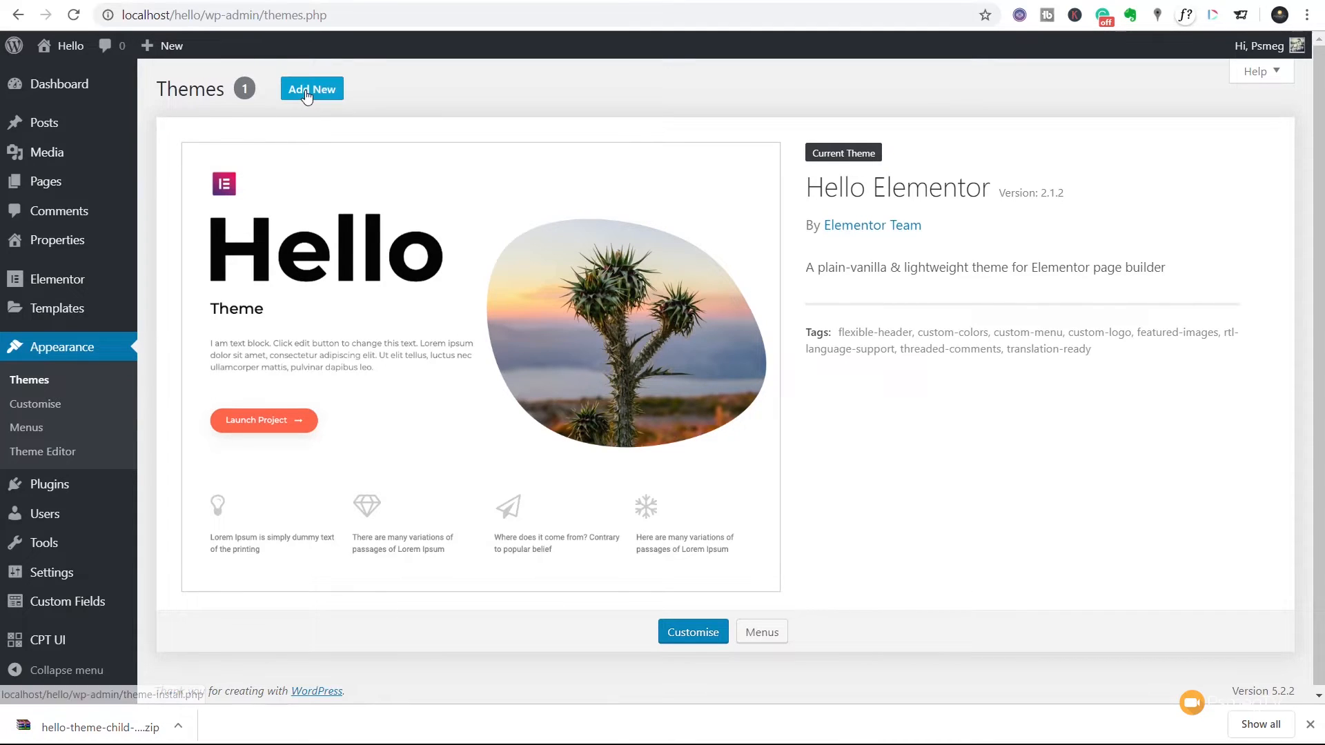
Step: Upload the hello-theme-child zip via Add Themes and install it
{"action": "left_click", "coordinate": [311, 89]}
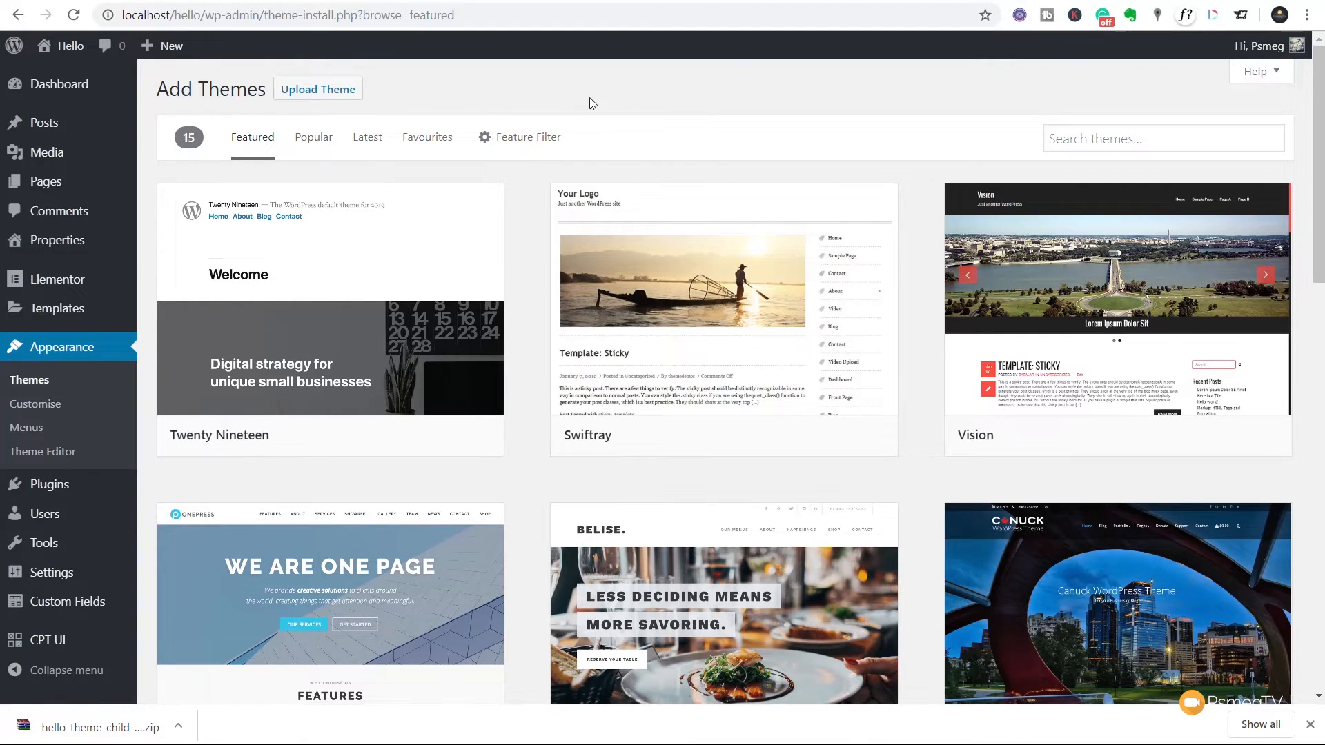
{"action": "mouse_move", "coordinate": [317, 88]}
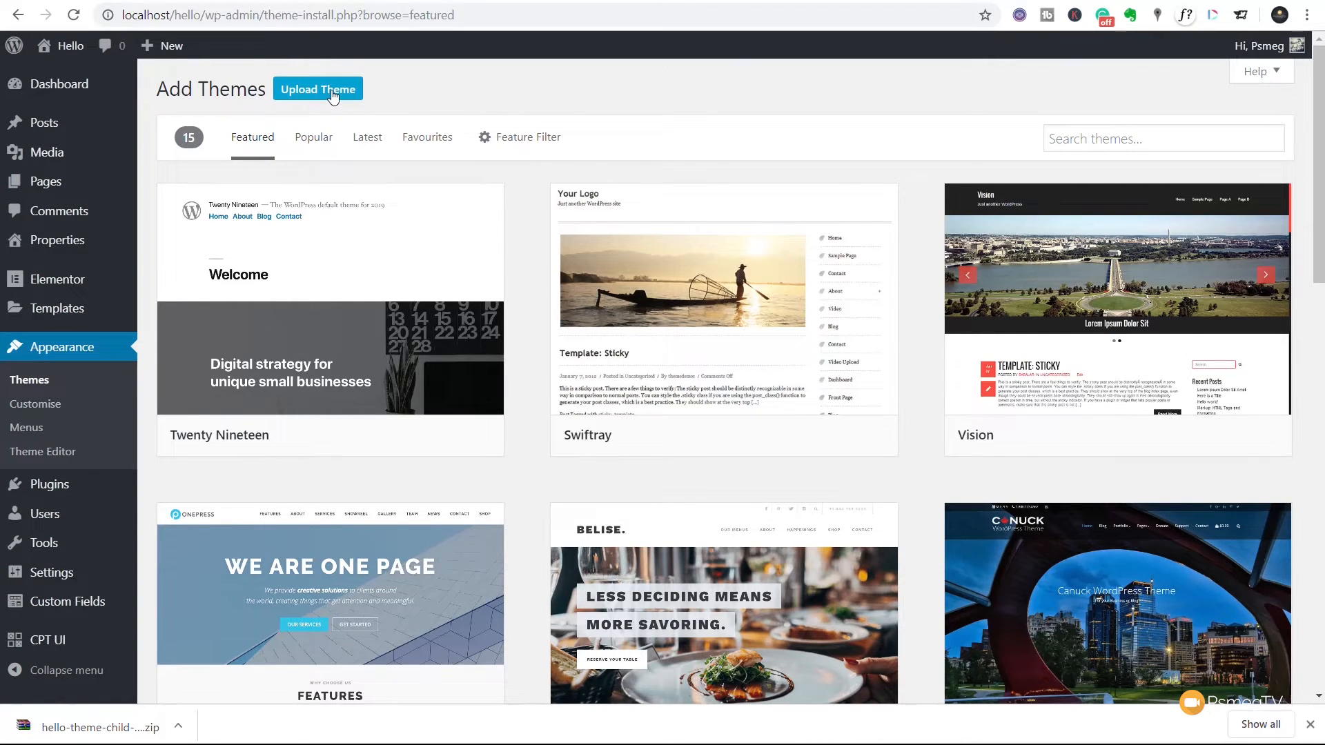
{"action": "left_click", "coordinate": [317, 88]}
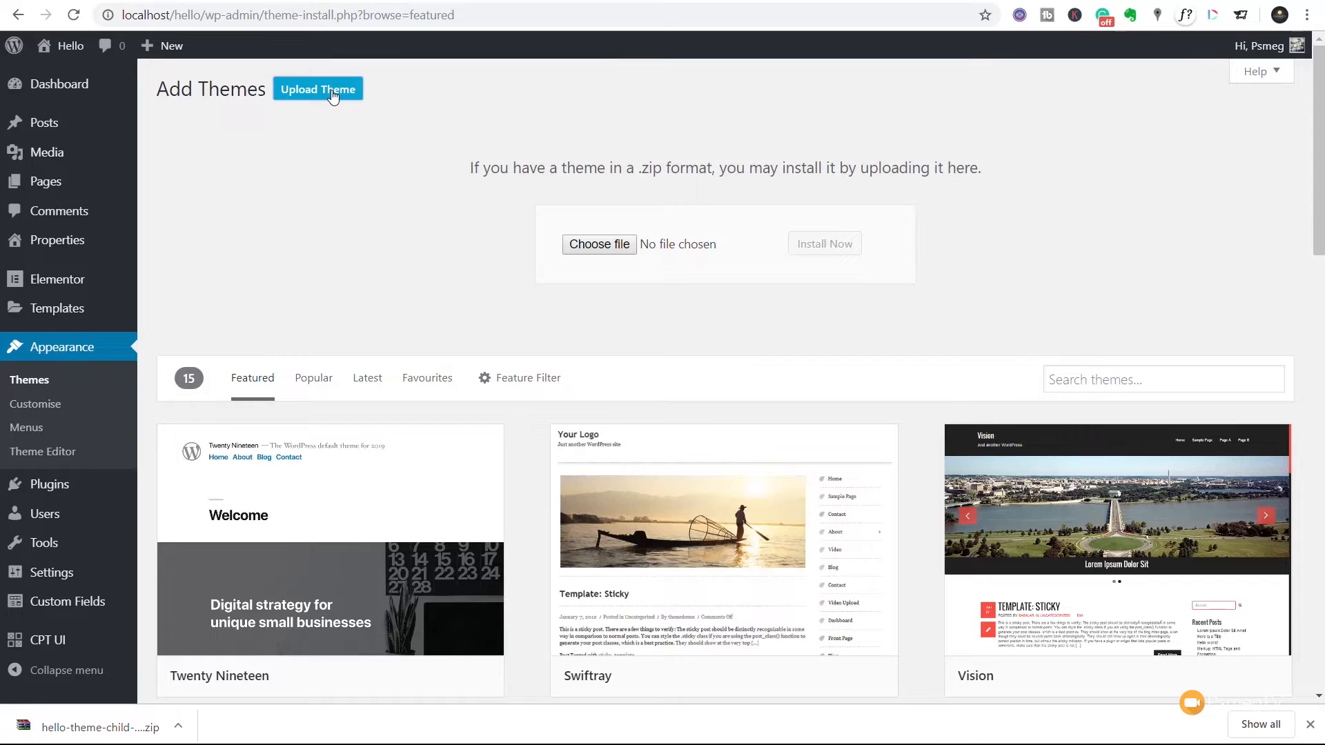
{"action": "mouse_move", "coordinate": [330, 541]}
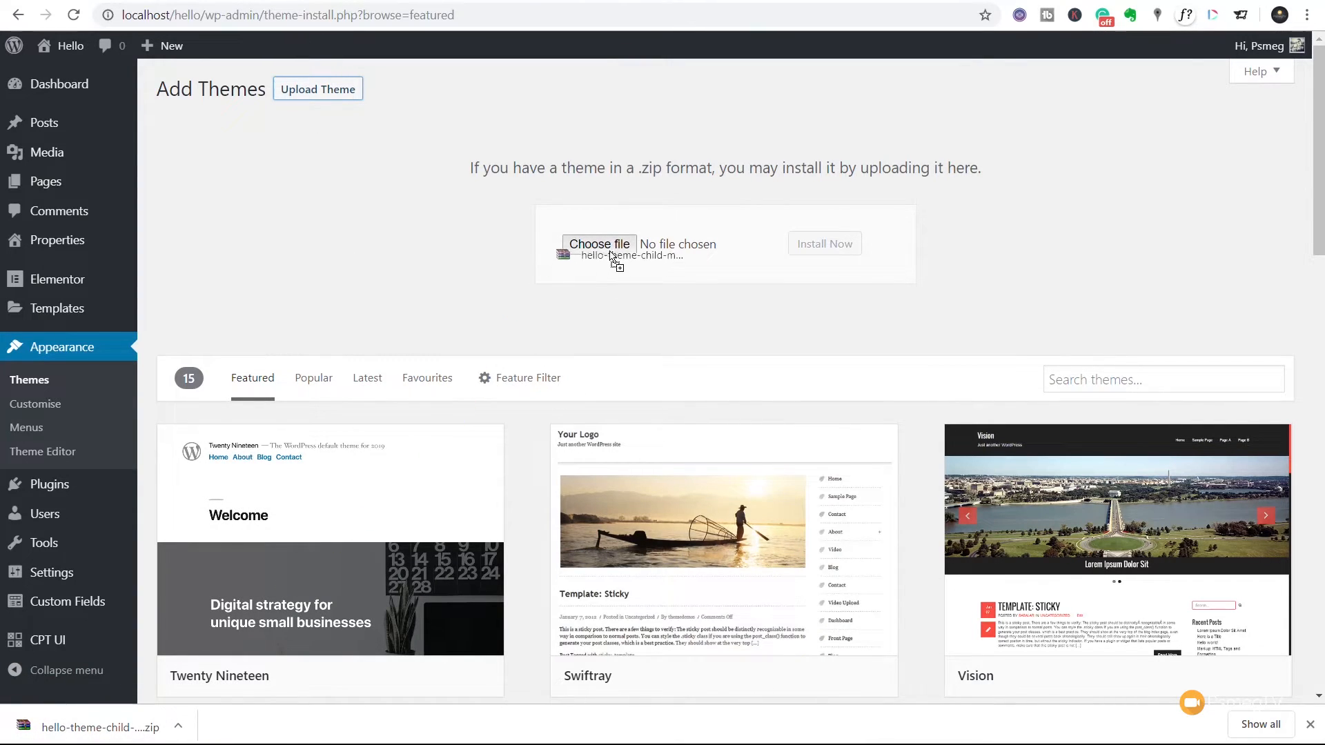
{"action": "left_click", "coordinate": [597, 244]}
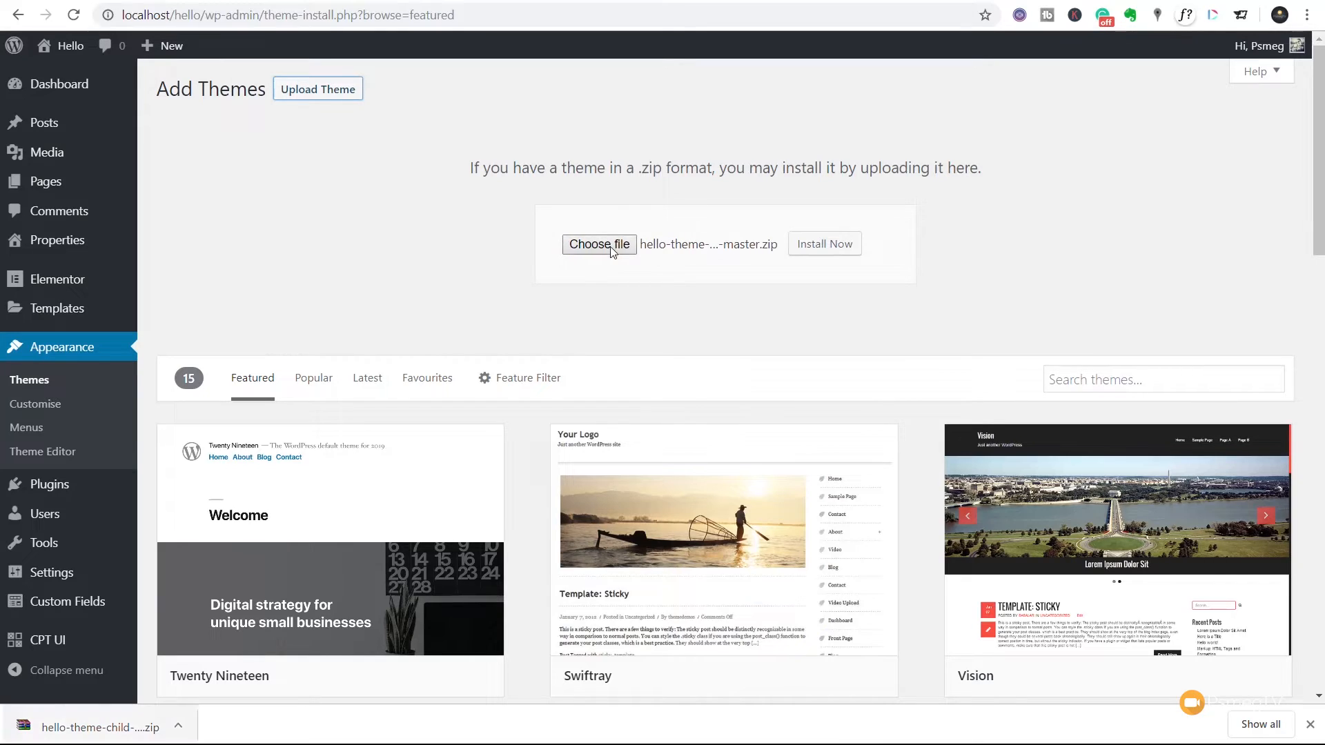
{"action": "mouse_move", "coordinate": [832, 251]}
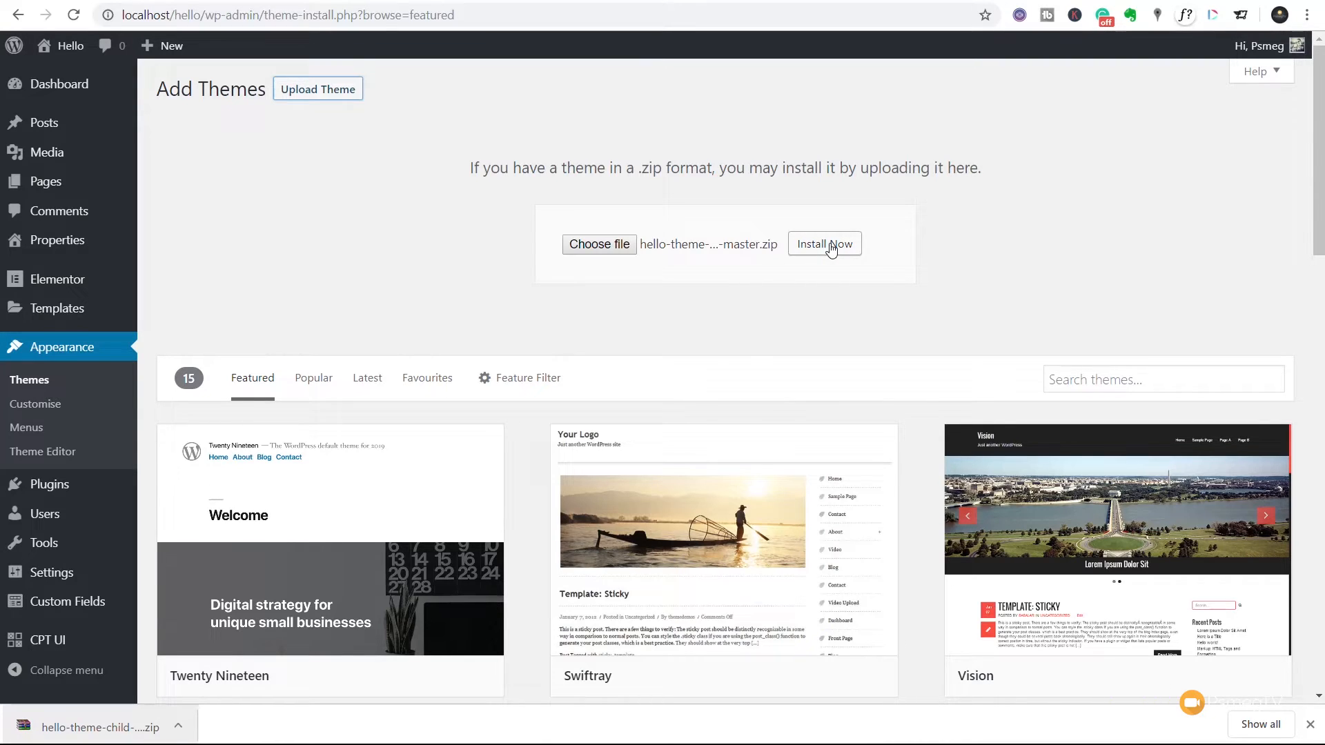
{"action": "left_click", "coordinate": [824, 245]}
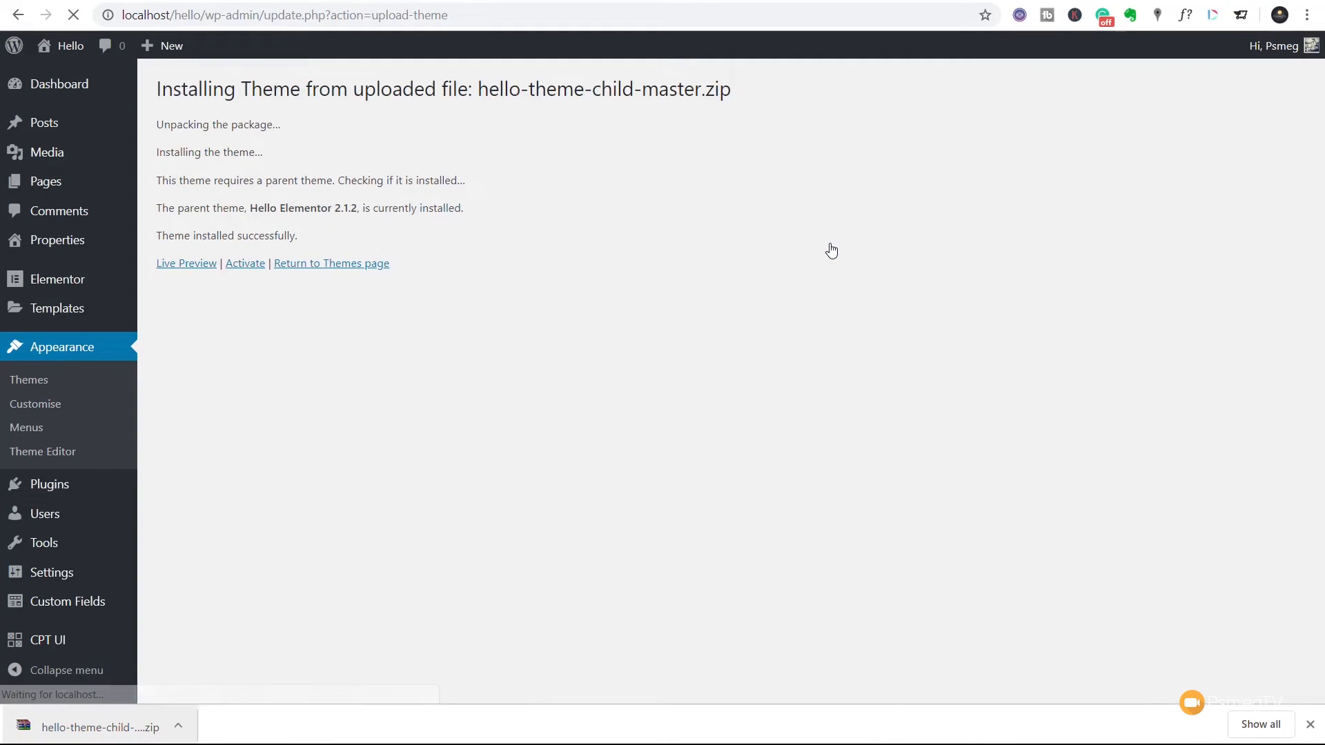
{"action": "mouse_move", "coordinate": [186, 262]}
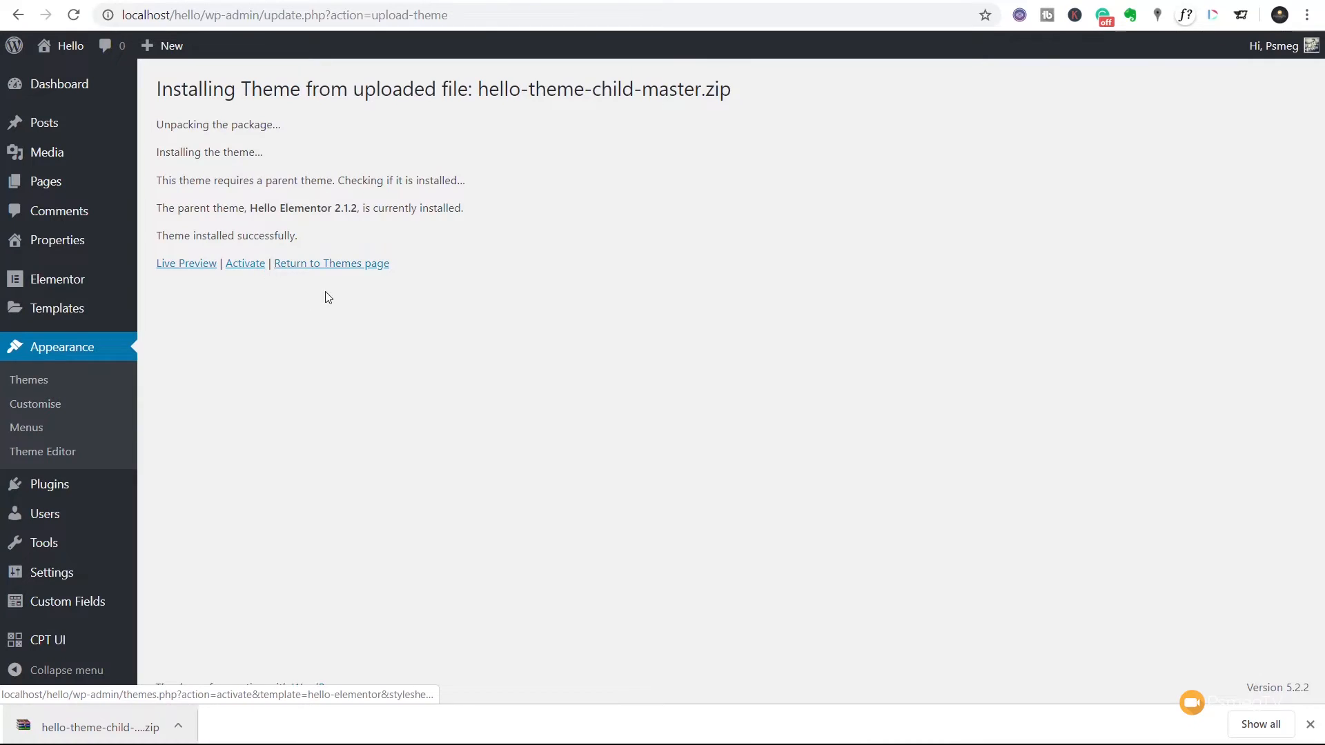
{"action": "mouse_move", "coordinate": [331, 262]}
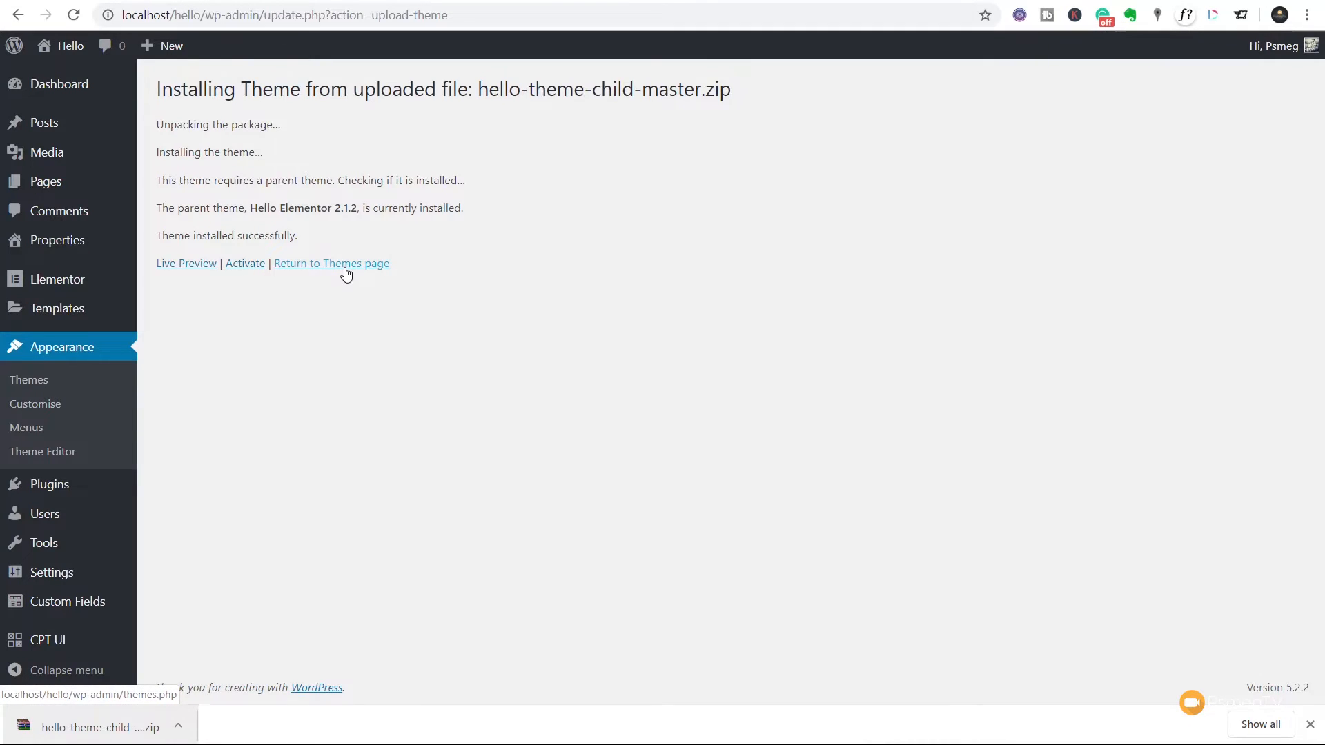
Step: Activate the Hello Elementor Child theme and go to Pages > All Pages
{"action": "left_click", "coordinate": [330, 262]}
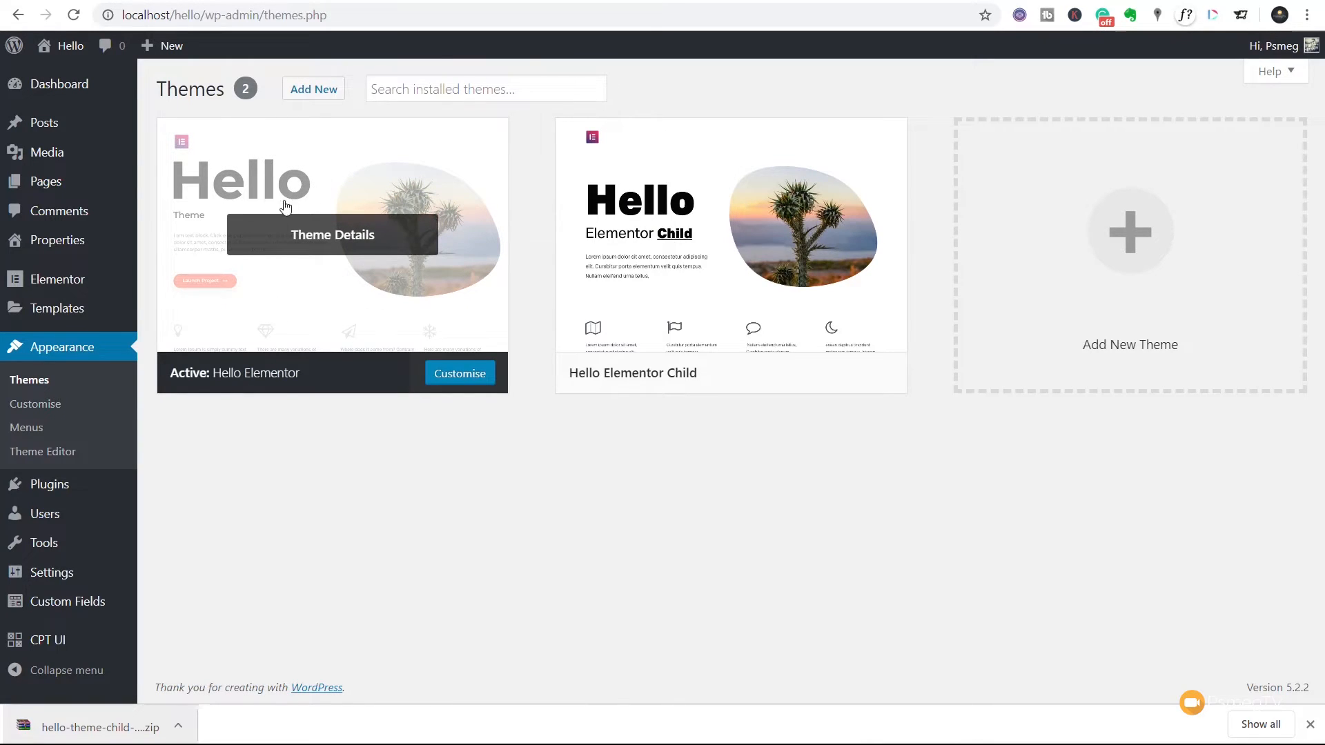
{"action": "mouse_move", "coordinate": [318, 290]}
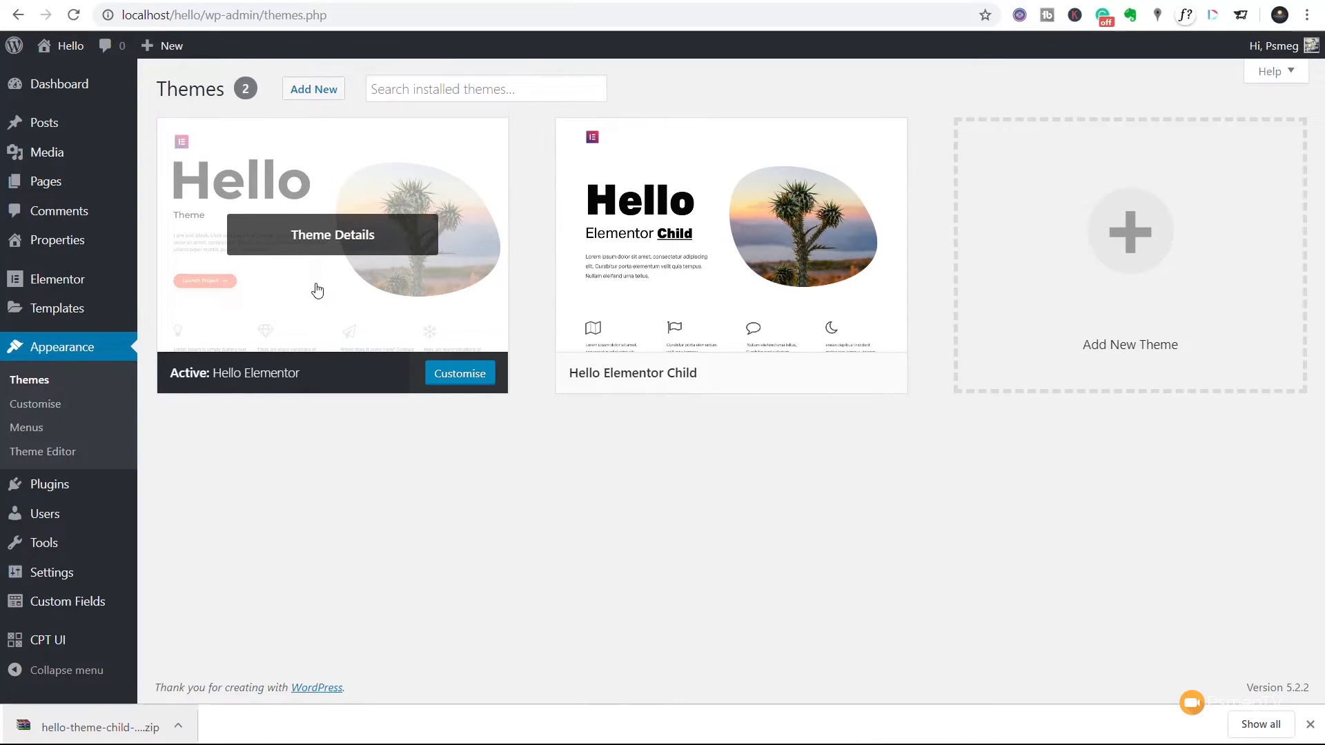
{"action": "mouse_move", "coordinate": [682, 311]}
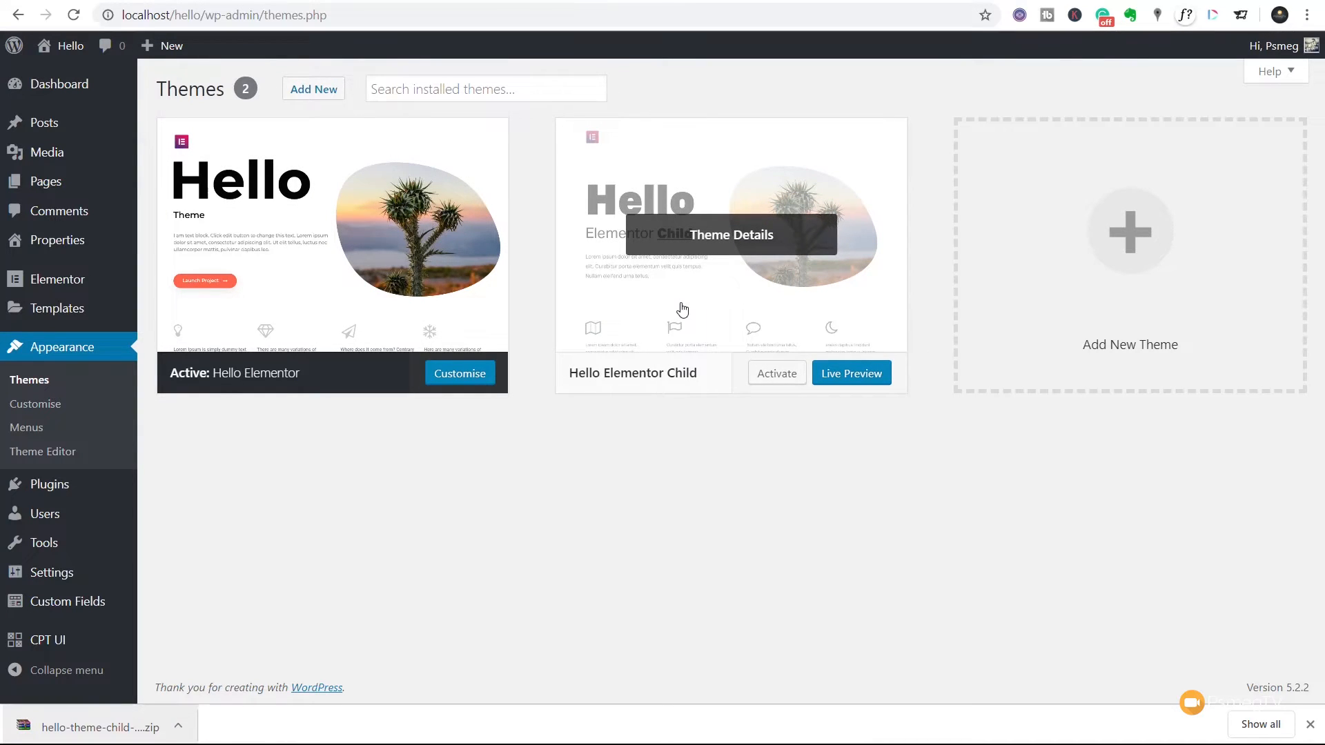
{"action": "left_click", "coordinate": [774, 373]}
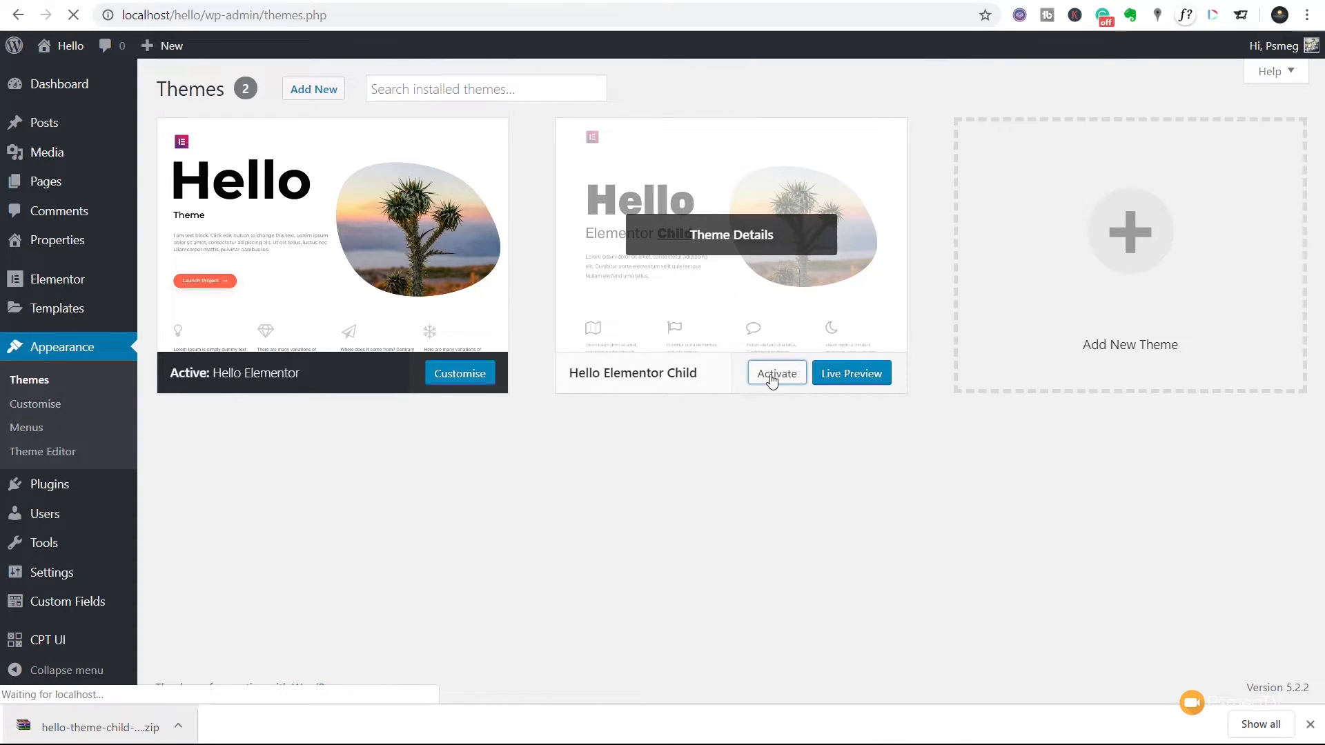
{"action": "left_click", "coordinate": [774, 373]}
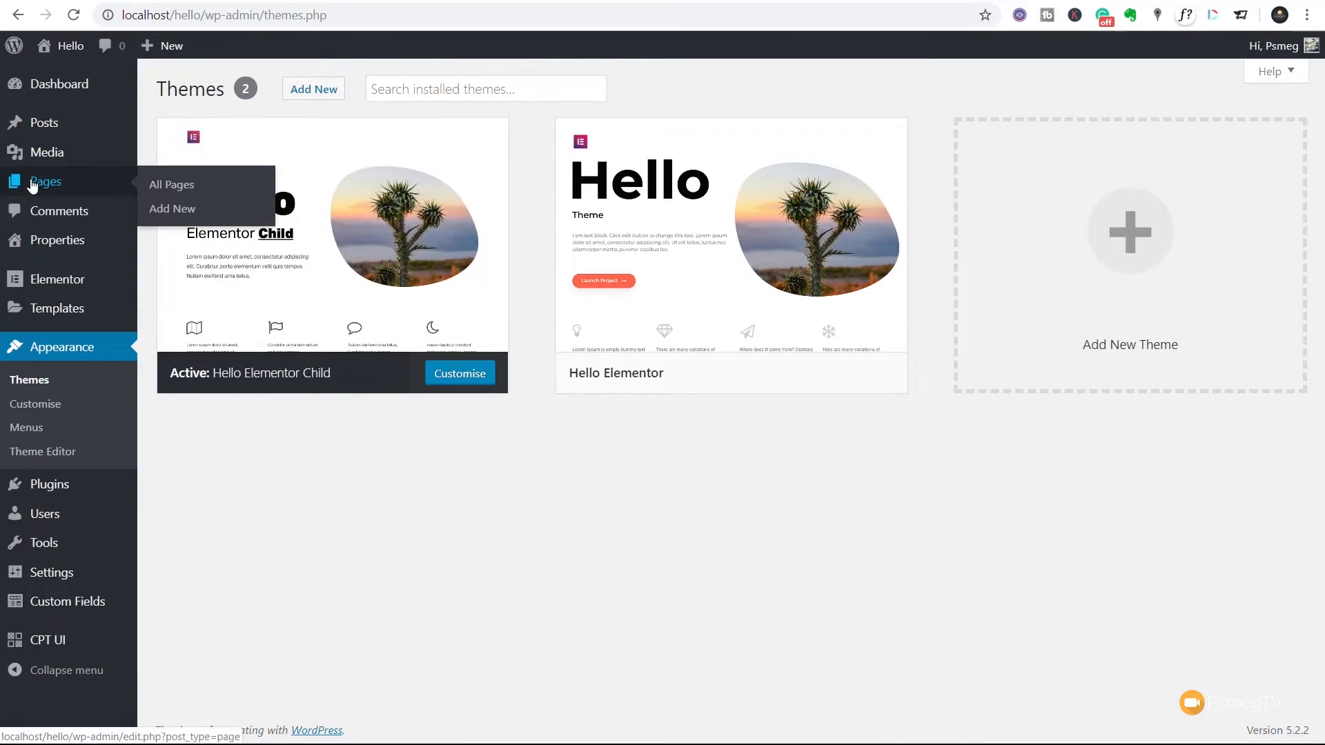
{"action": "left_click", "coordinate": [171, 184]}
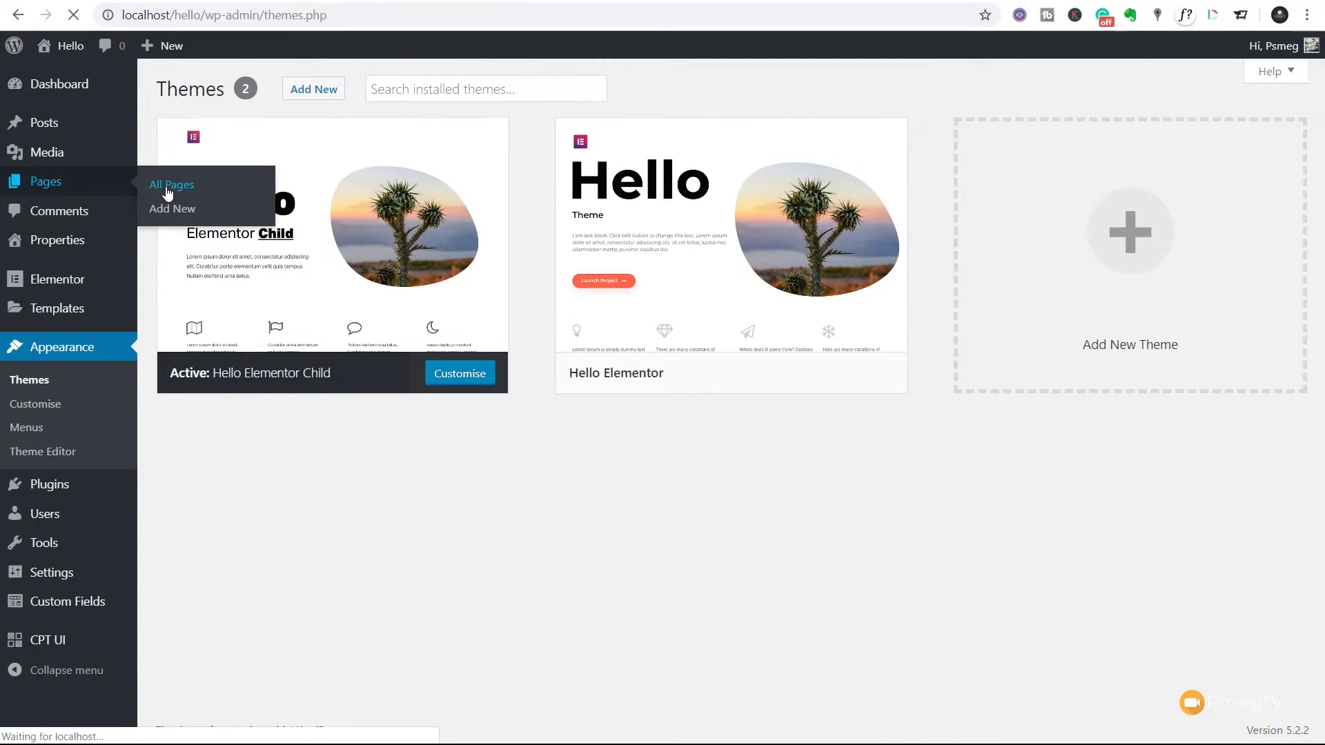
{"action": "left_click", "coordinate": [171, 183]}
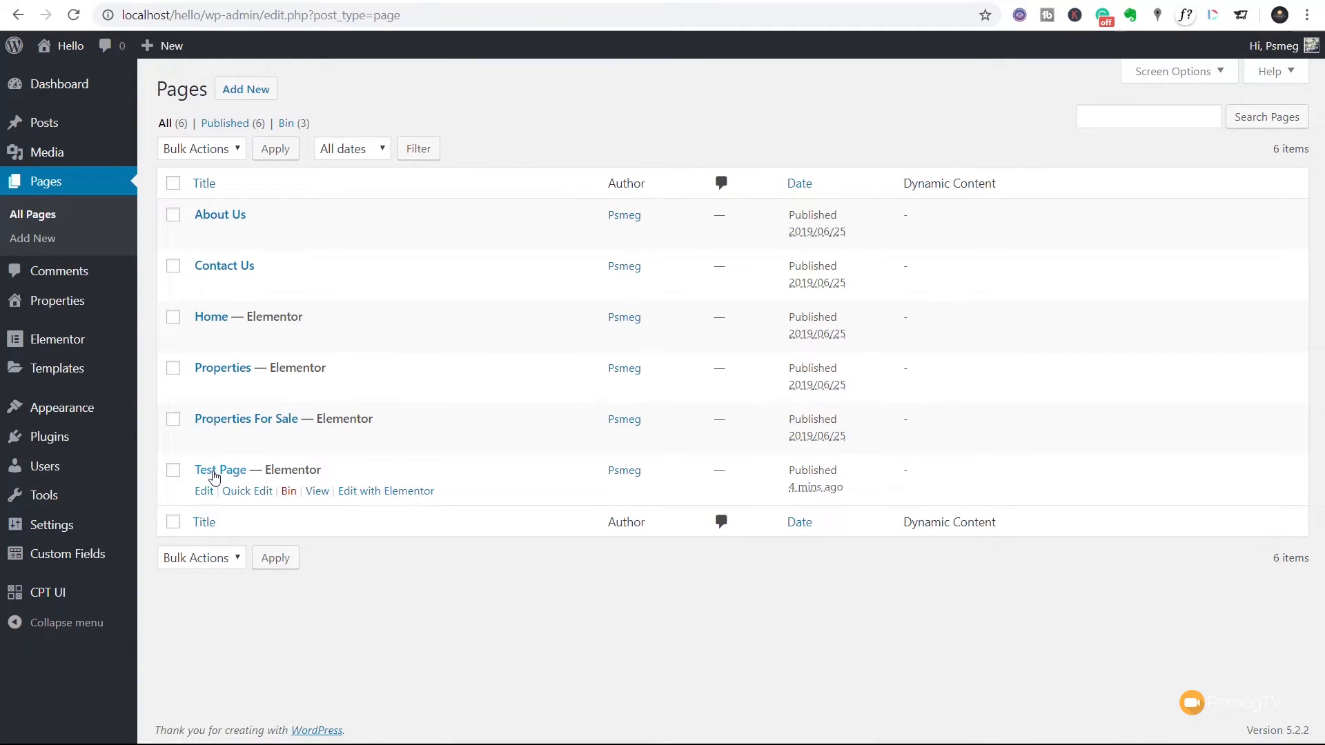
Step: Open Test Page with Edit with Elementor and bring up its page settings
{"action": "left_click", "coordinate": [385, 491]}
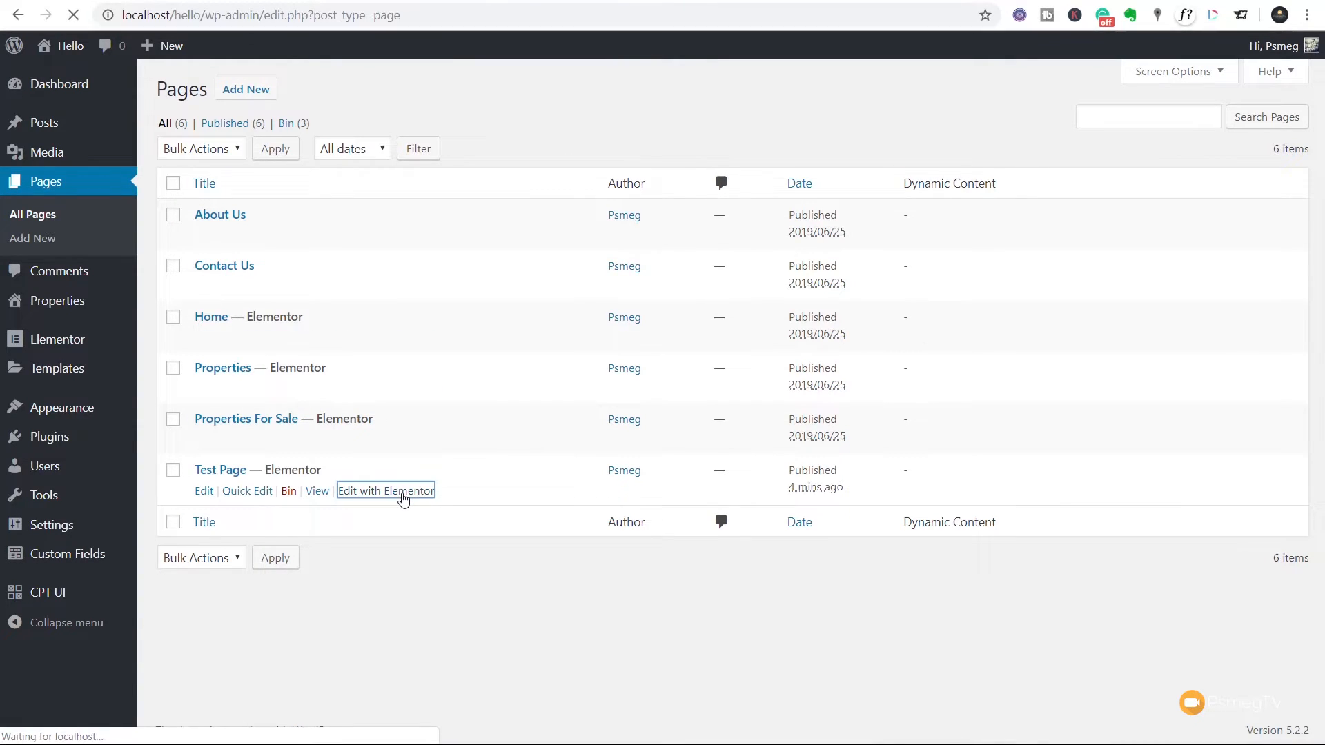
{"action": "left_click", "coordinate": [385, 491]}
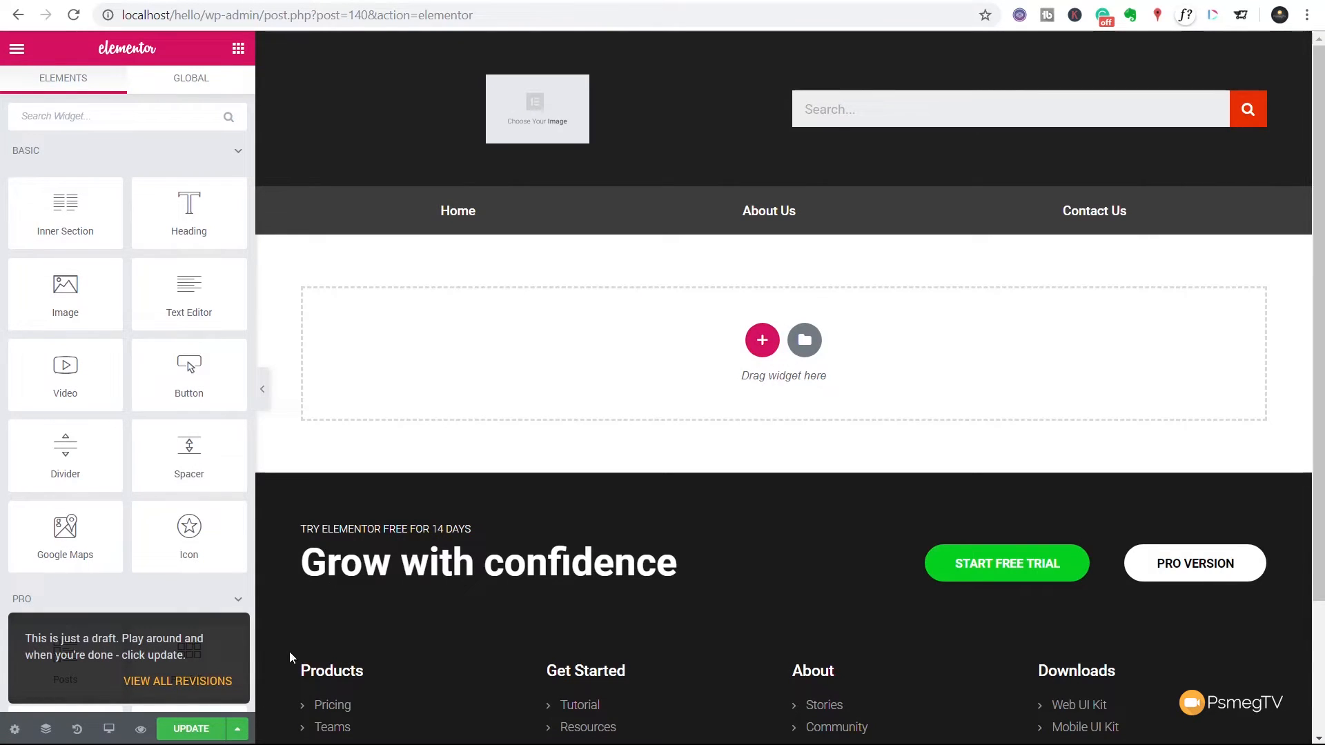
{"action": "mouse_move", "coordinate": [321, 501]}
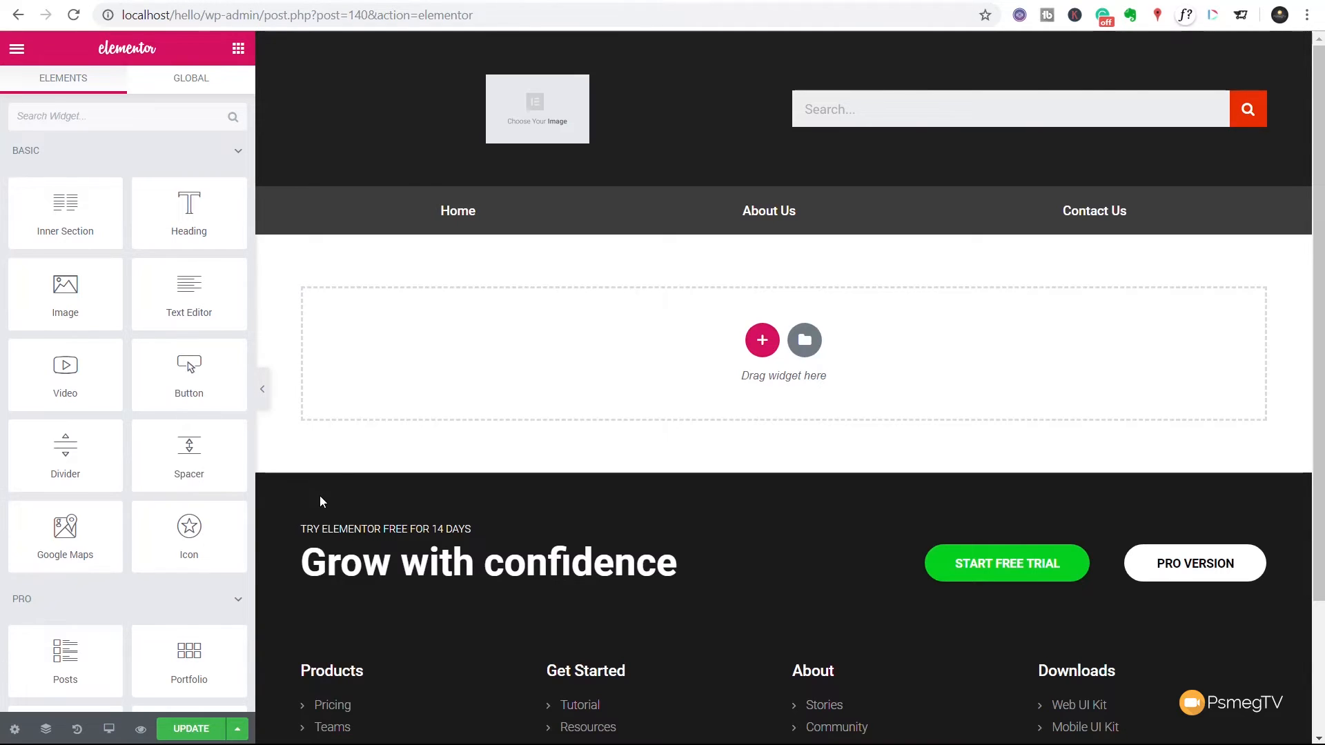
{"action": "mouse_move", "coordinate": [14, 729]}
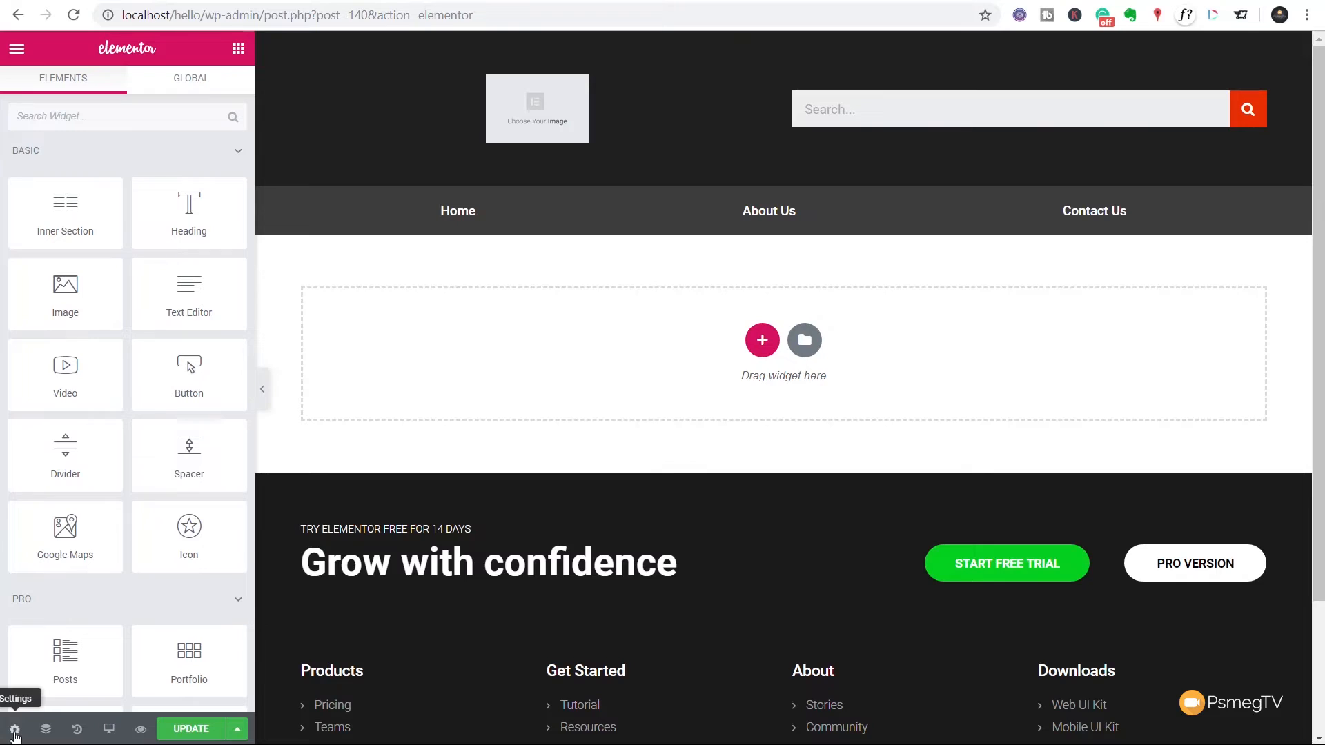
{"action": "left_click", "coordinate": [14, 729]}
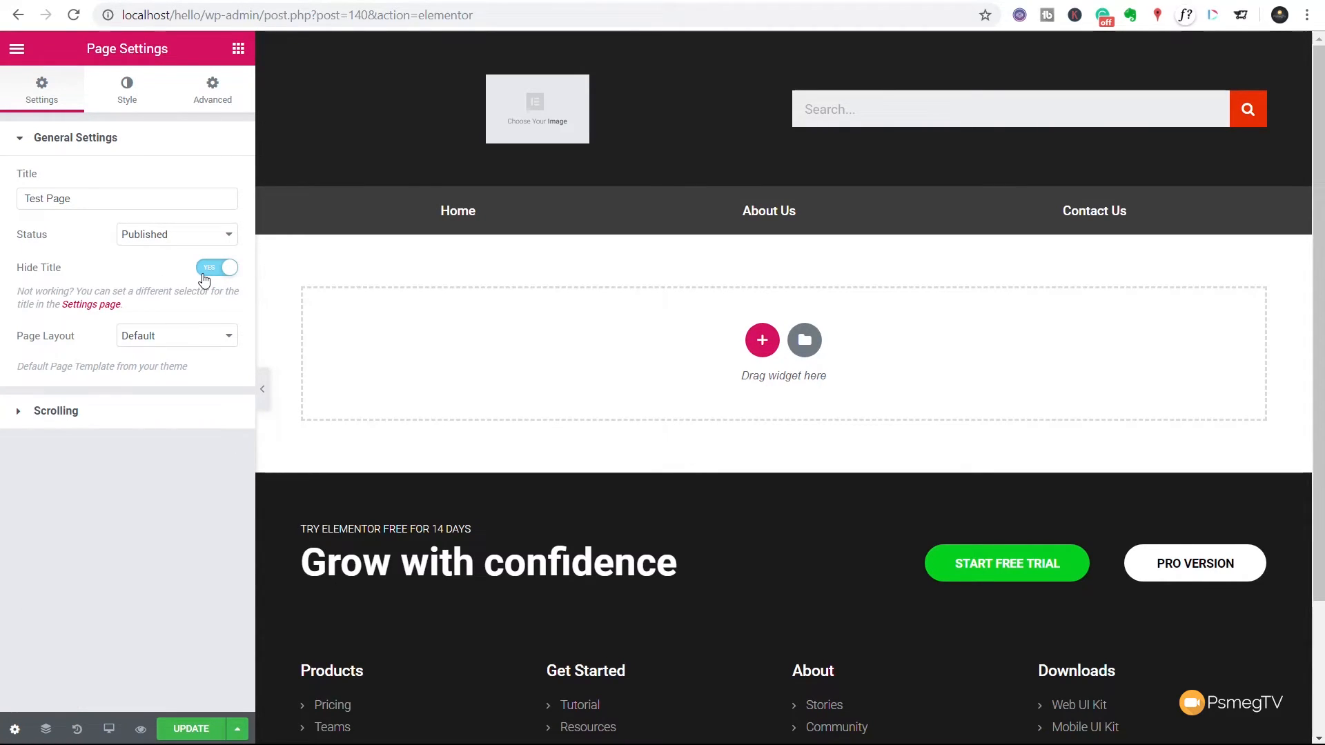
Step: Switch Hide Title to No so the 'Test Page' heading shows again
{"action": "left_click", "coordinate": [216, 268]}
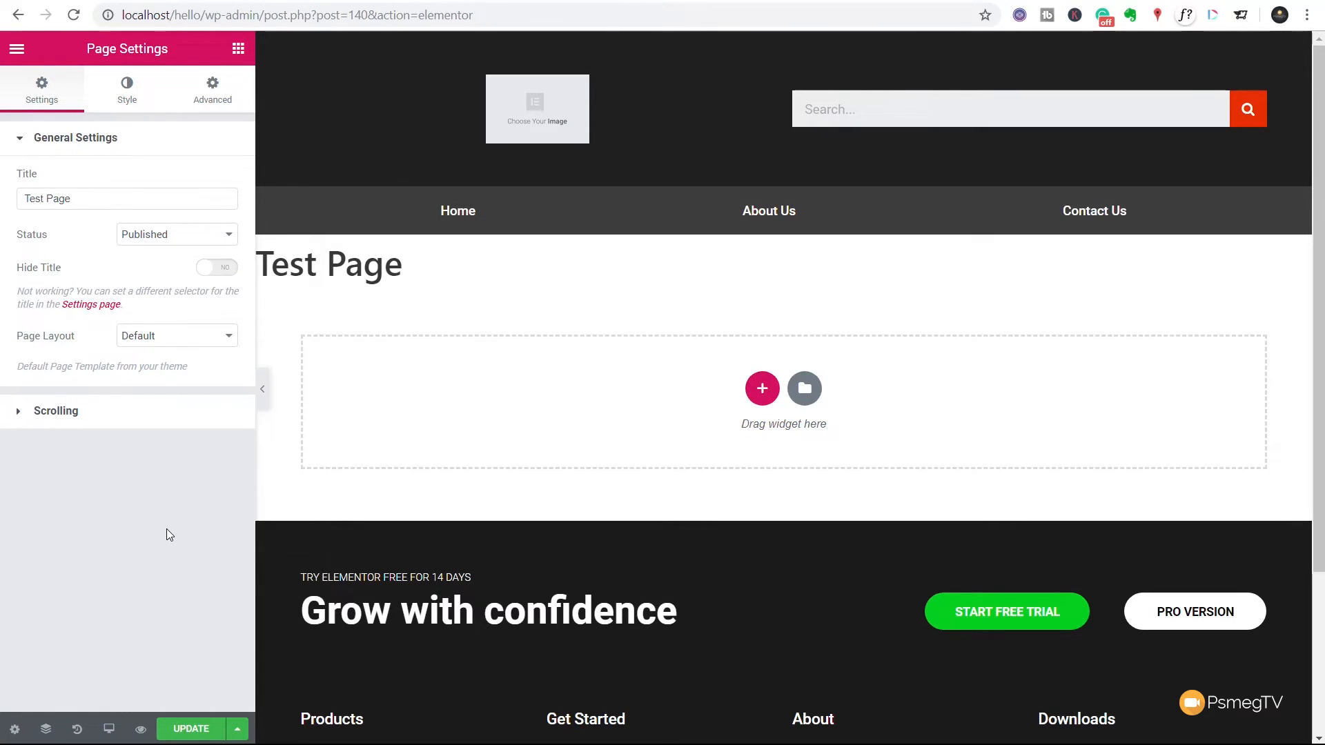
{"action": "mouse_move", "coordinate": [356, 642]}
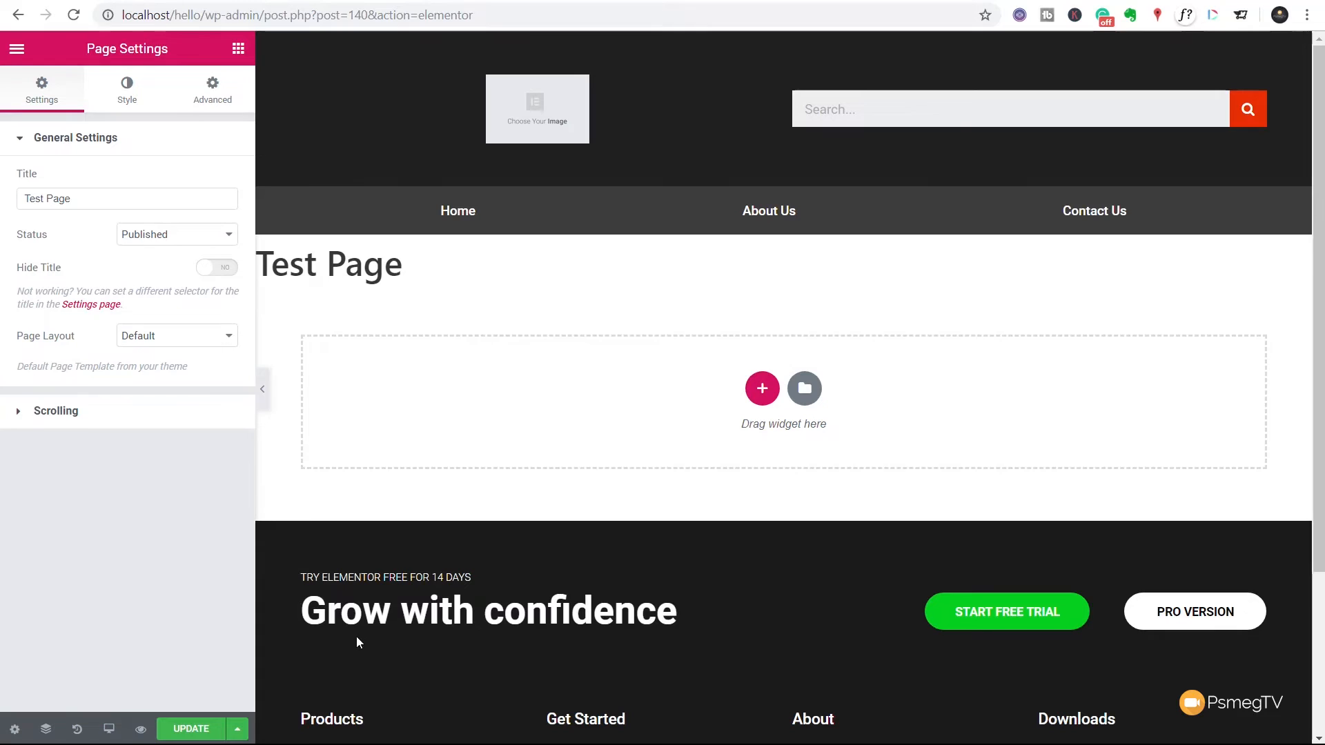
{"action": "mouse_move", "coordinate": [169, 469]}
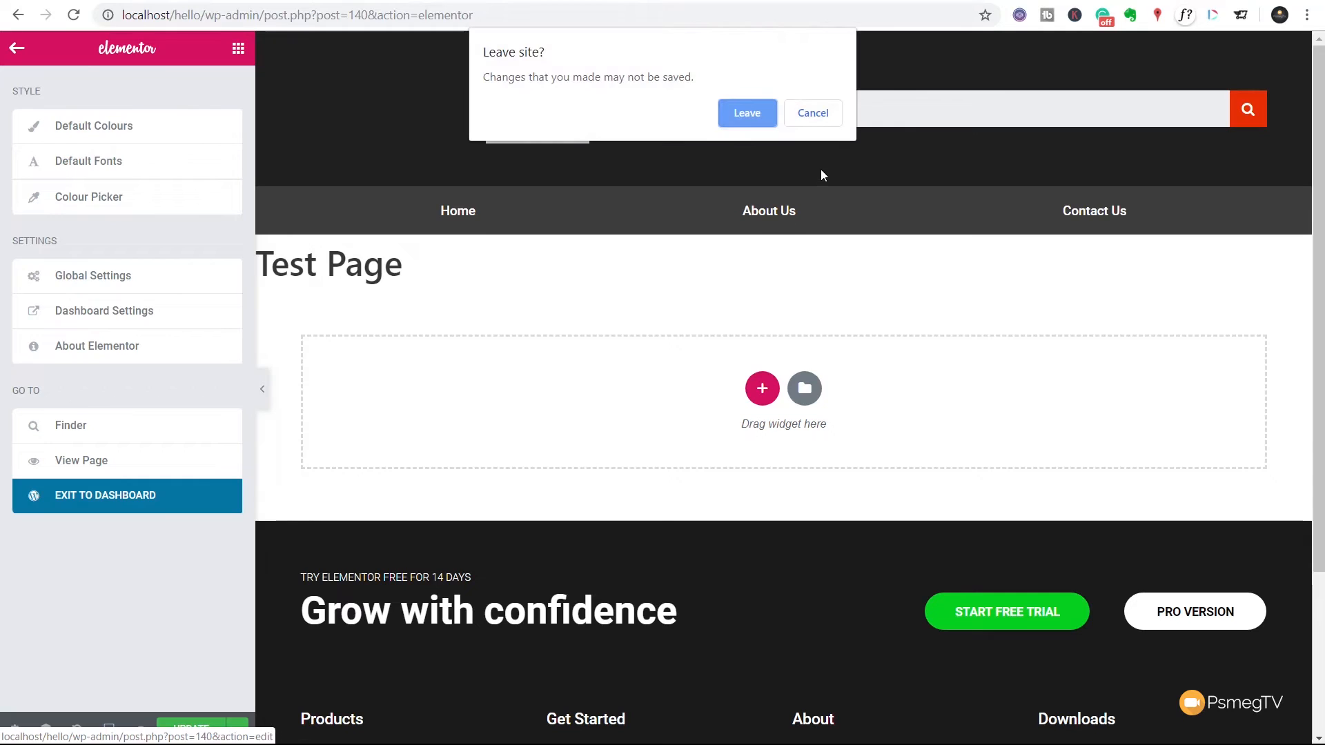
Step: In the Theme Editor, select Hello Elementor Child and open its functions.php
{"action": "left_click", "coordinate": [747, 111]}
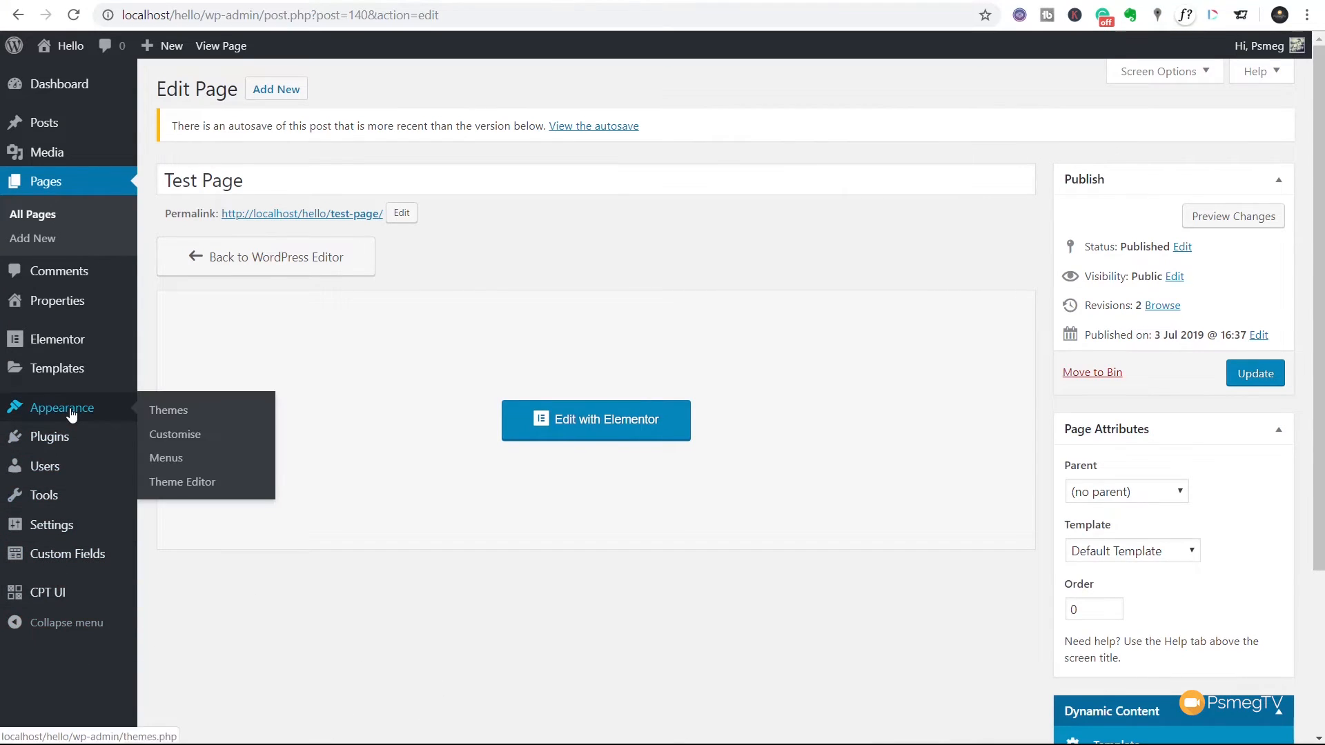
{"action": "mouse_move", "coordinate": [182, 482]}
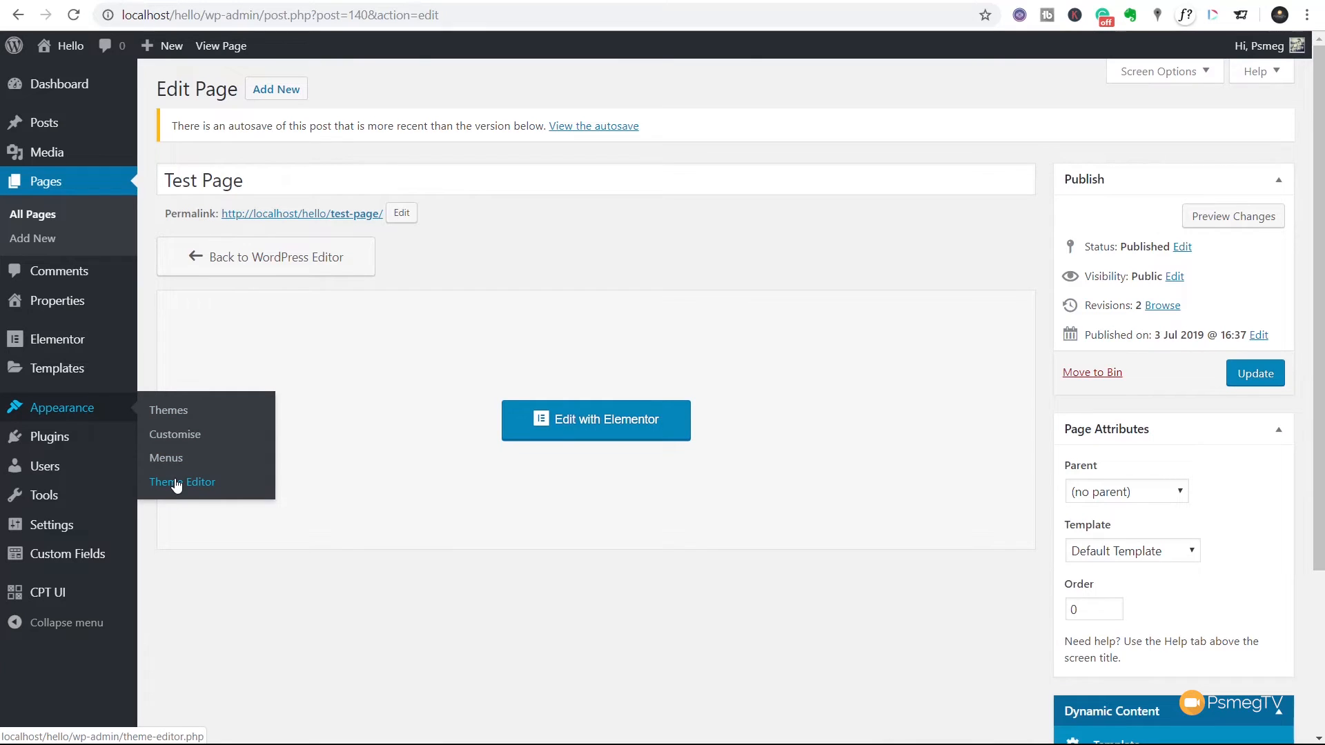
{"action": "left_click", "coordinate": [182, 481]}
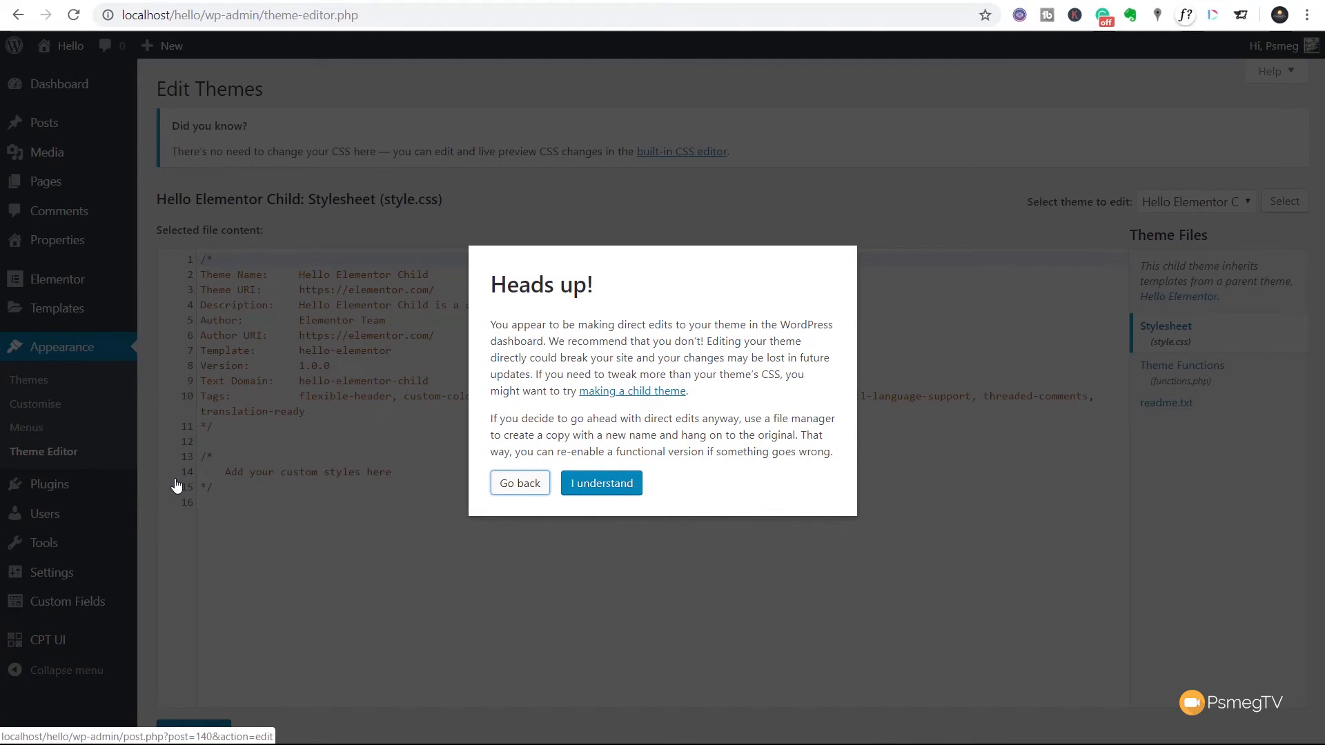
{"action": "mouse_move", "coordinate": [588, 509]}
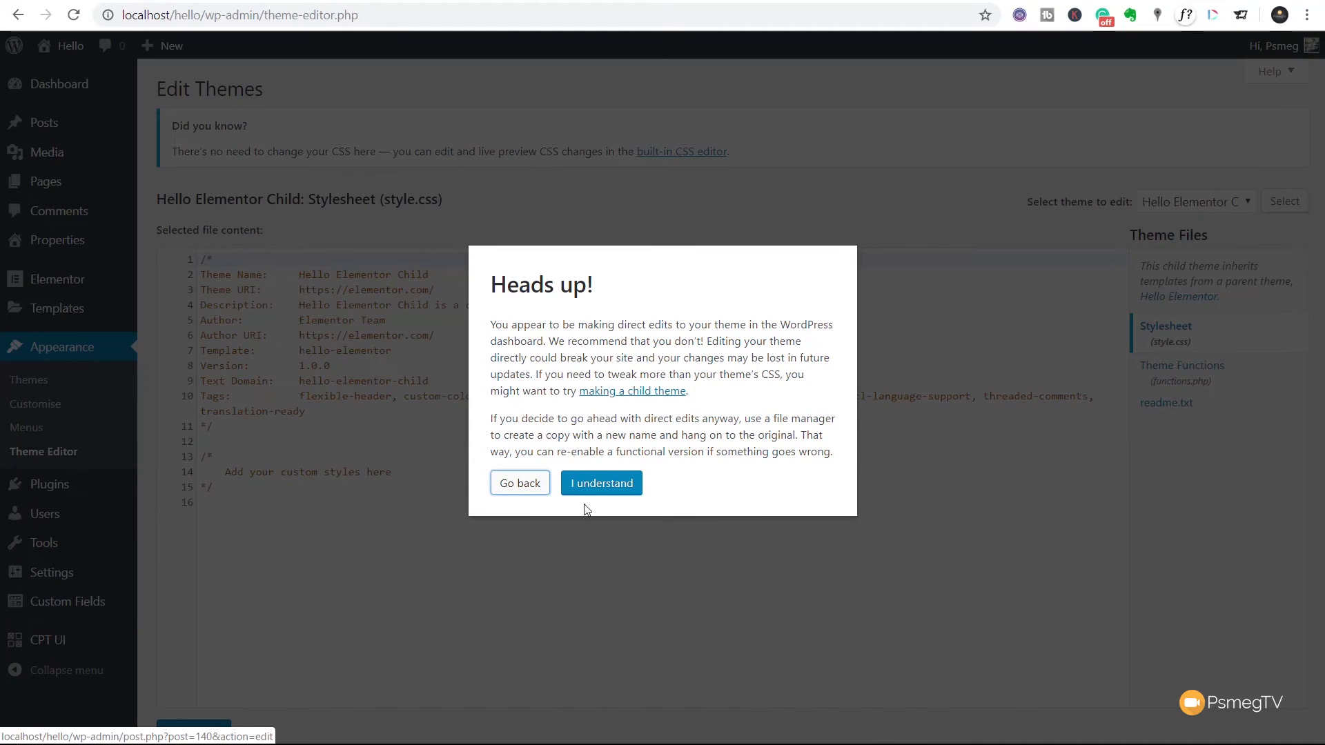
{"action": "left_click", "coordinate": [601, 483]}
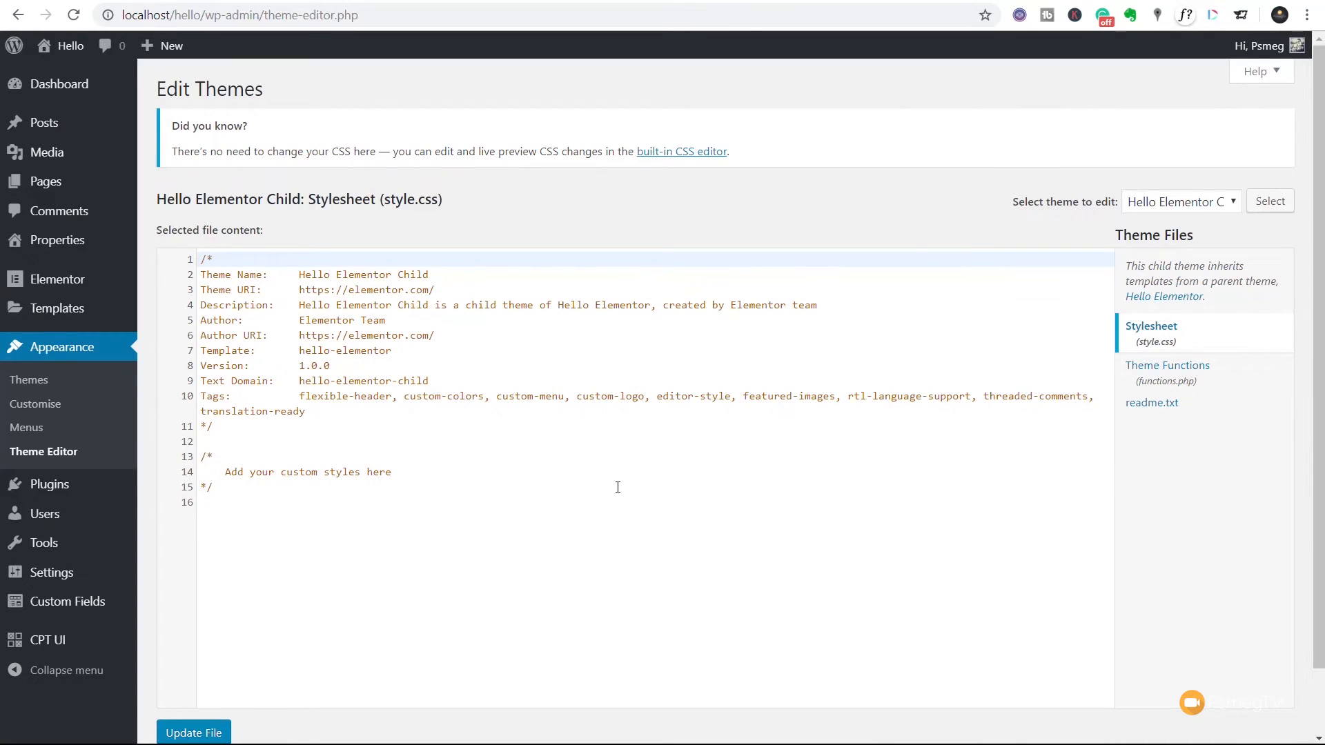
{"action": "left_click", "coordinate": [1181, 202]}
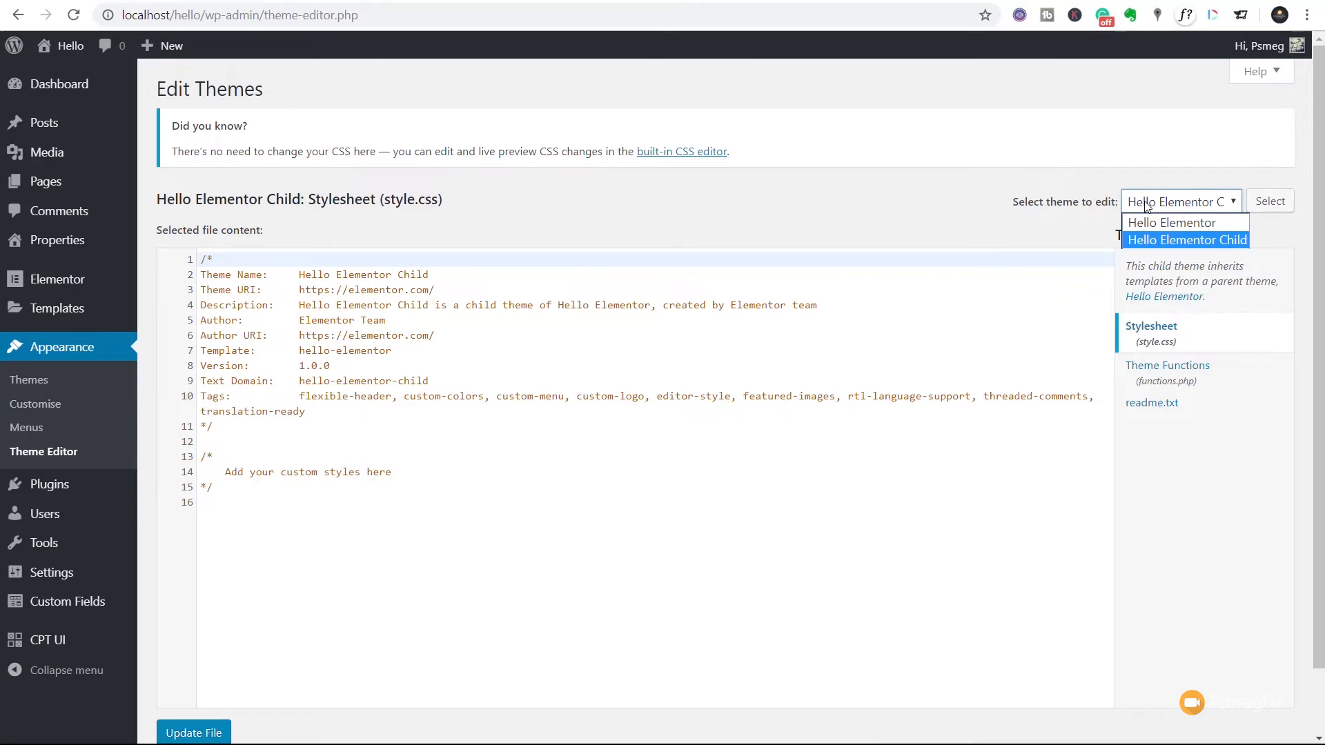
{"action": "mouse_move", "coordinate": [1151, 250]}
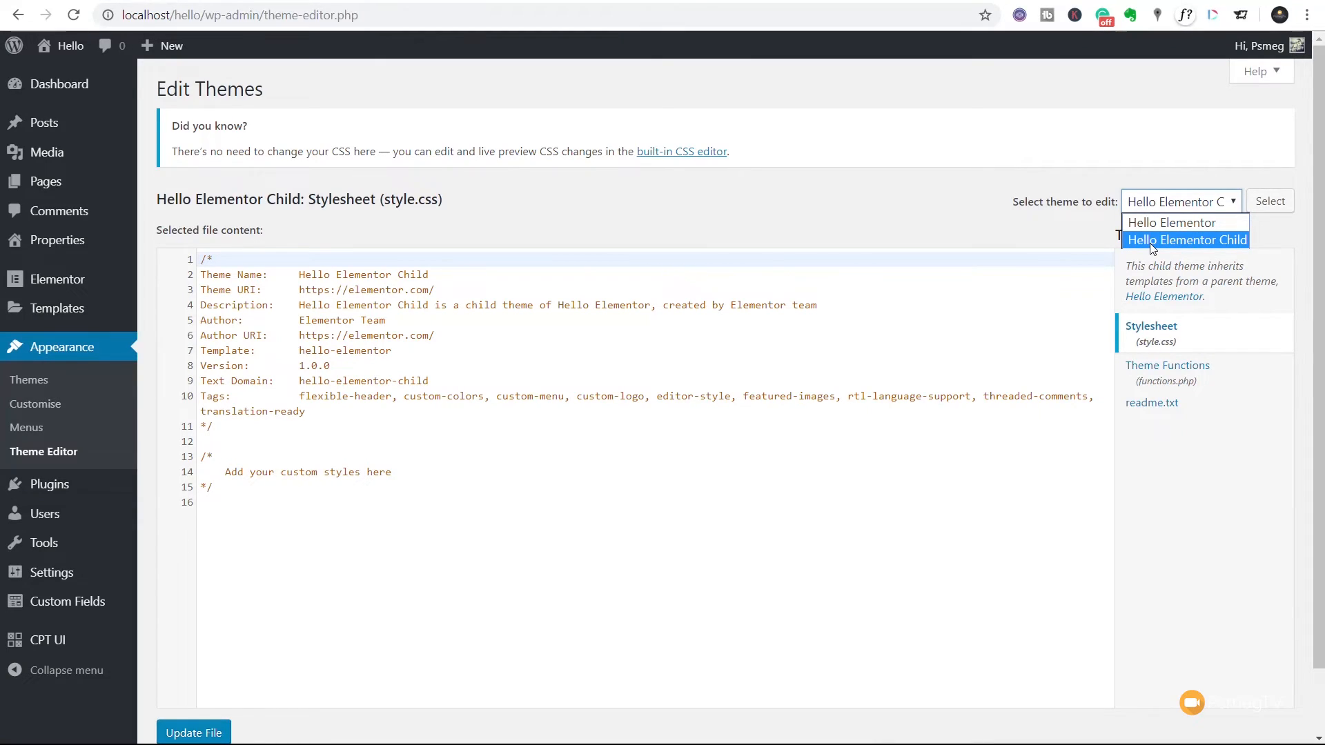
{"action": "left_click", "coordinate": [1187, 239]}
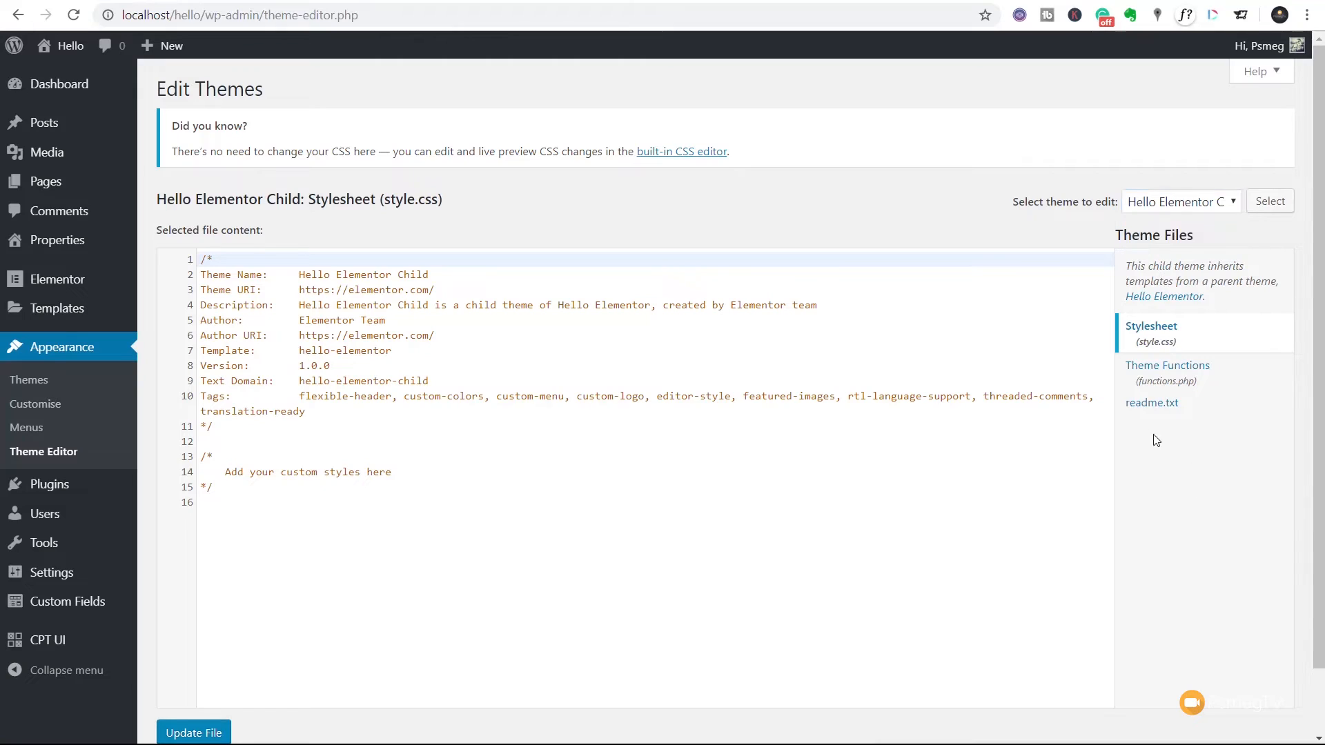
{"action": "mouse_move", "coordinate": [1169, 371]}
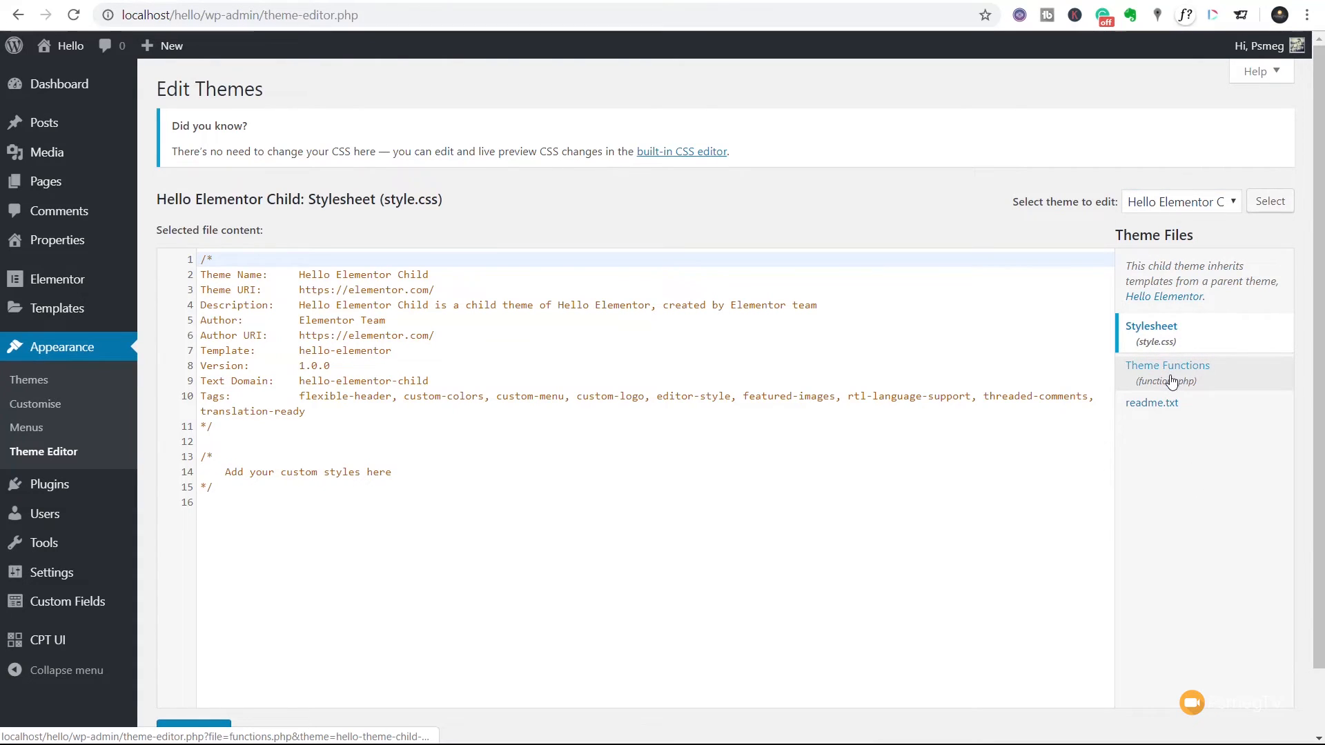
{"action": "mouse_move", "coordinate": [1168, 373]}
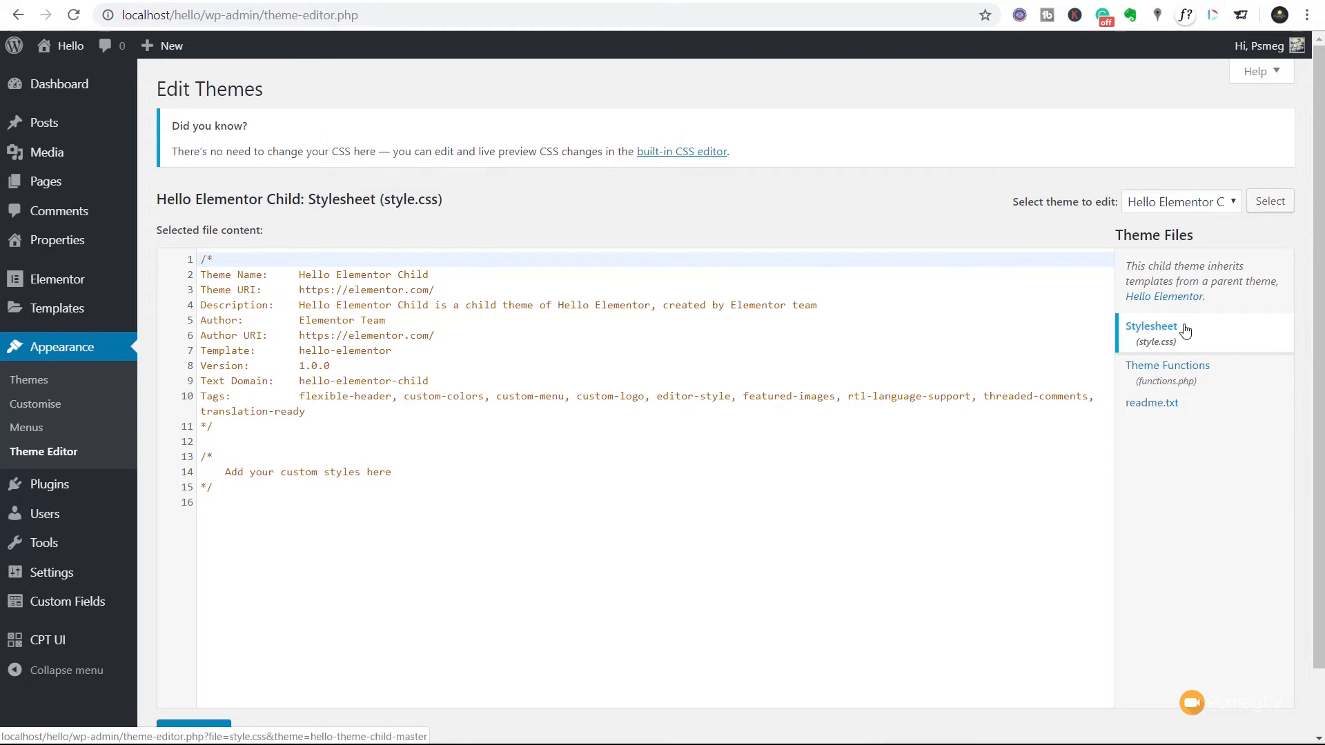
{"action": "mouse_move", "coordinate": [1166, 371]}
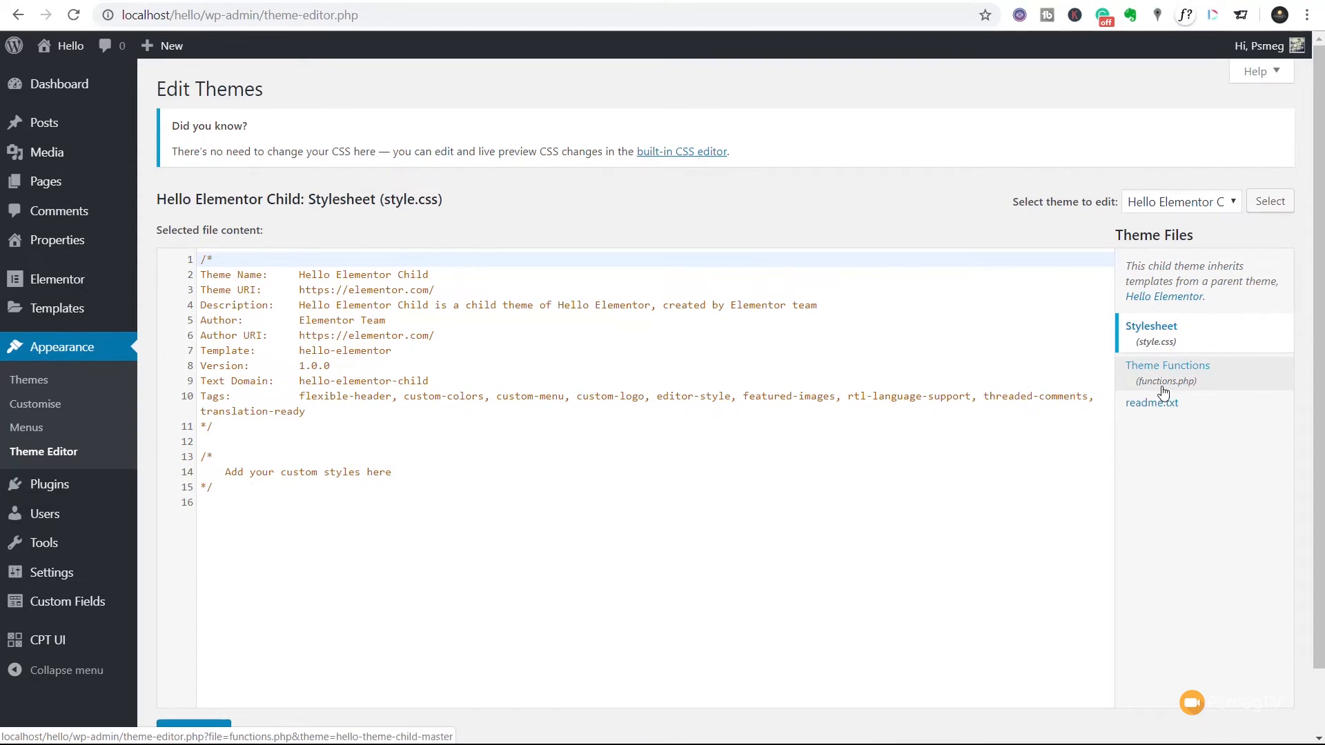
{"action": "mouse_move", "coordinate": [1151, 402]}
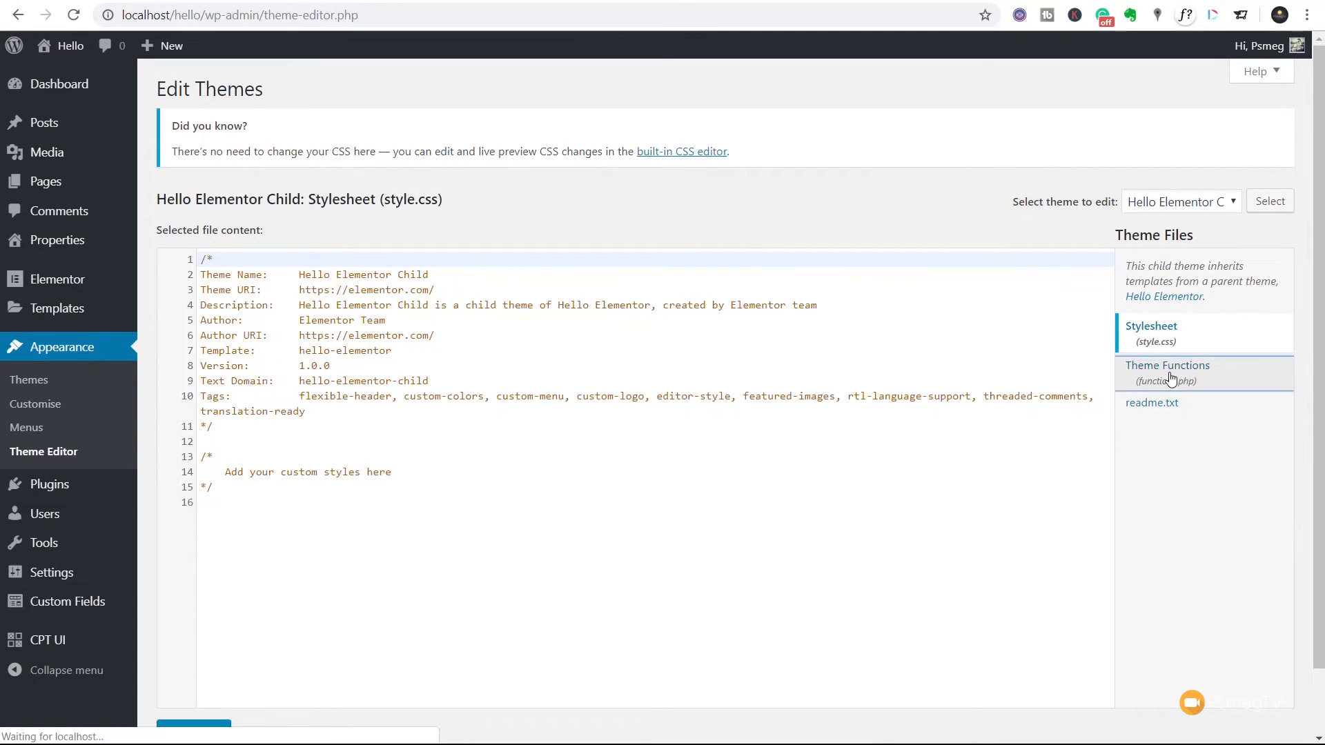
{"action": "left_click", "coordinate": [1167, 371]}
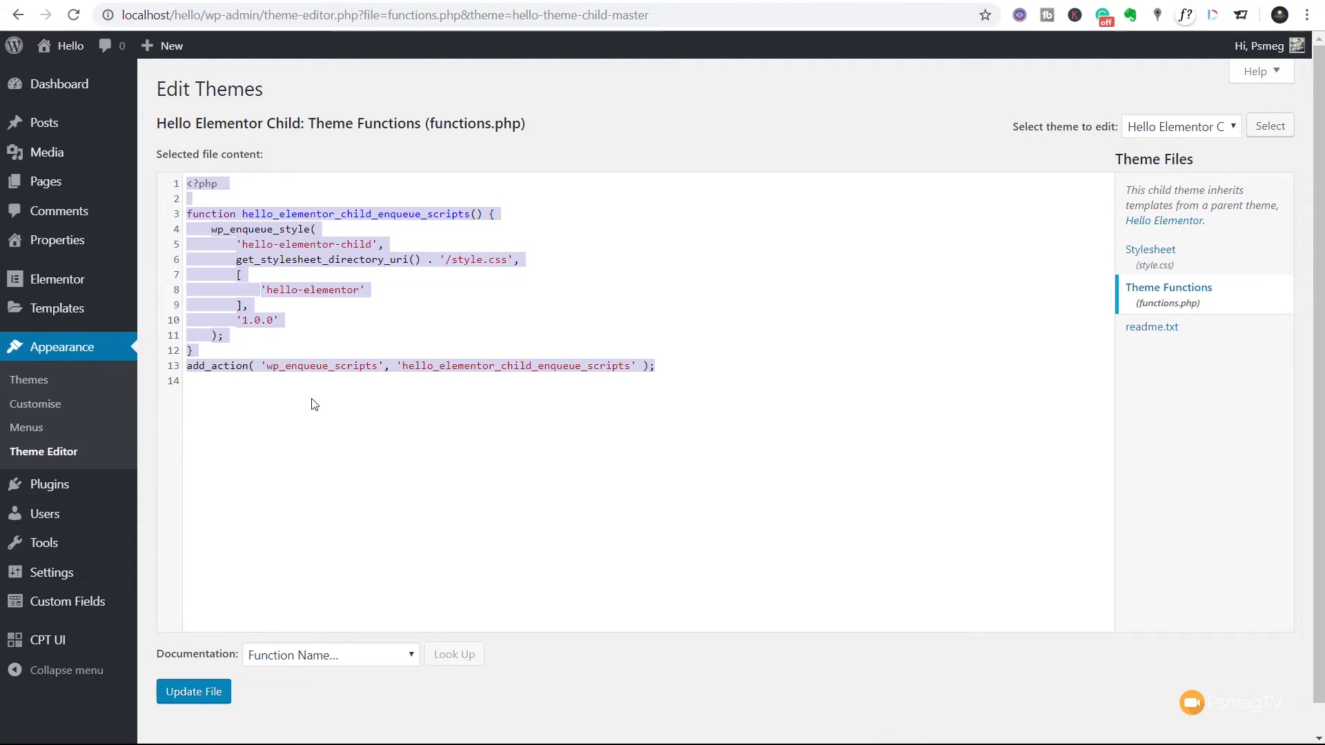
Step: Add the ele_disable_page_title function returning false, hooked to hello_elementor_page_title
{"action": "left_click", "coordinate": [205, 380]}
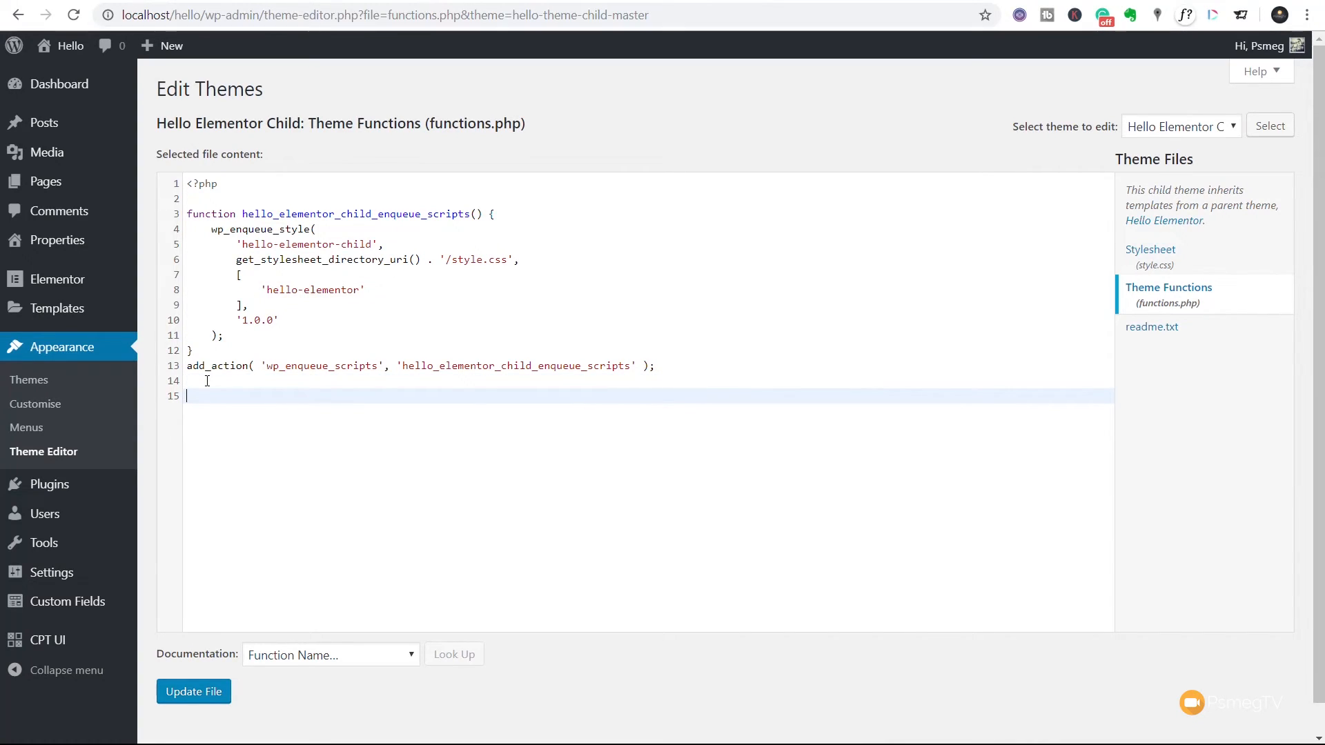
{"action": "mouse_move", "coordinate": [1031, 424]}
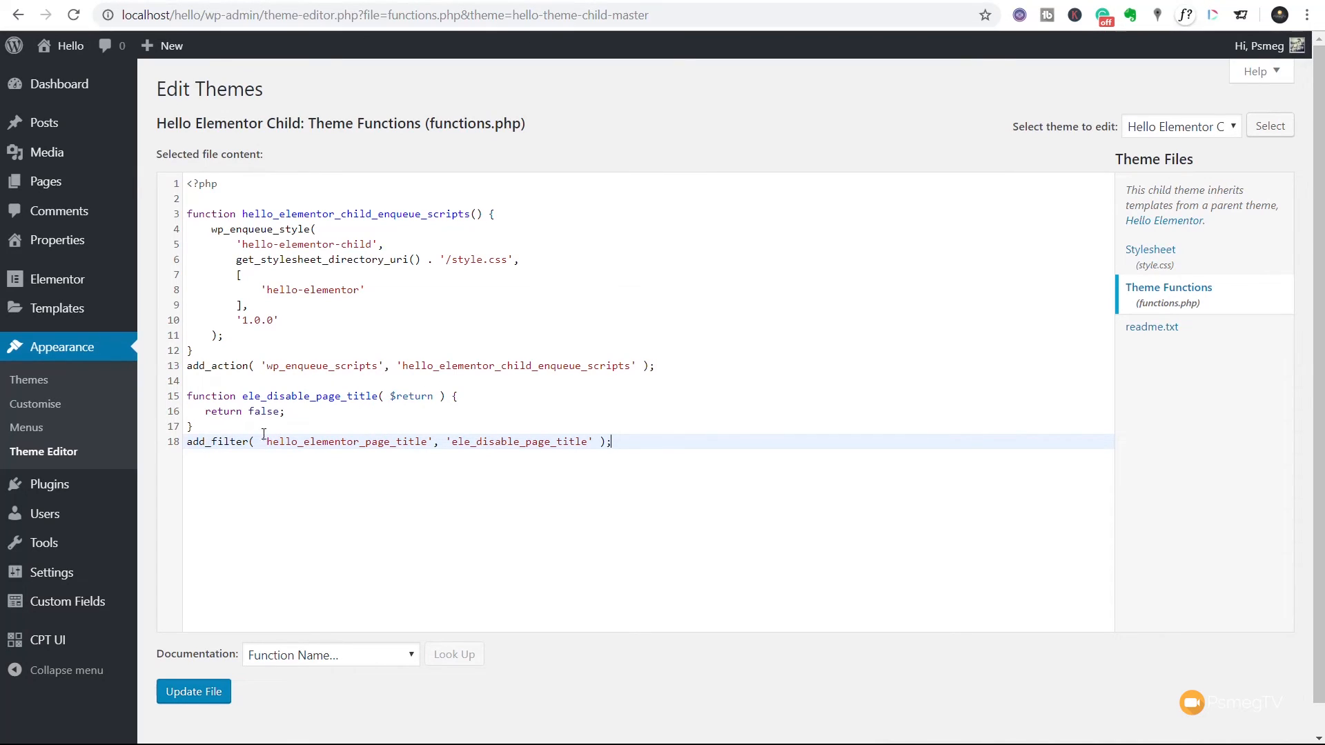
{"action": "mouse_move", "coordinate": [356, 408]}
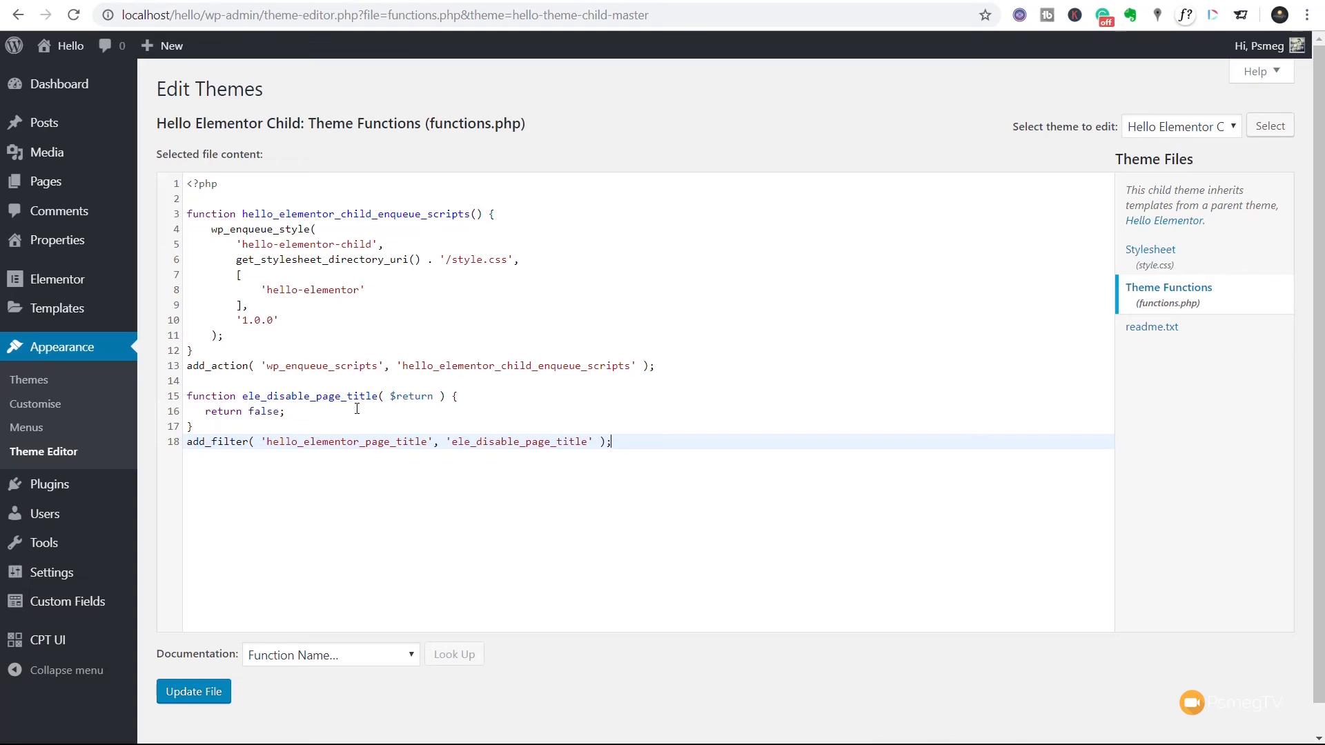
{"action": "mouse_move", "coordinate": [262, 435]}
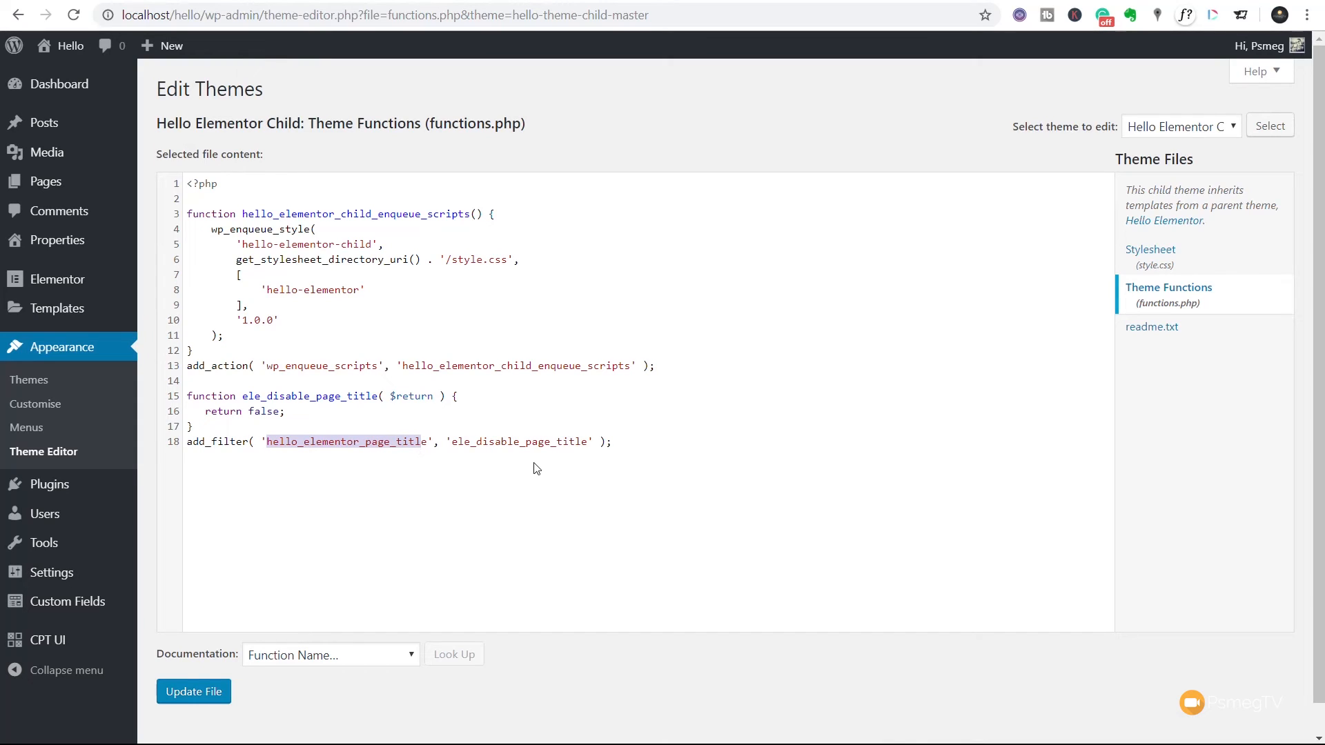
{"action": "left_click", "coordinate": [610, 441]}
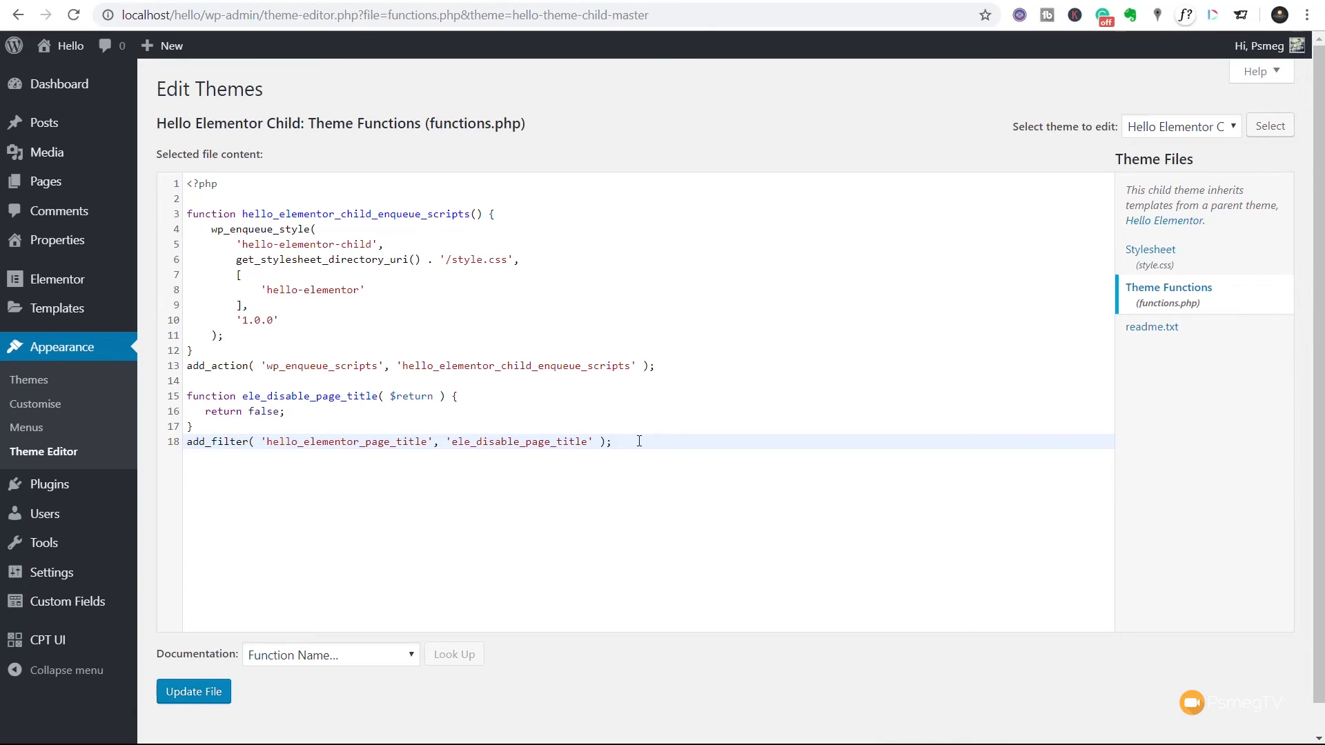
Step: Save functions.php with Update File and go to the All Pages list
{"action": "left_click", "coordinate": [193, 692]}
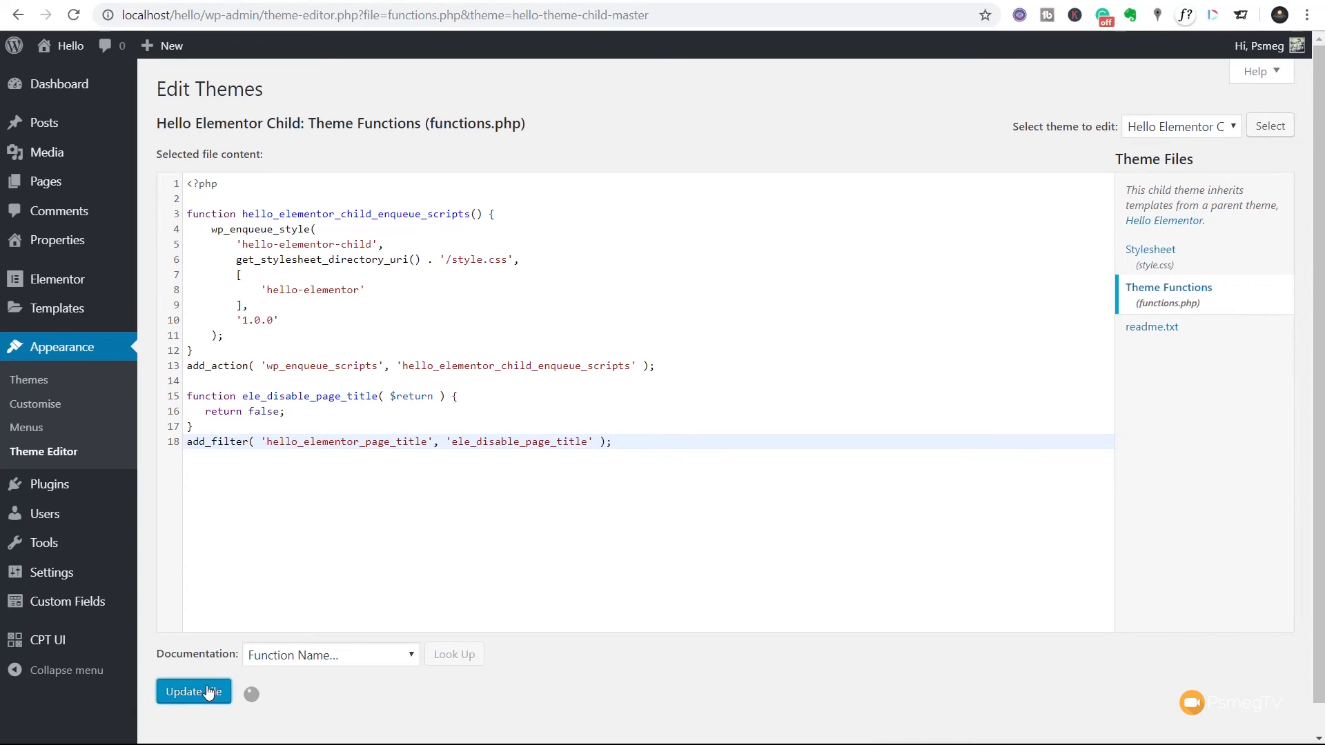
{"action": "left_click", "coordinate": [193, 692]}
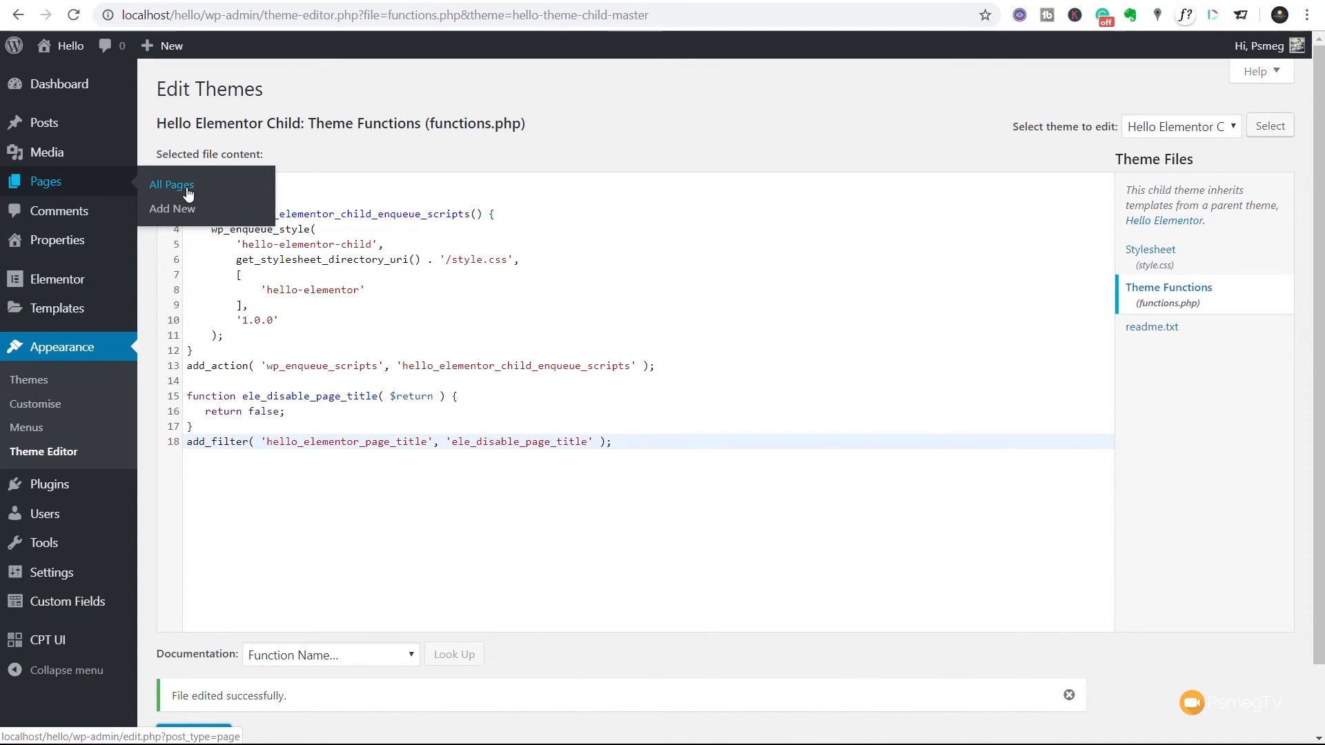
{"action": "left_click", "coordinate": [171, 184]}
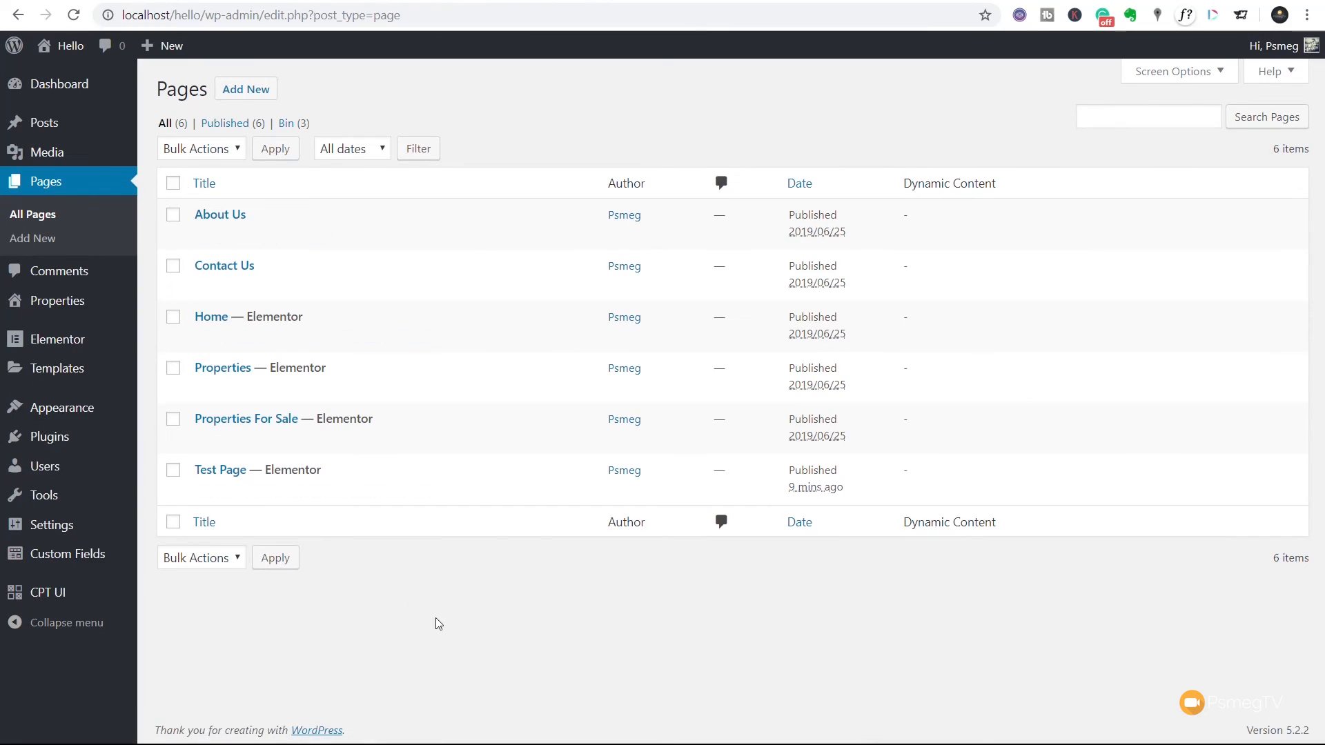
{"action": "mouse_move", "coordinate": [247, 108]}
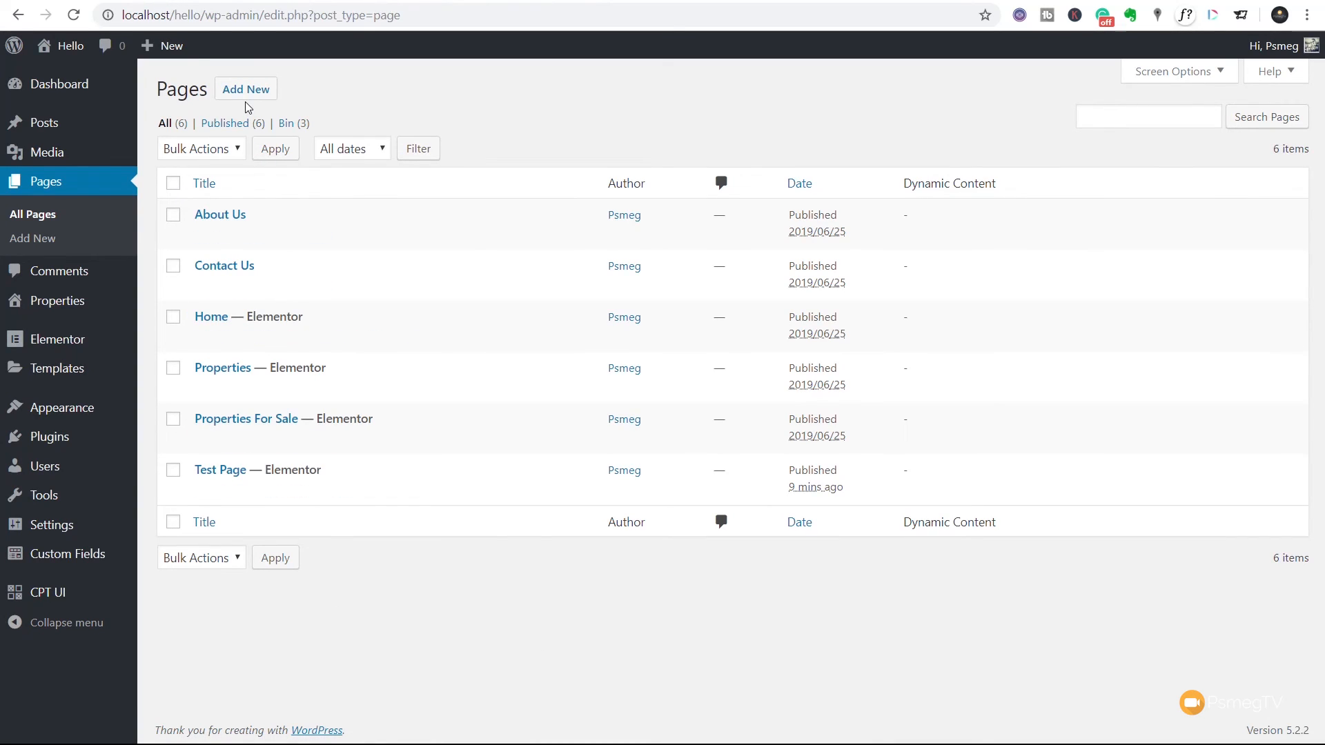
Step: Add a new page and title it 'Functions test'
{"action": "left_click", "coordinate": [245, 88]}
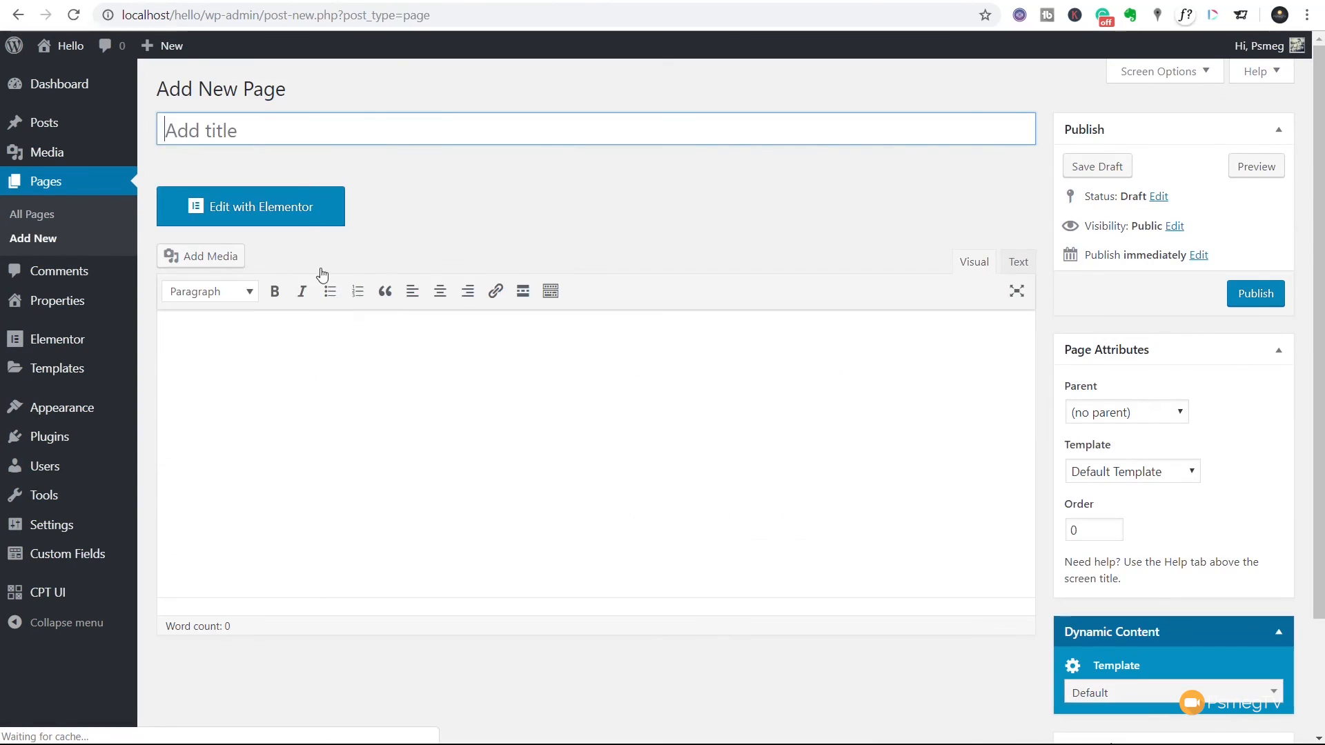
{"action": "type", "text": "Fu"}
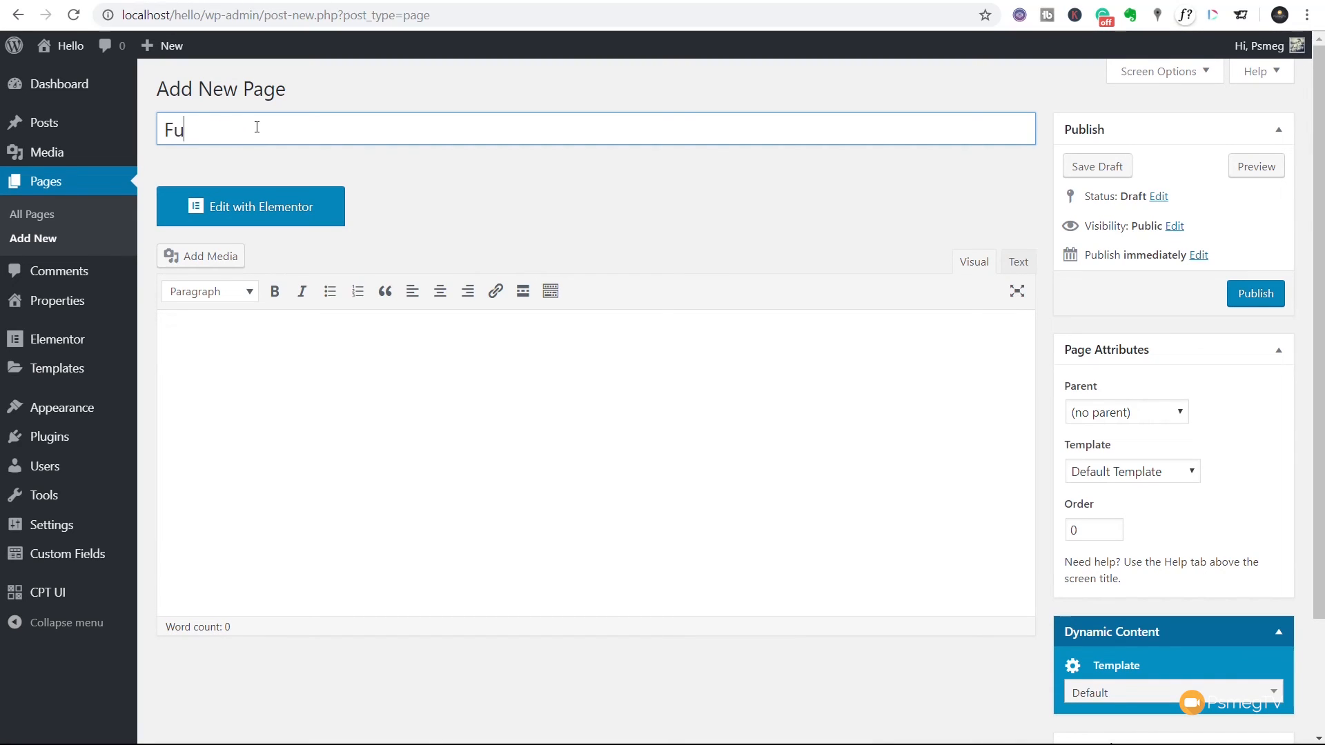
{"action": "type", "text": "nctions test"}
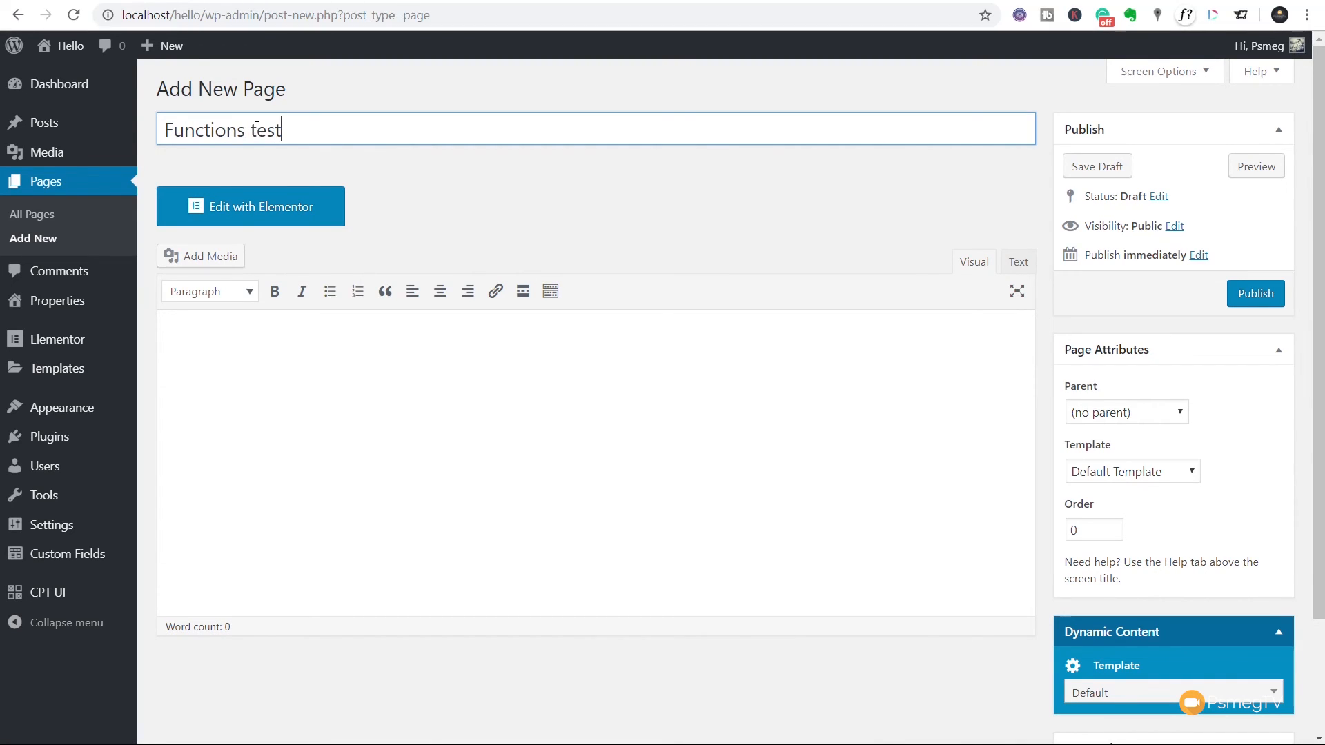
Step: Edit the Functions test page in Elementor and show its Page Settings panel
{"action": "left_click", "coordinate": [1096, 166]}
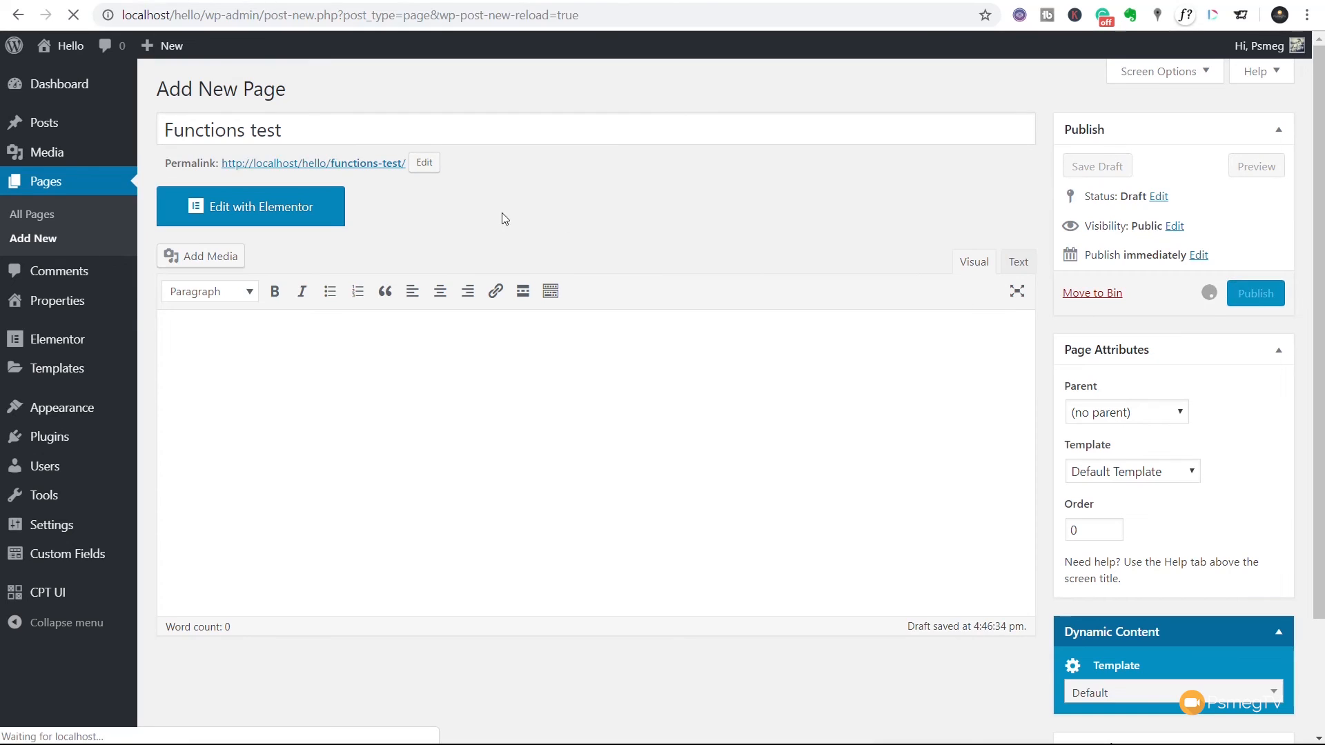
{"action": "left_click", "coordinate": [1255, 292]}
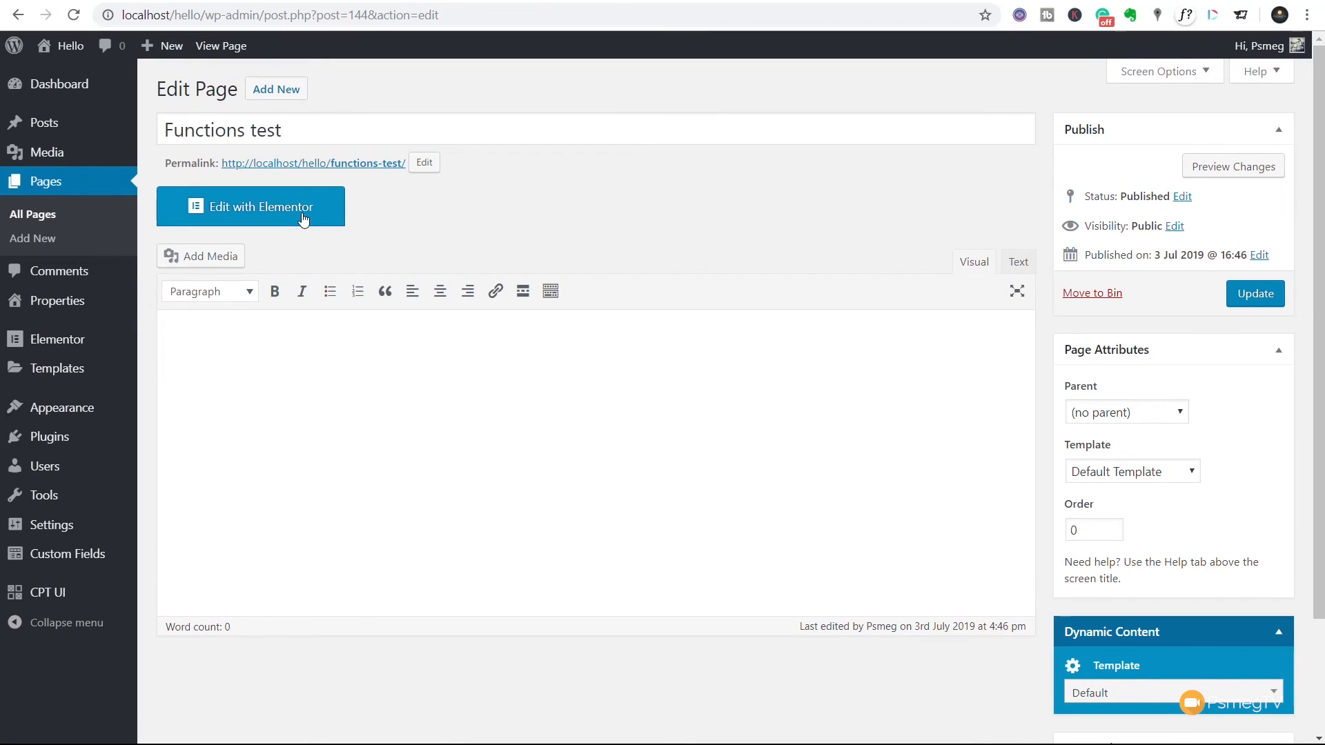
{"action": "left_click", "coordinate": [250, 205]}
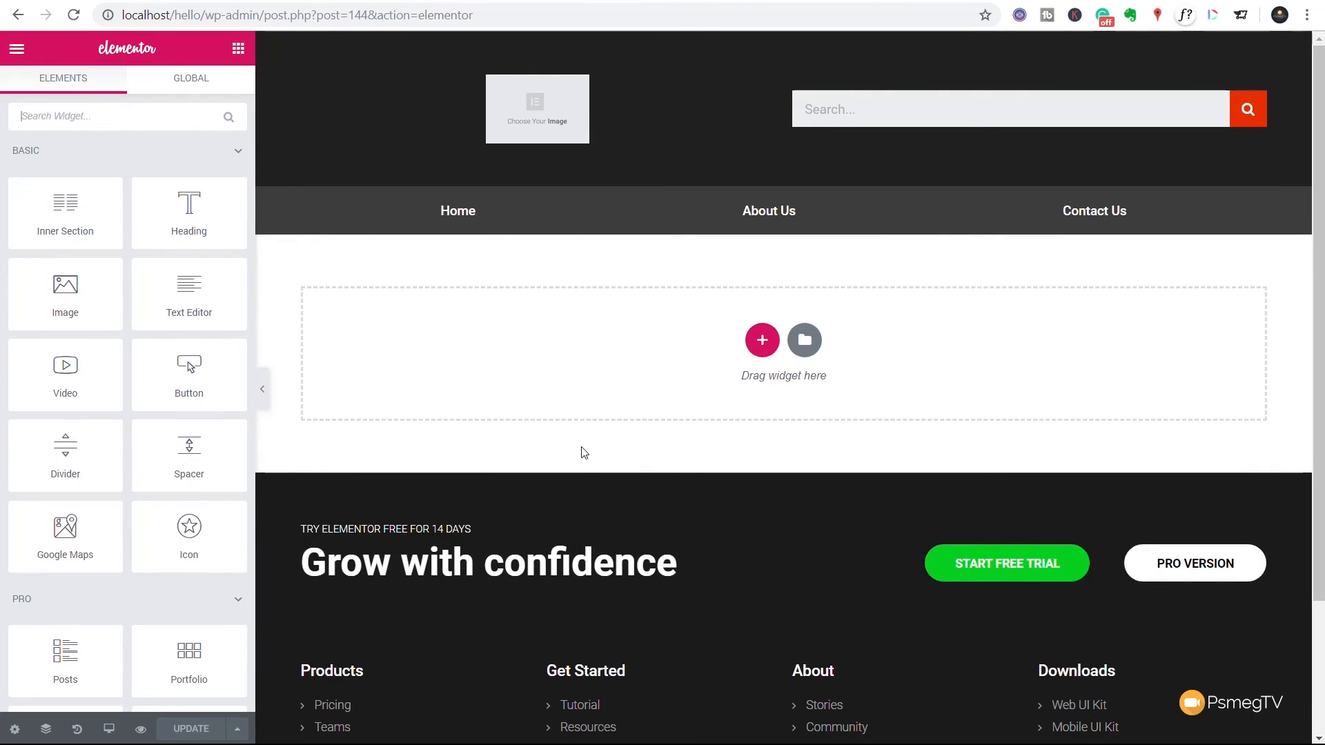
{"action": "mouse_move", "coordinate": [13, 729]}
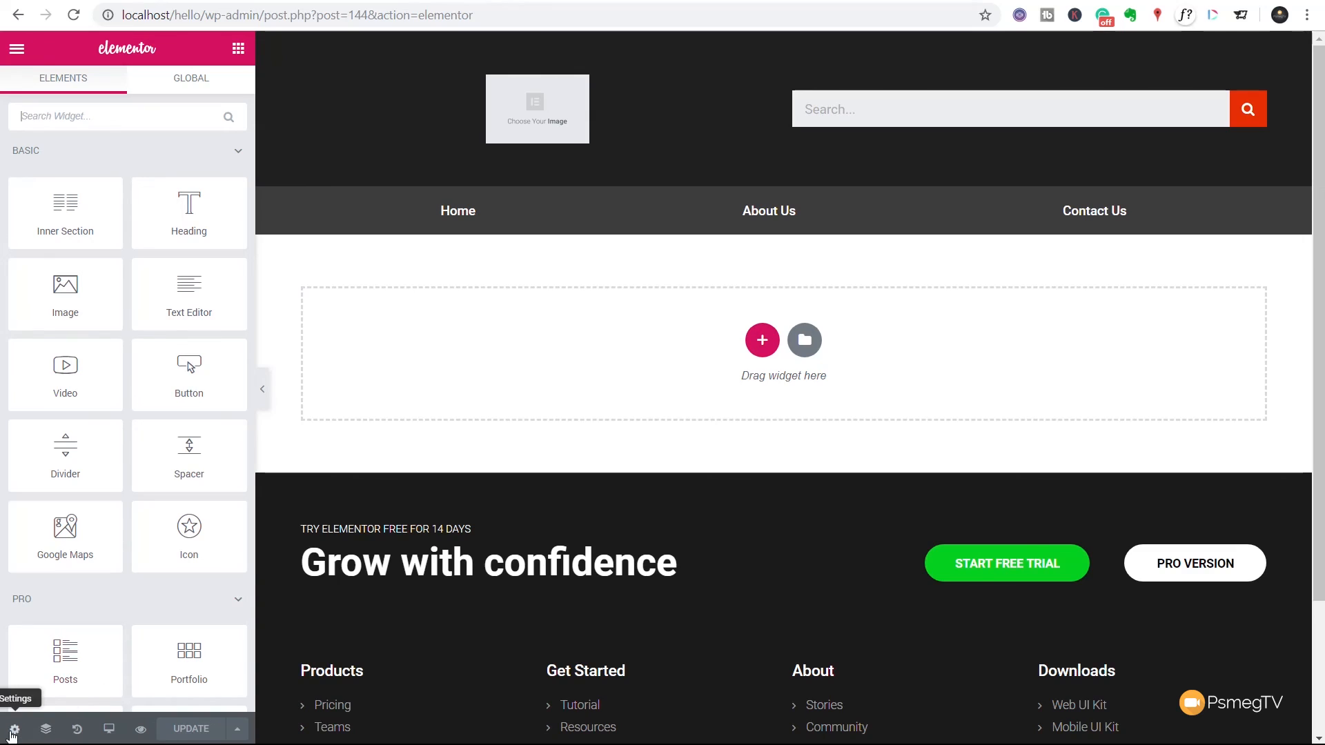
{"action": "left_click", "coordinate": [13, 729]}
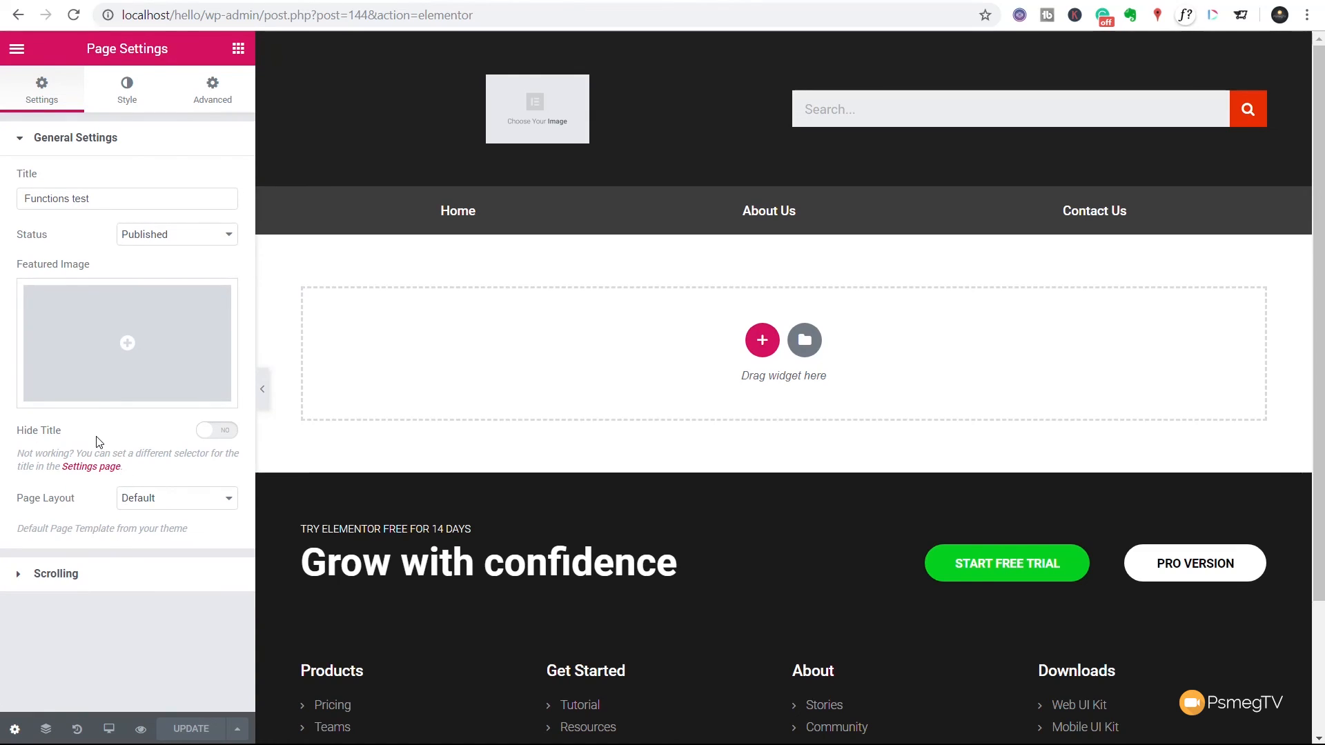